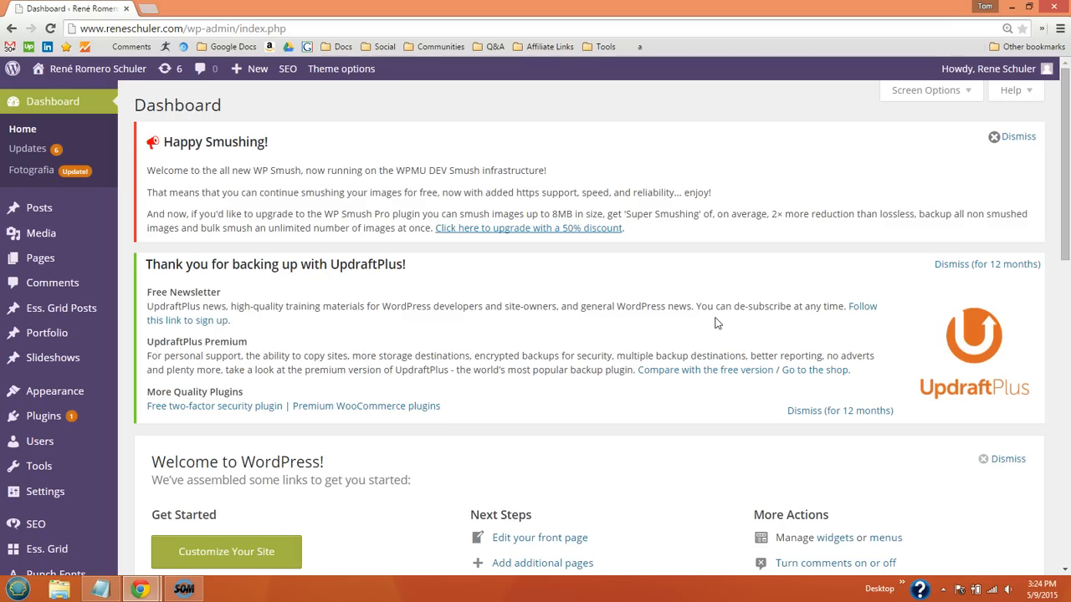
mouse_move(181, 429)
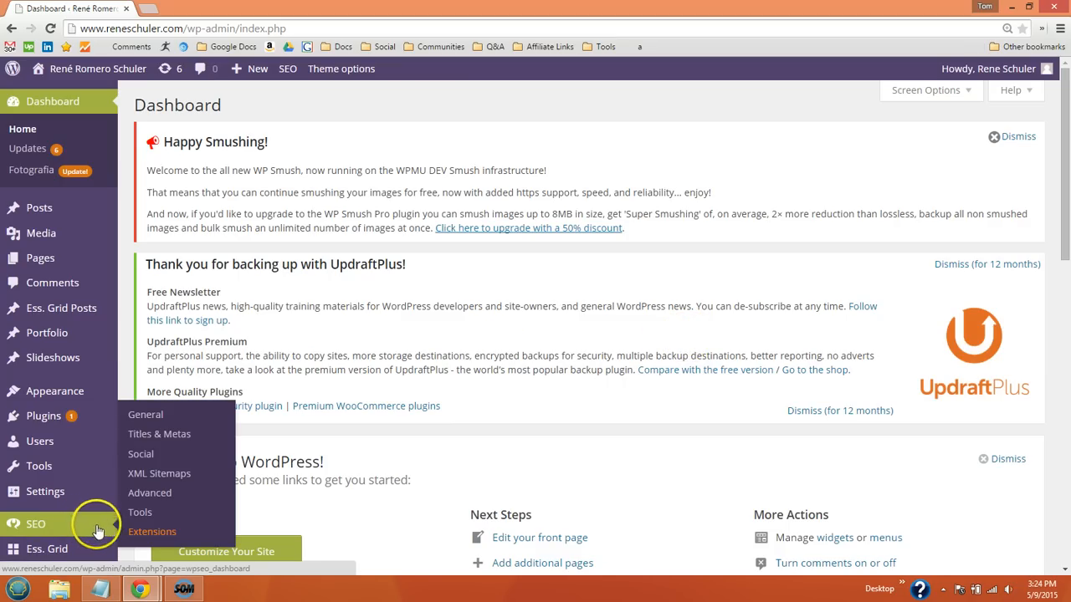
- Bring up Yoast SEO General Settings on the Webmaster Tools verification fields (Alexa, Bing, Google, Yandex)
click(144, 415)
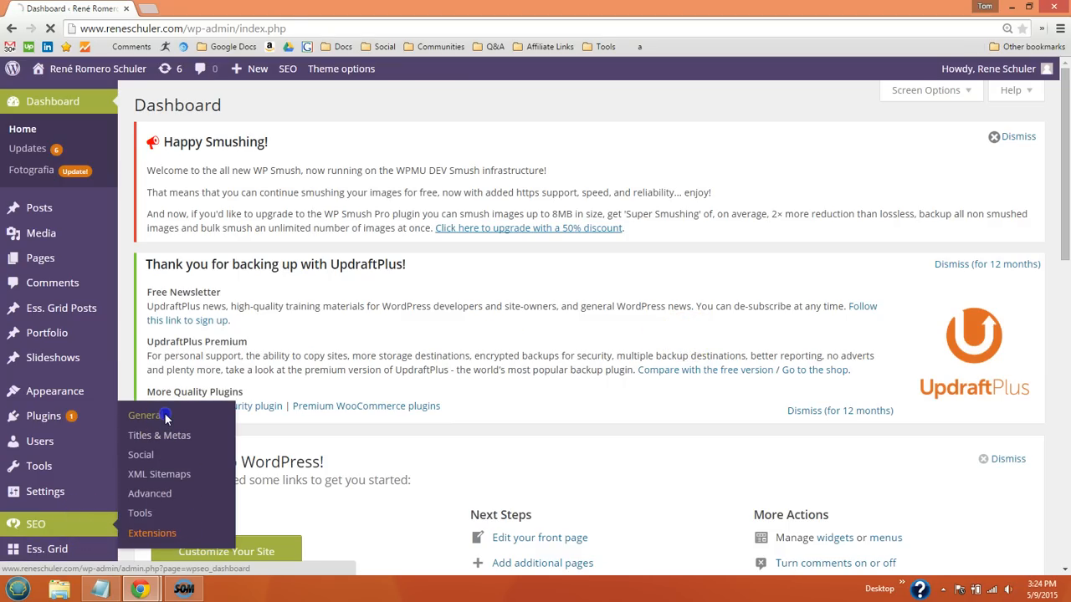
click(145, 415)
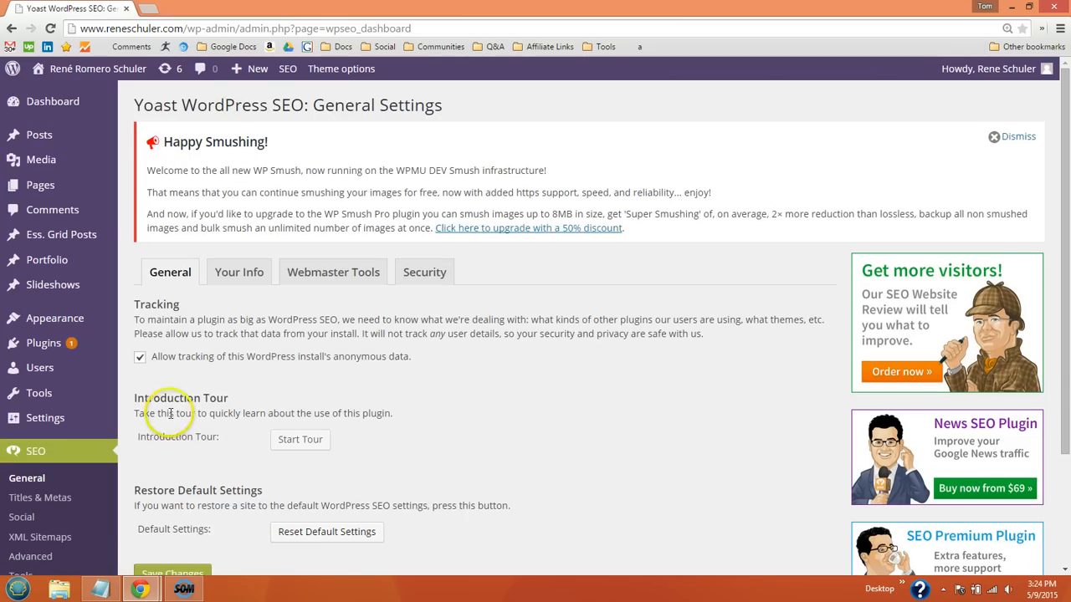
click(333, 271)
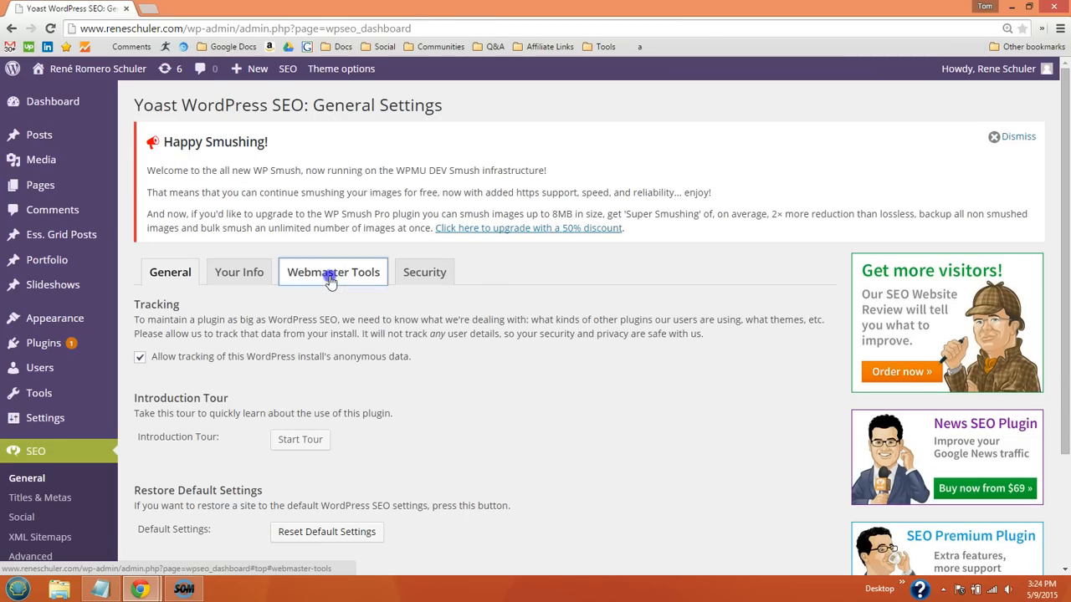
click(333, 271)
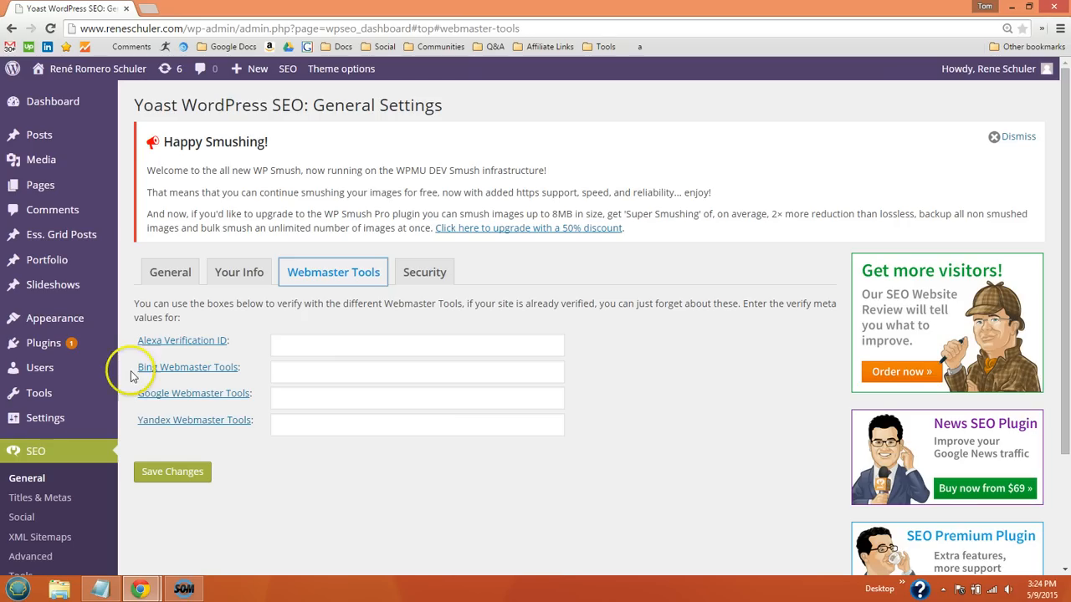
mouse_move(157, 420)
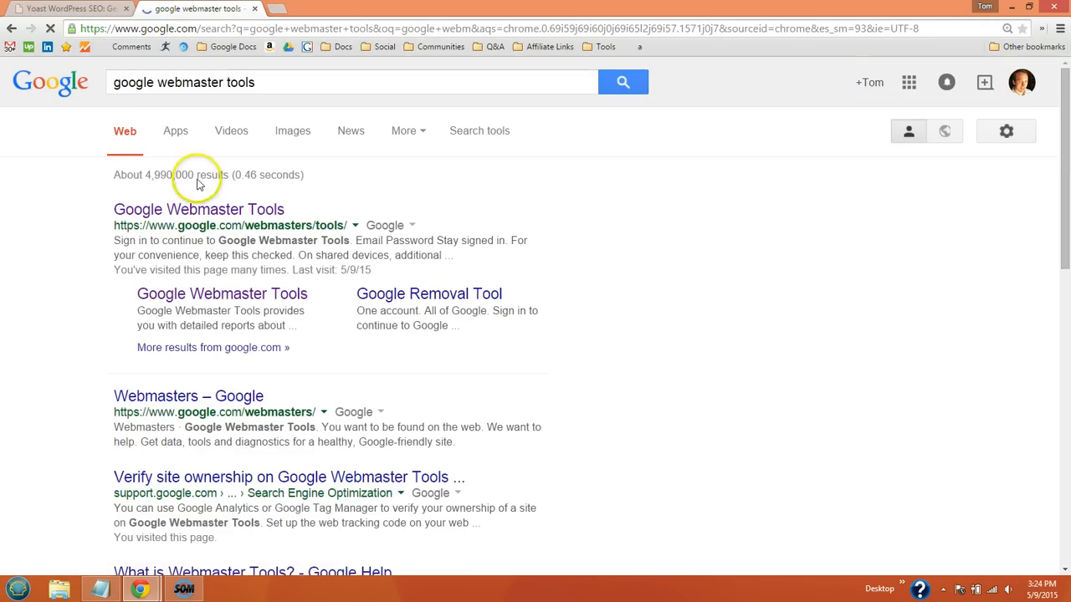
click(198, 210)
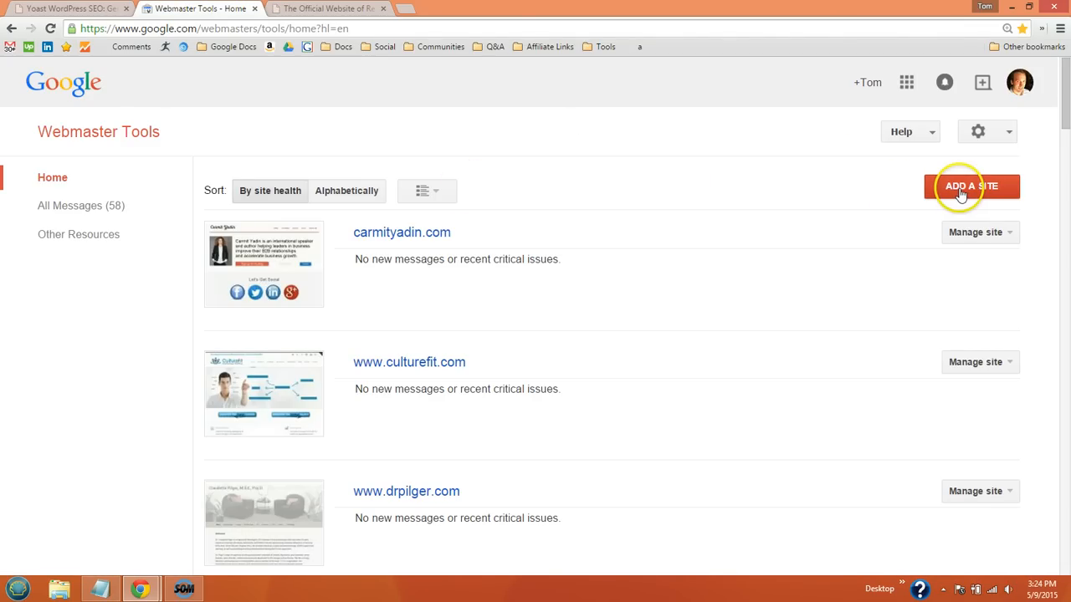
click(970, 186)
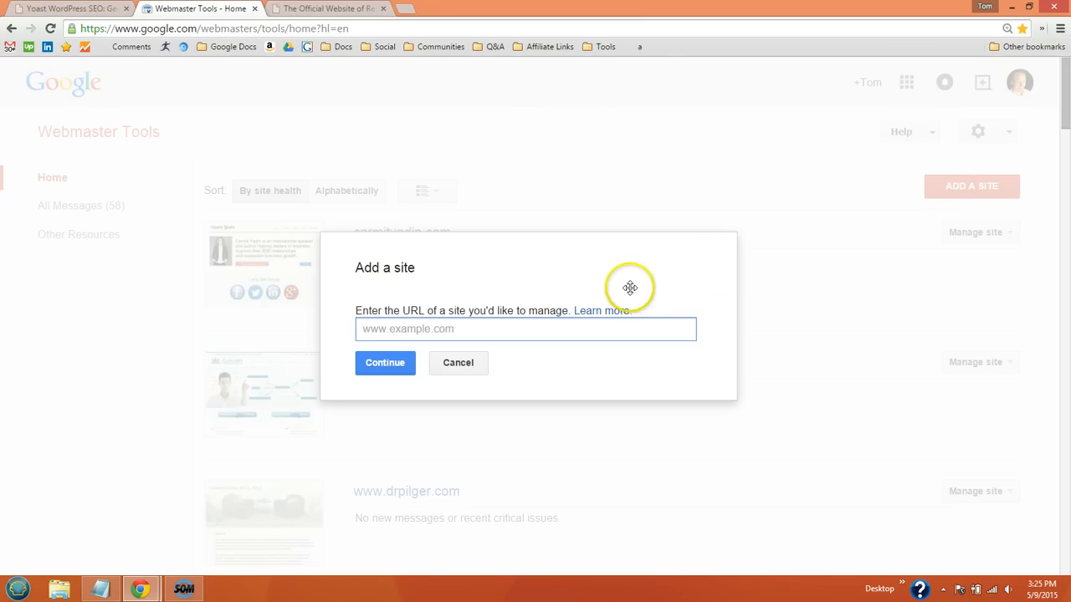
text(http://www.reneschuler.com/)
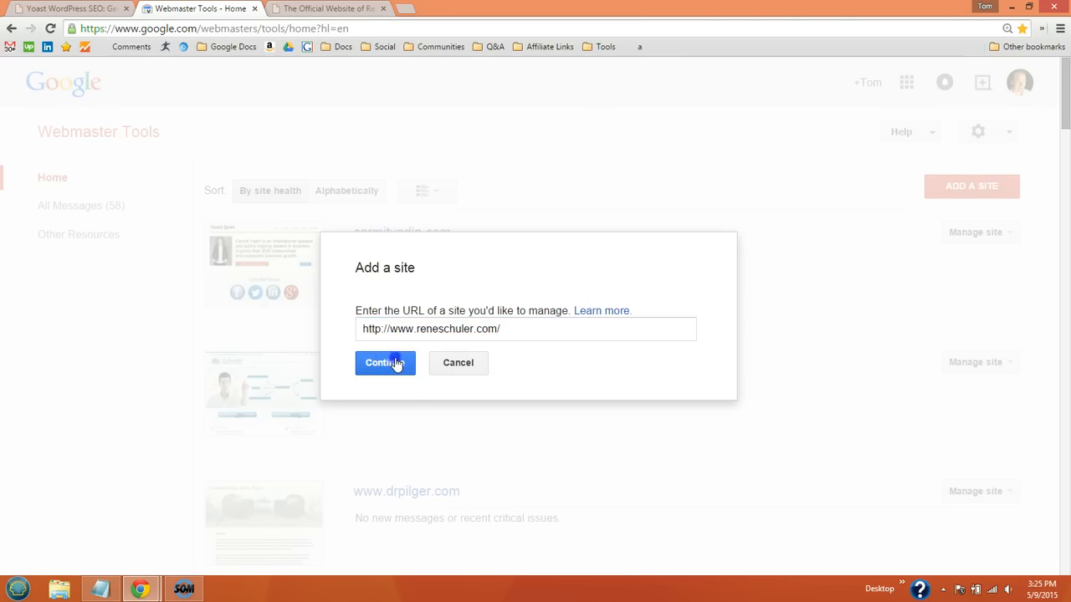
click(385, 361)
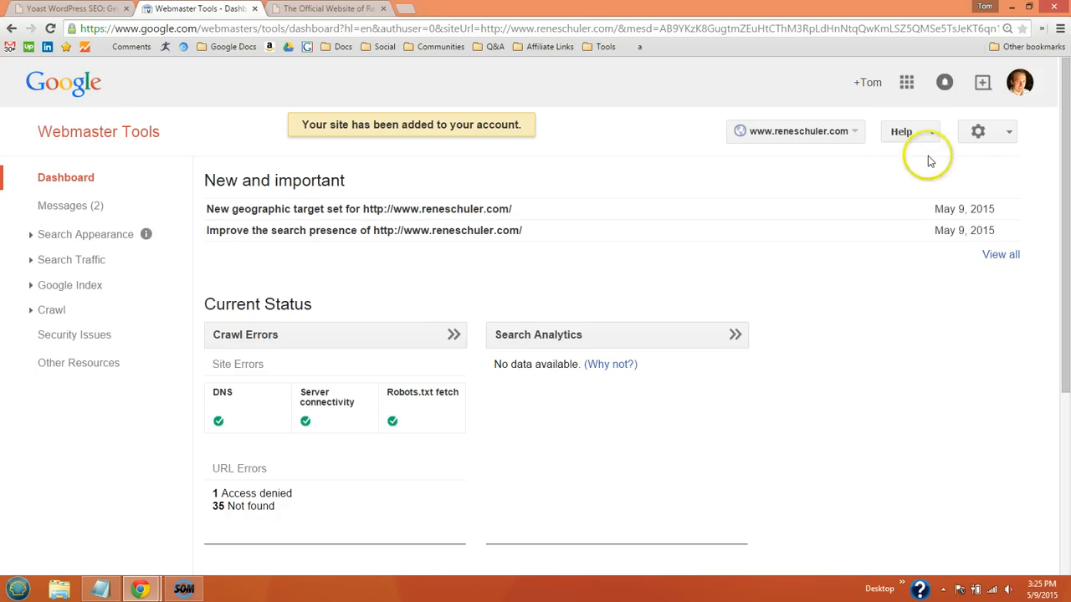
- From Verification Details, choose to verify reneschuler.com using a different method
click(977, 131)
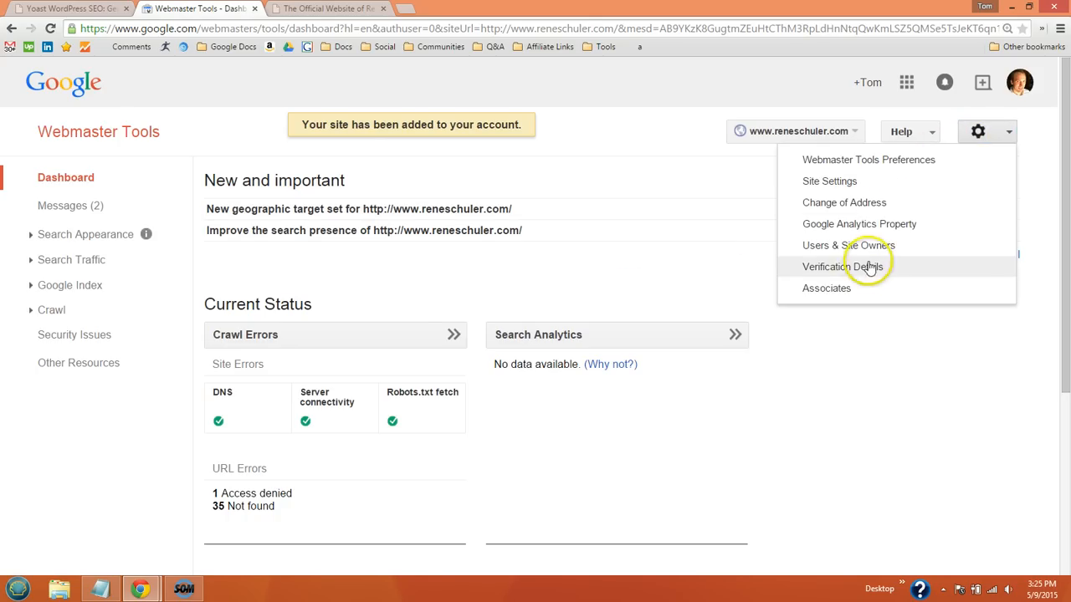
click(842, 266)
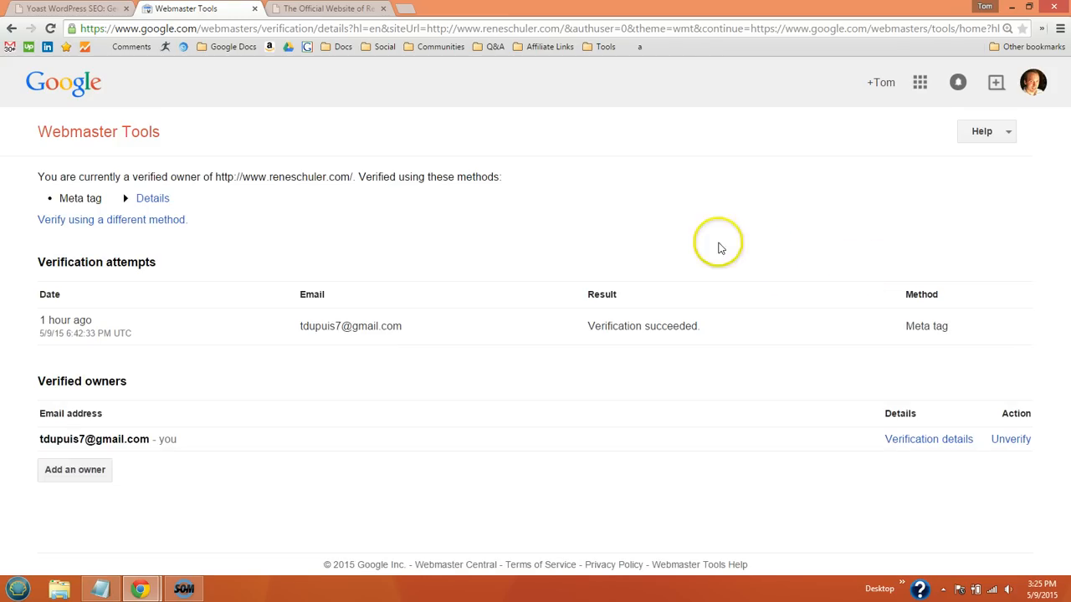
click(112, 219)
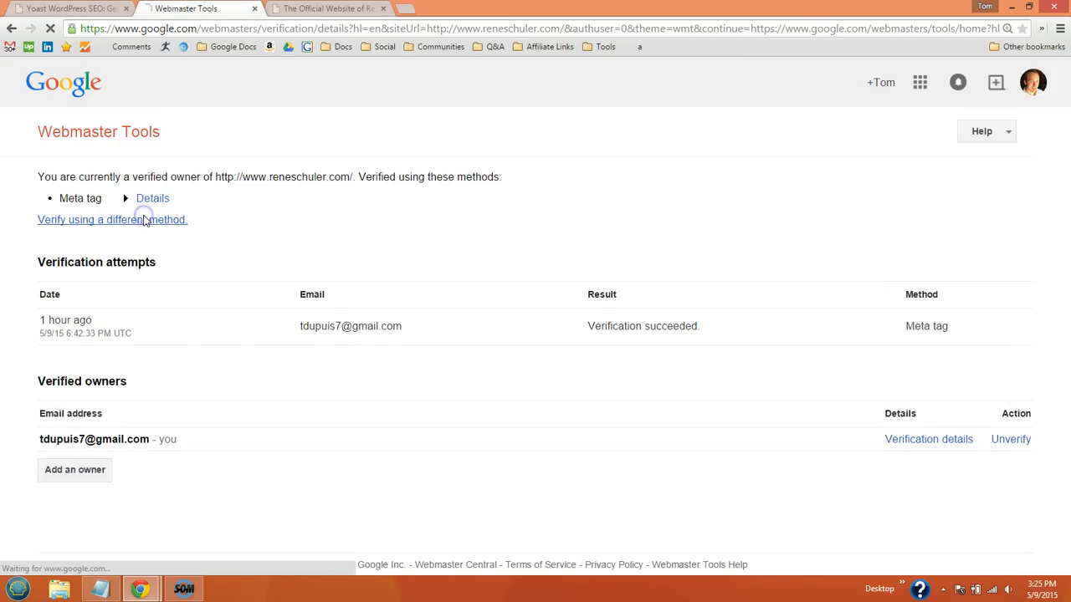
click(112, 219)
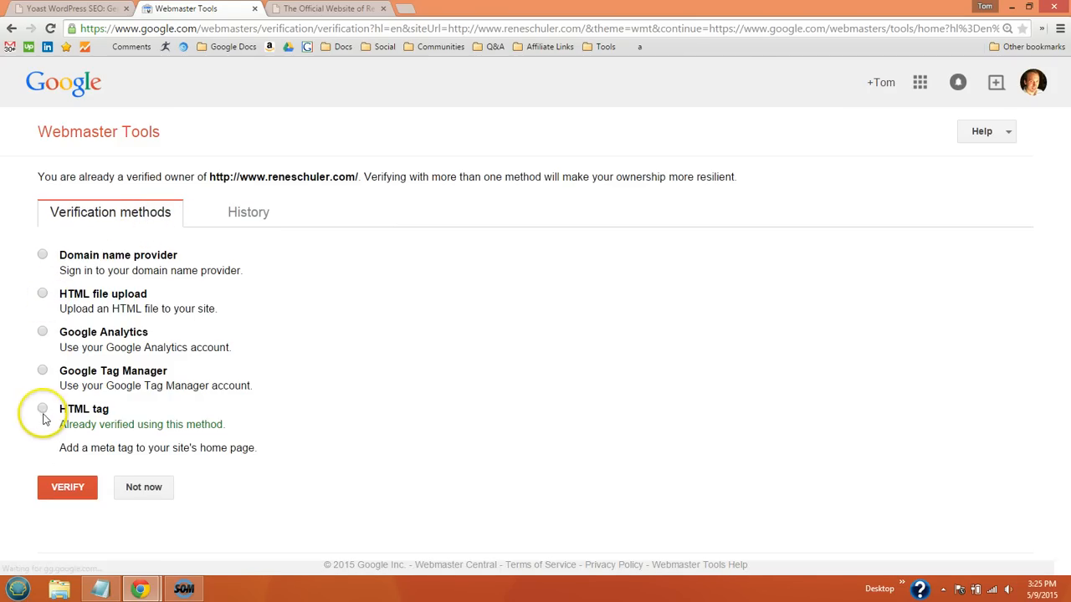
- Select the HTML tag method and highlight the google-site-verification meta tag for copying
click(44, 409)
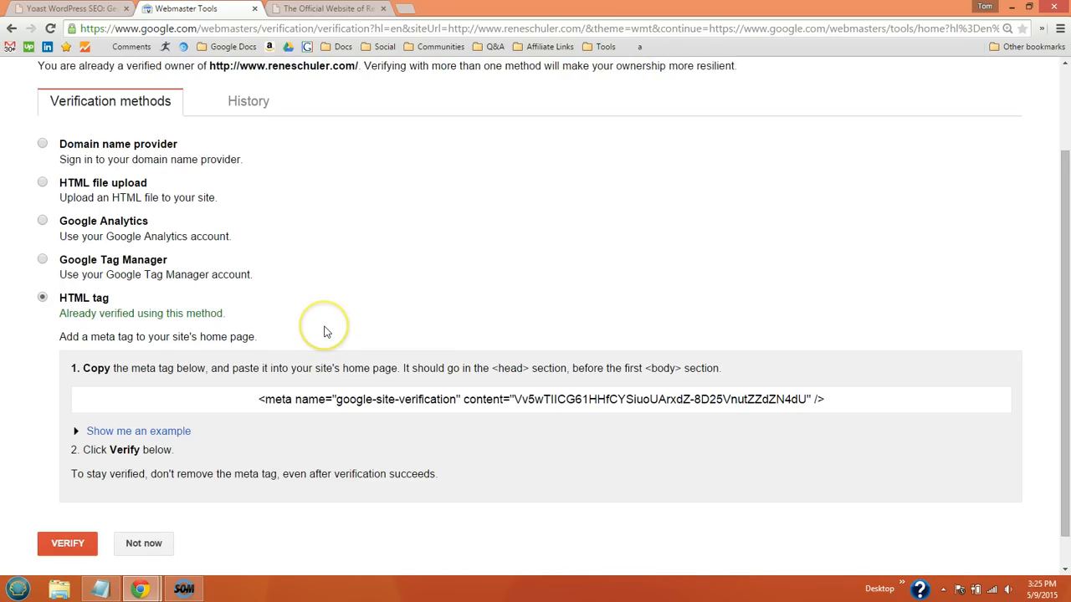
scroll(down, 3)
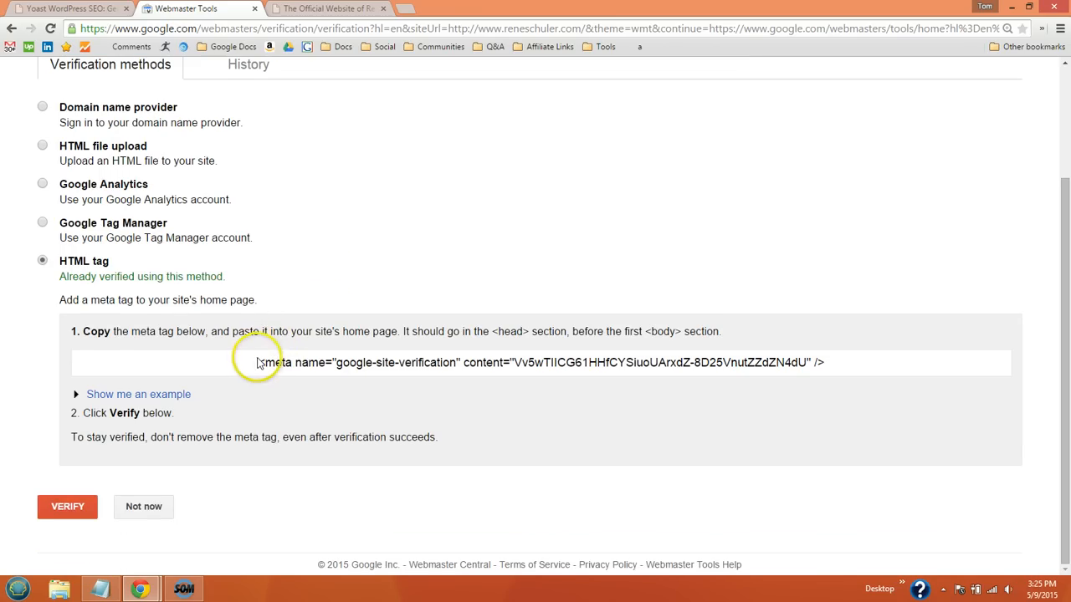
triple_click(536, 362)
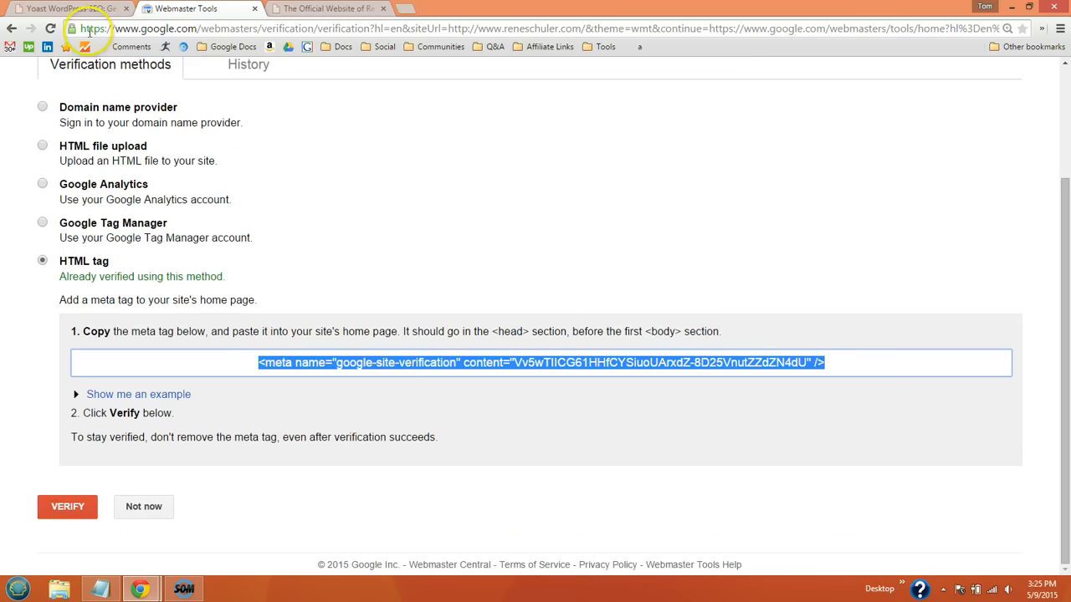
- Paste the meta tag into Yoast's Google Webmaster Tools field and trim it to the content value
click(67, 9)
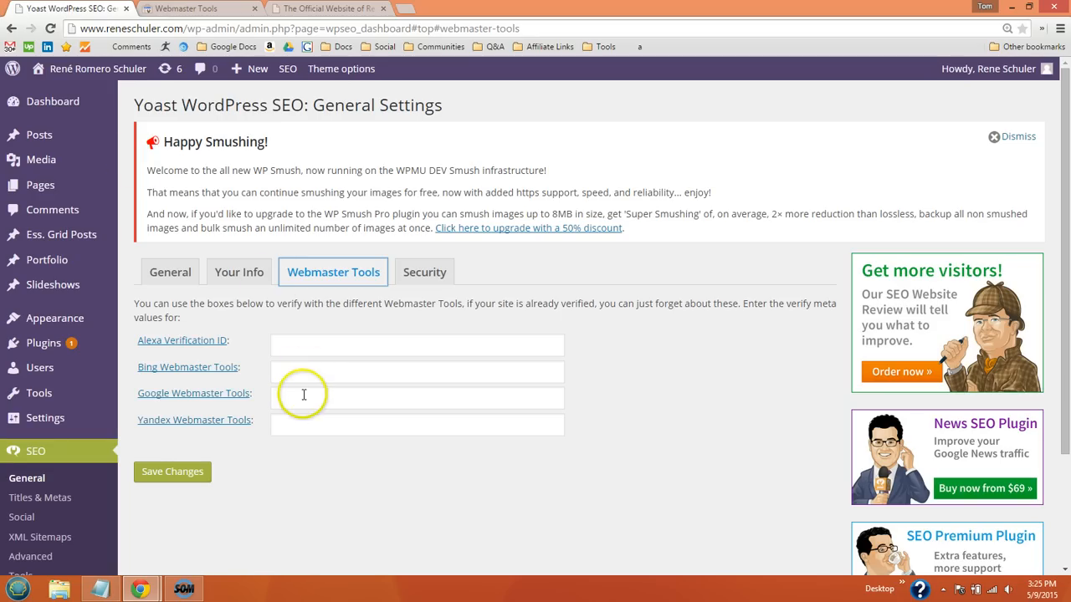
text(="VvSwTIICG61HHfCYSiuoUArxdZ-8D25VnutZZdZN4dU" />)
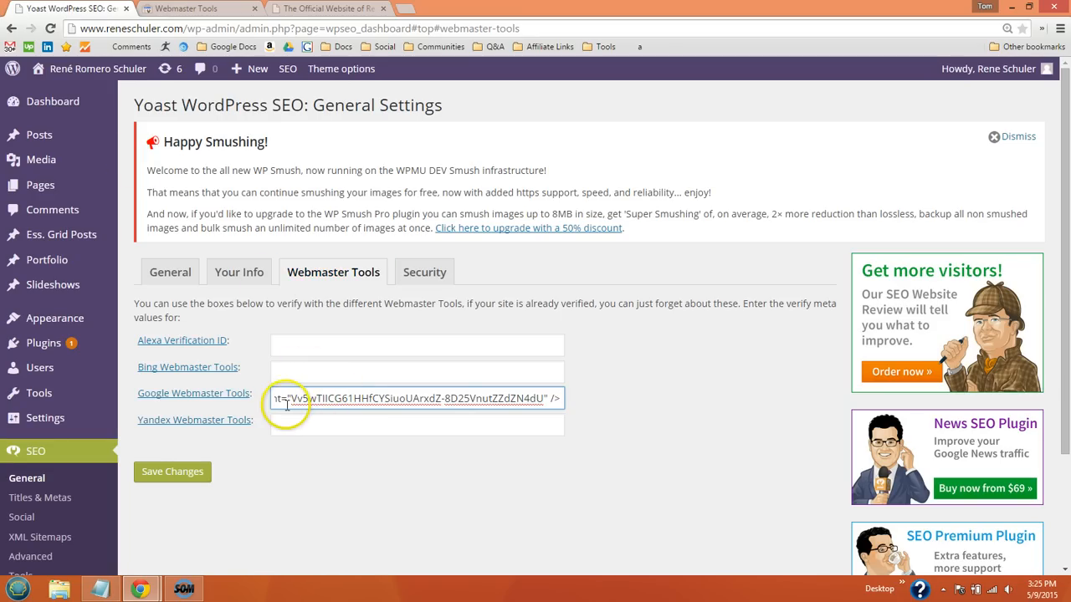
double_click(288, 399)
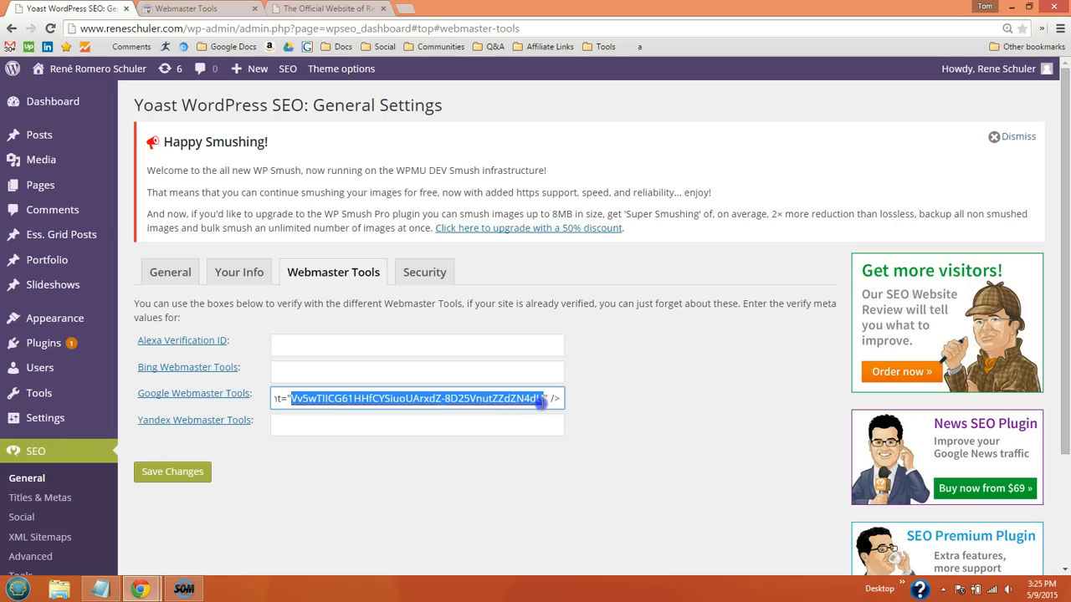
click(549, 399)
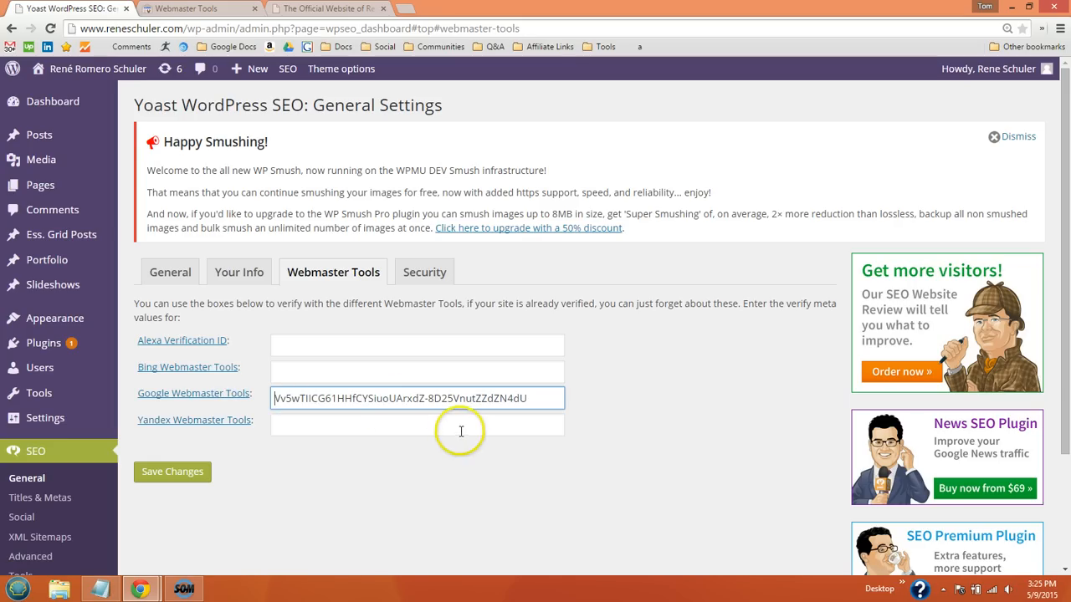
mouse_move(169, 358)
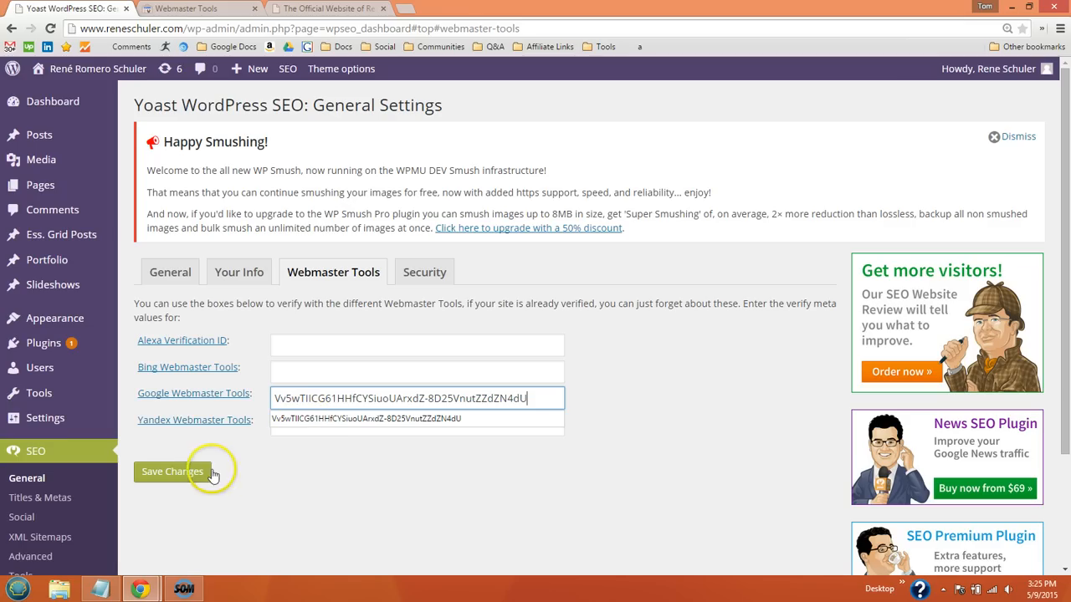
- Save the Yoast verification settings and return to the Webmaster Tools HTML tag page
click(172, 472)
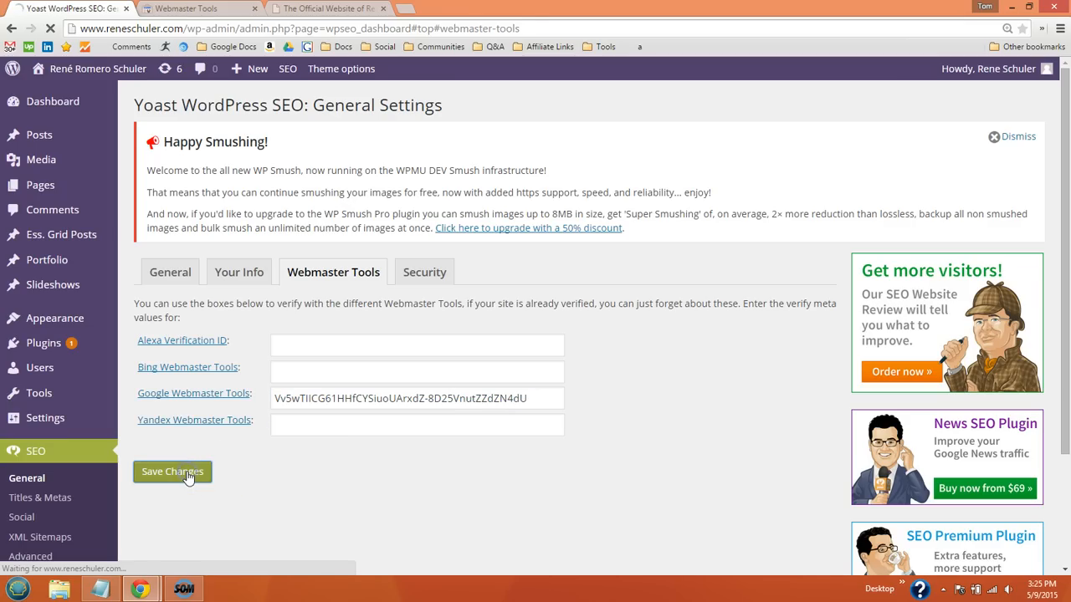
click(172, 472)
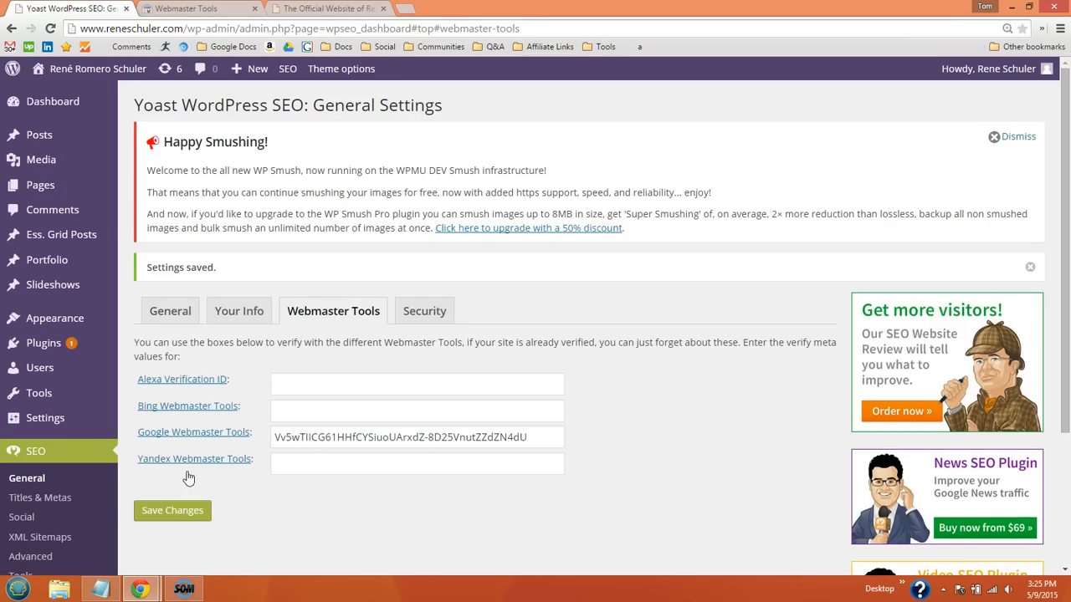
click(192, 8)
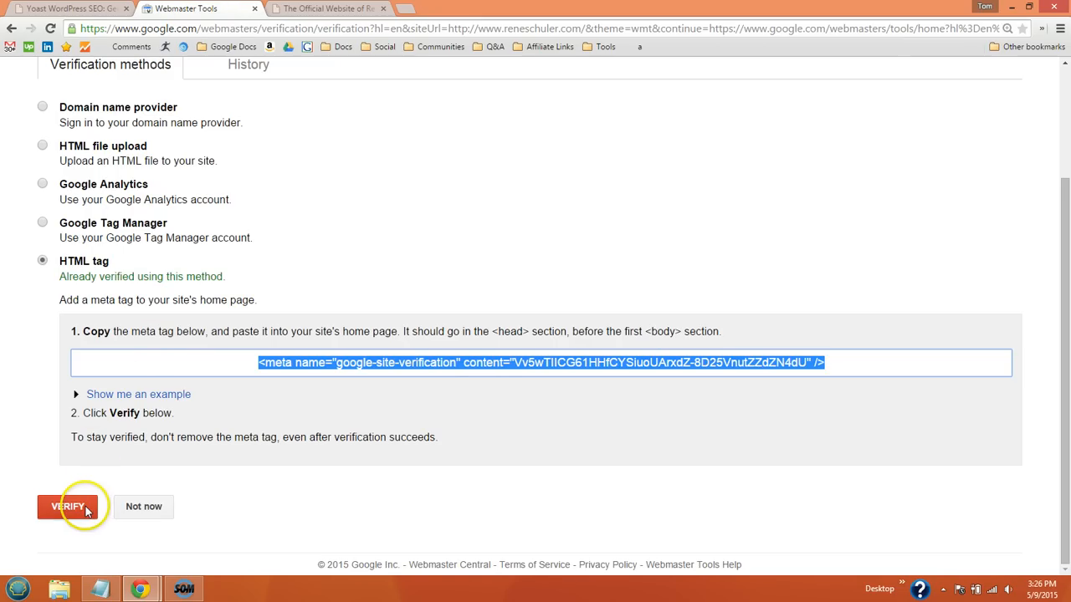
- Verify ownership of reneschuler.com via the meta tag and continue to the site list
click(67, 505)
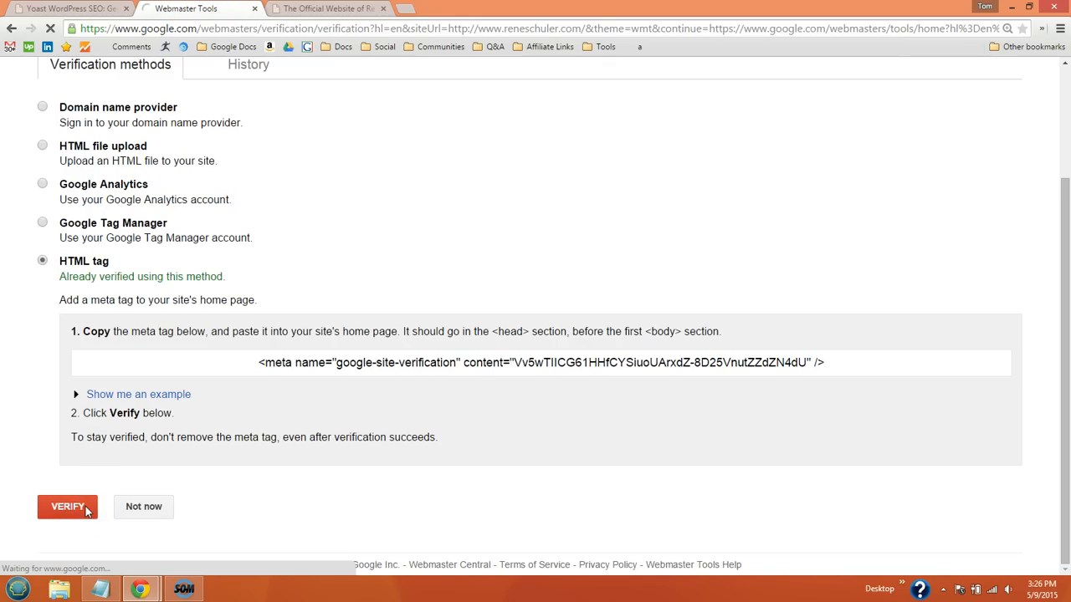
click(67, 506)
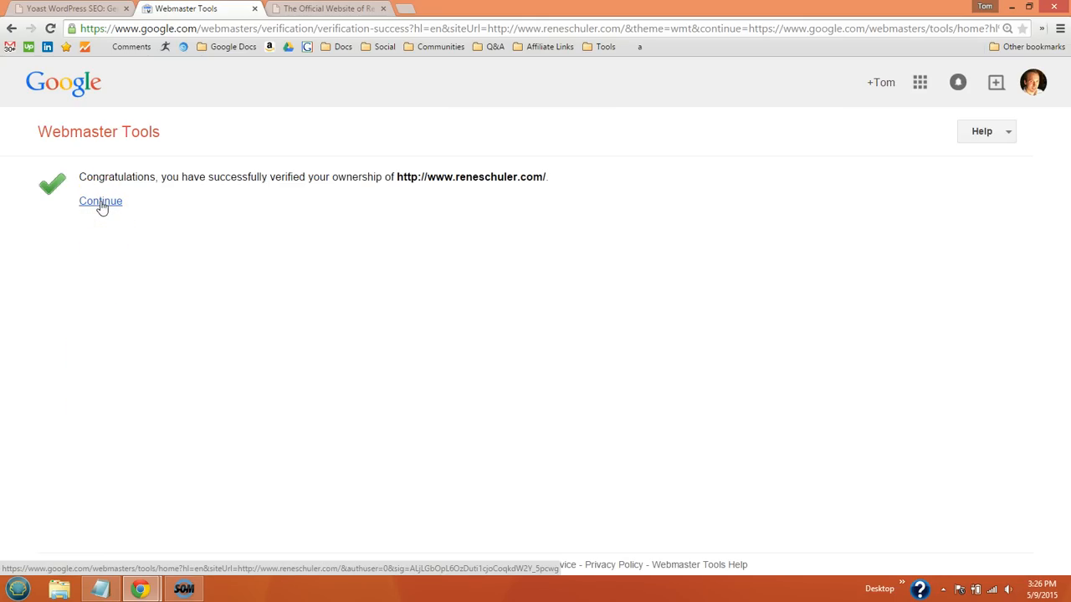
click(101, 201)
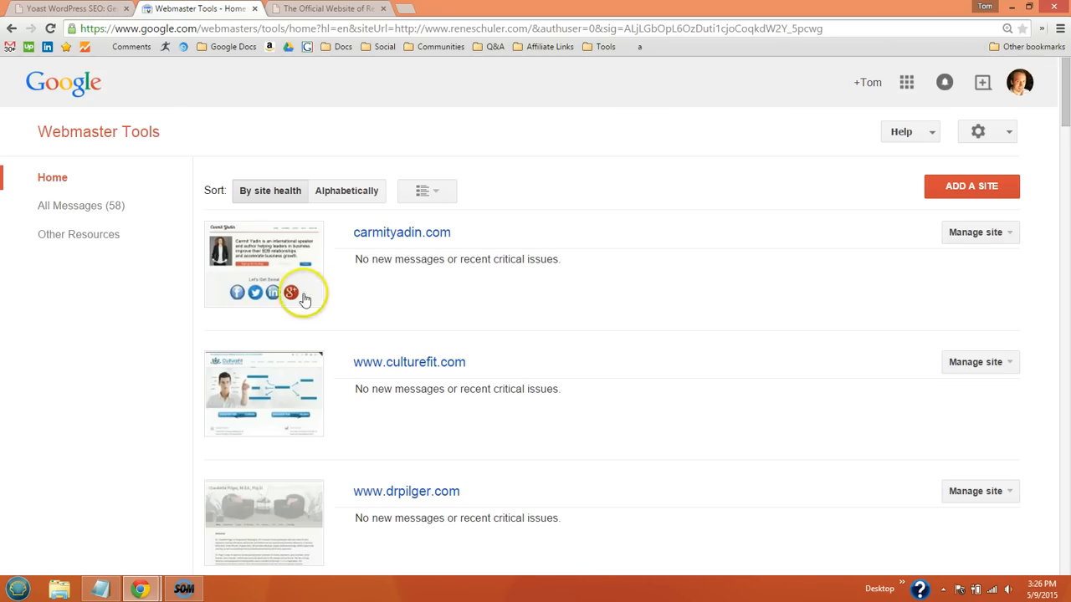
click(408, 362)
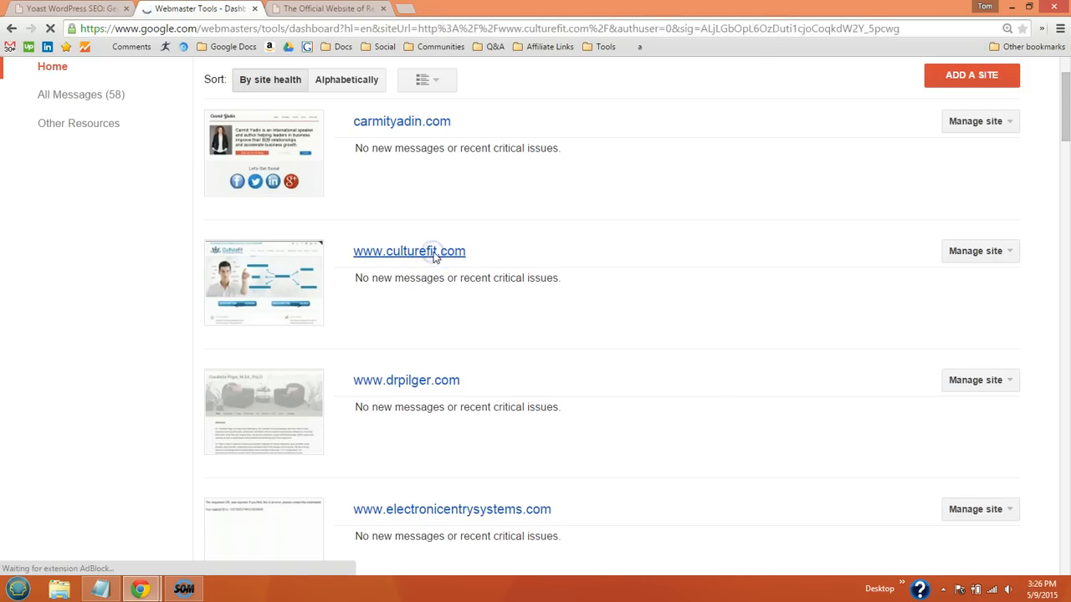
click(409, 251)
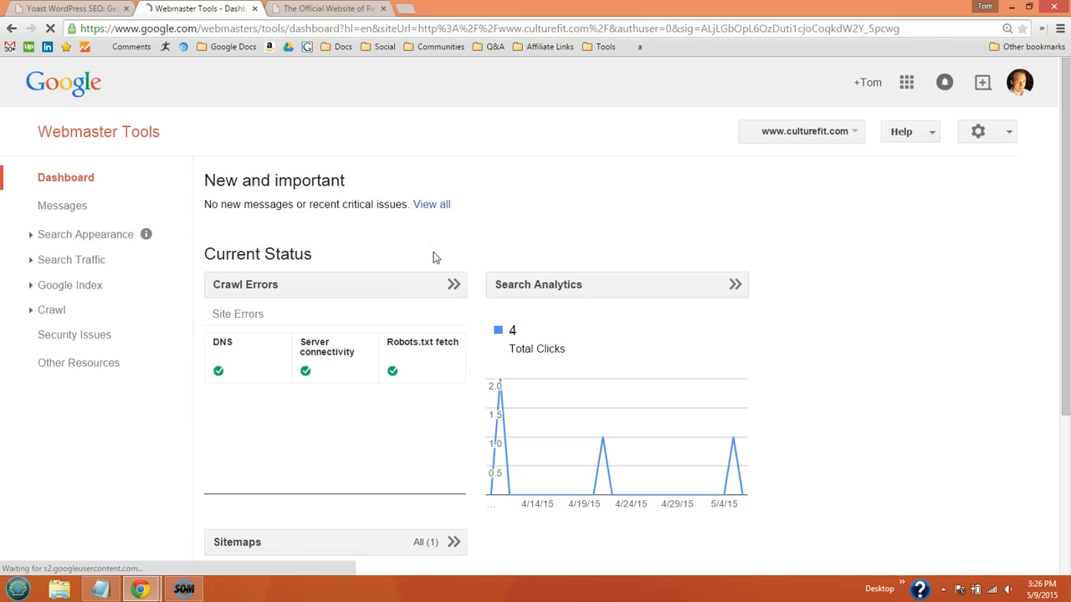
mouse_move(418, 265)
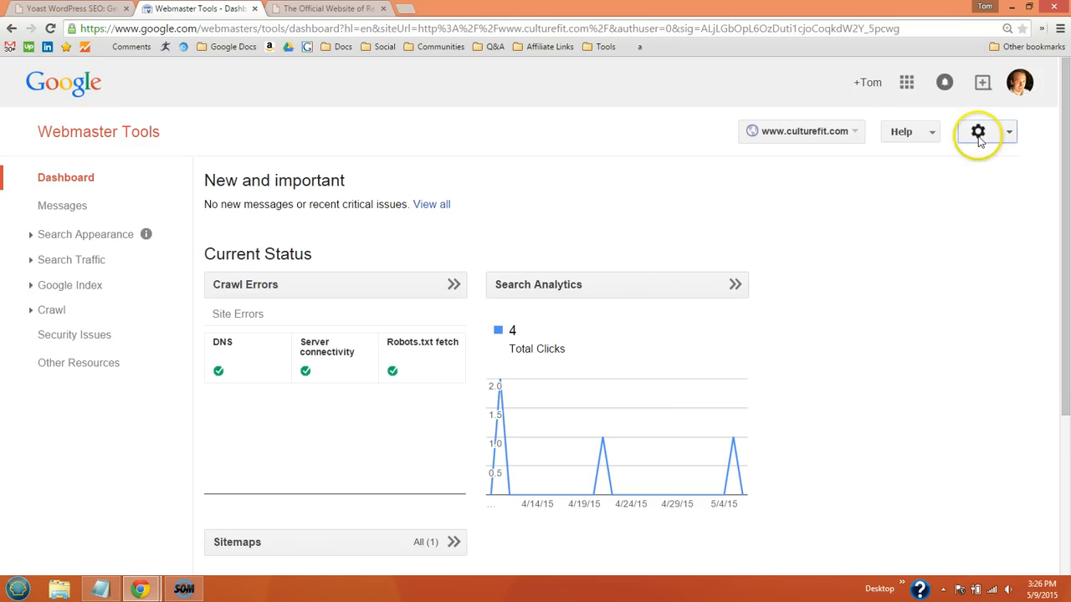
- View culturefit.com Site Settings with preferred domain options, then return to WordPress
click(977, 131)
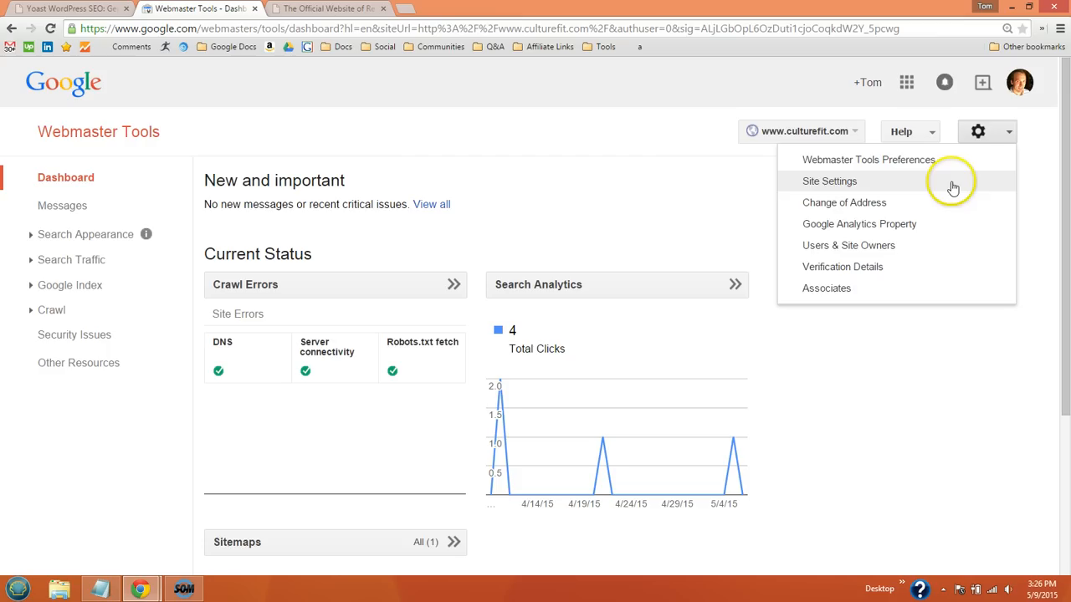
click(830, 181)
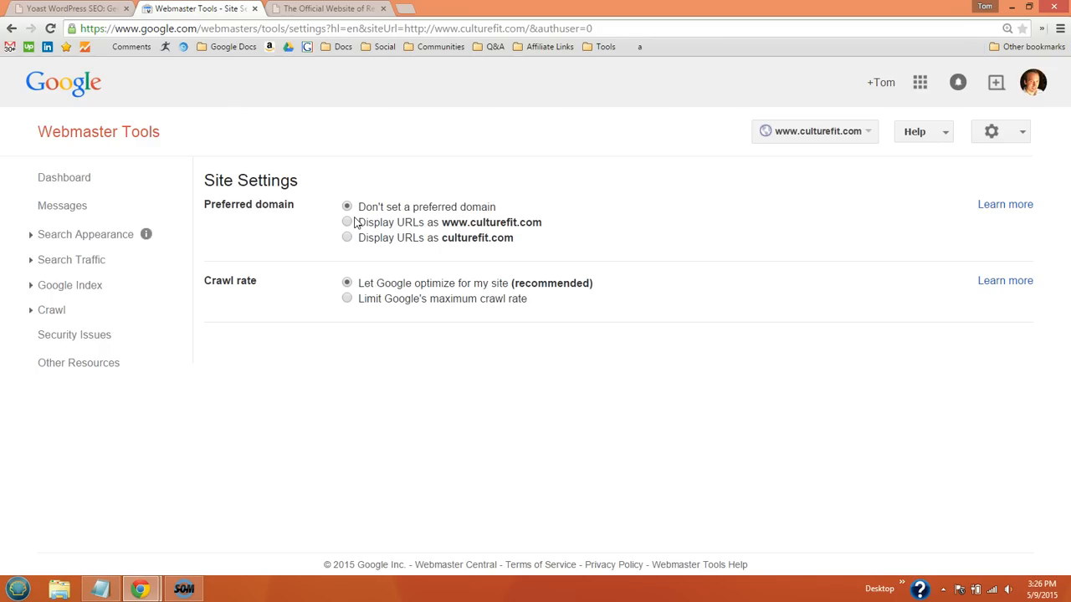
mouse_move(360, 238)
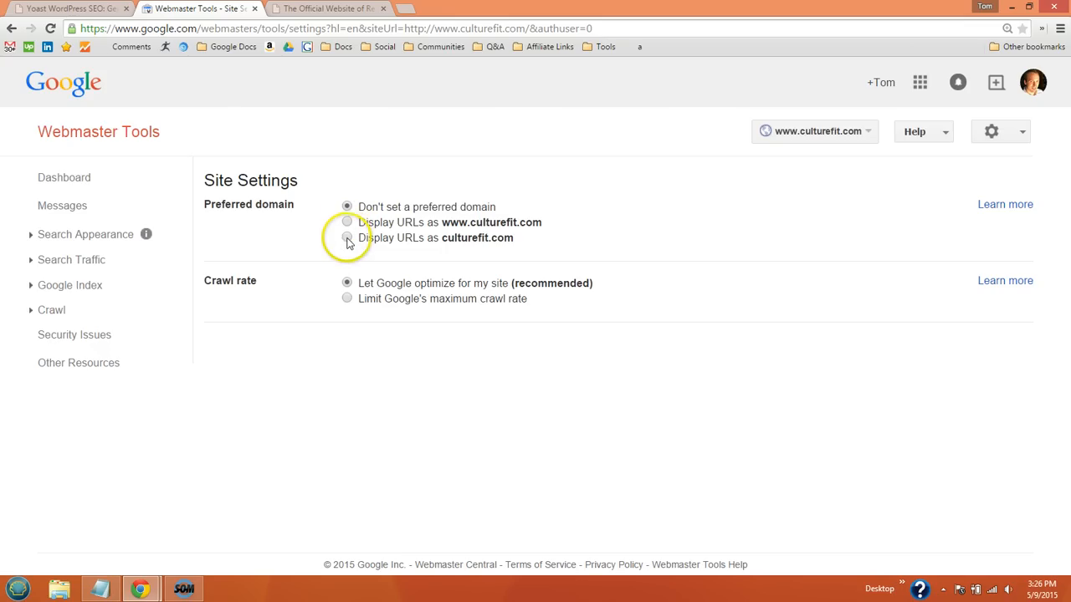
mouse_move(347, 222)
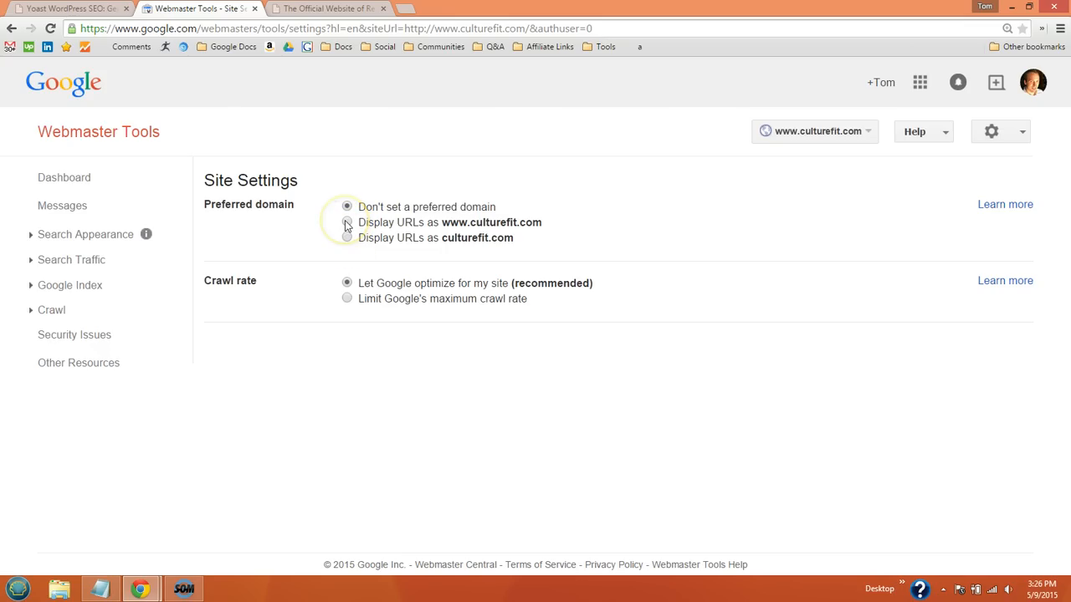
click(67, 8)
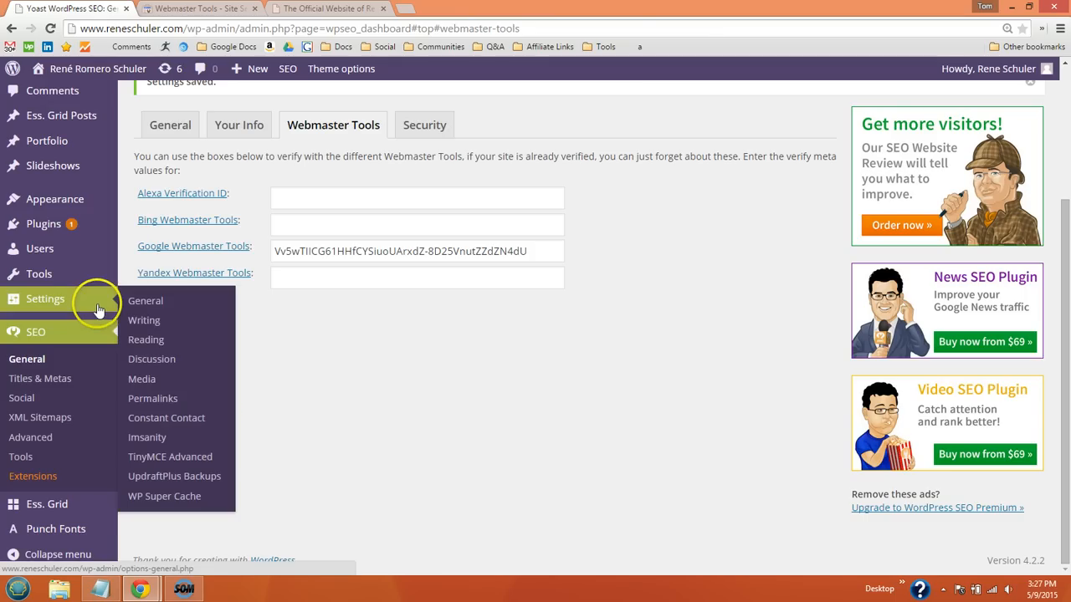
click(146, 302)
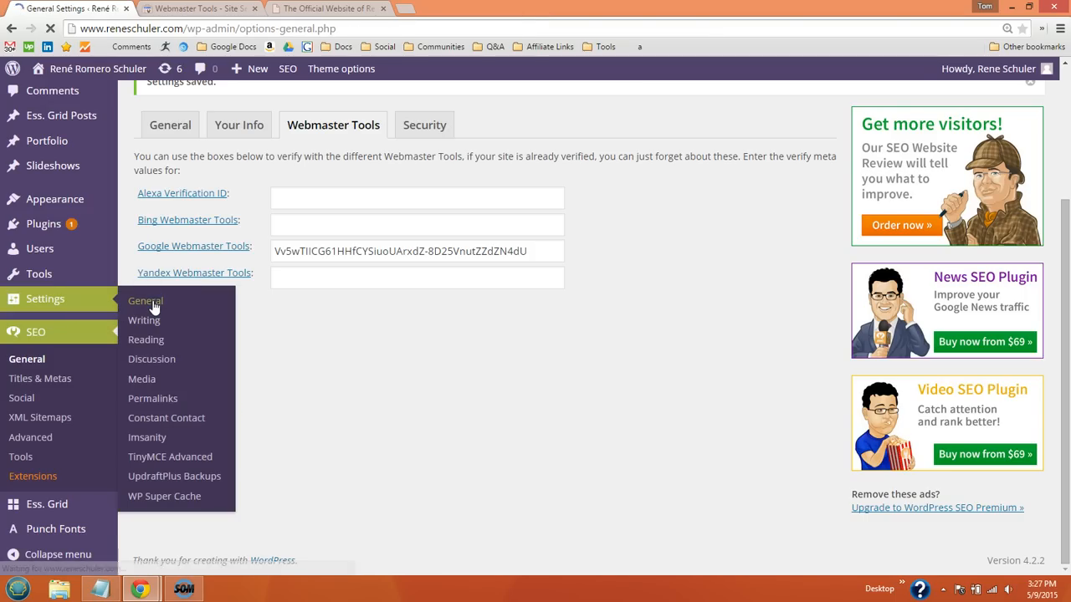
click(146, 301)
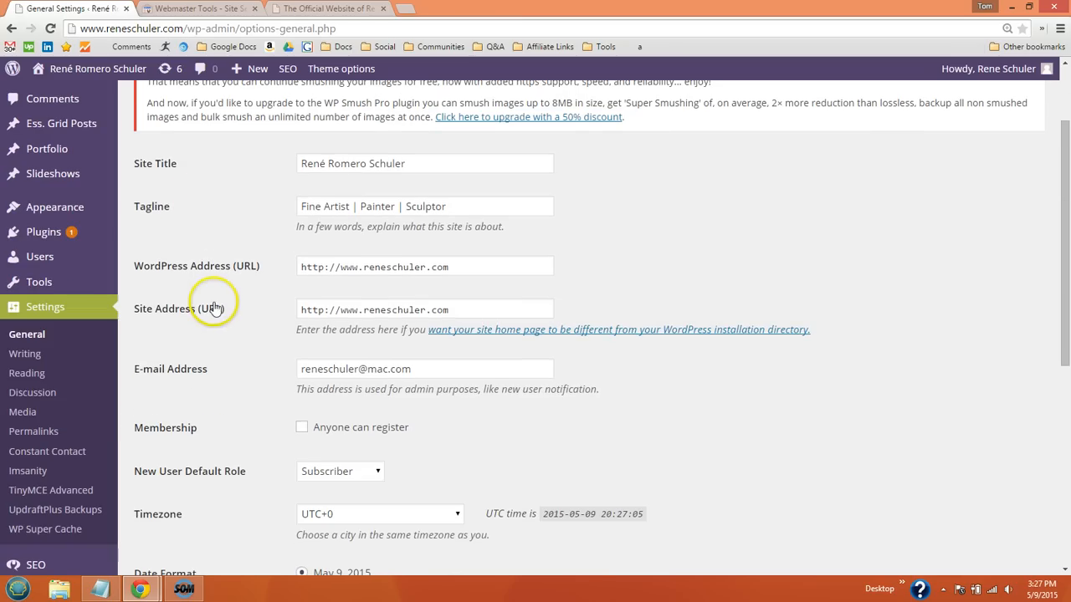
triple_click(425, 266)
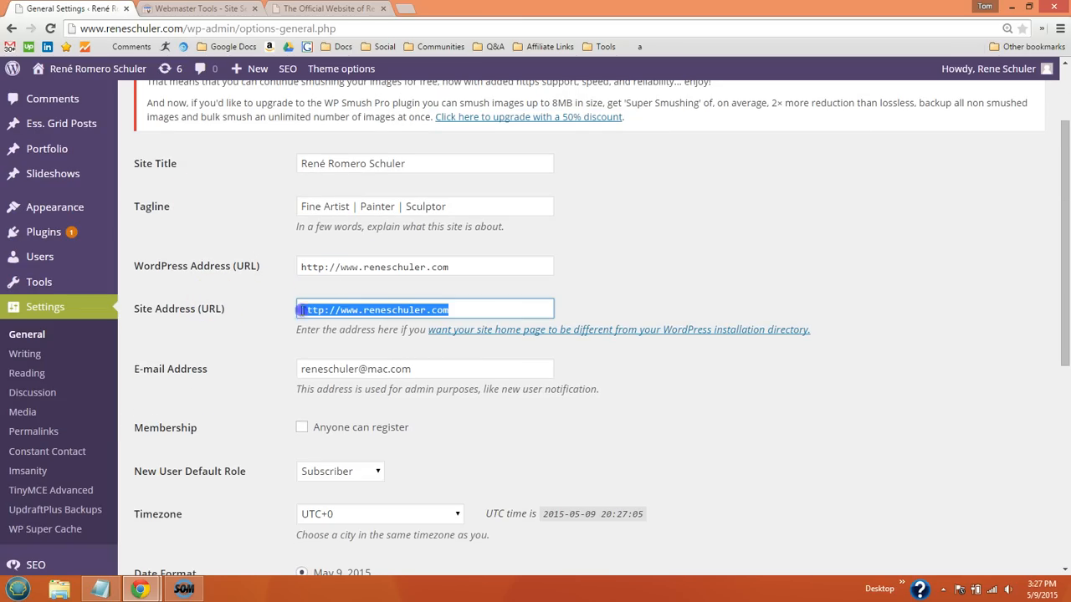
click(197, 8)
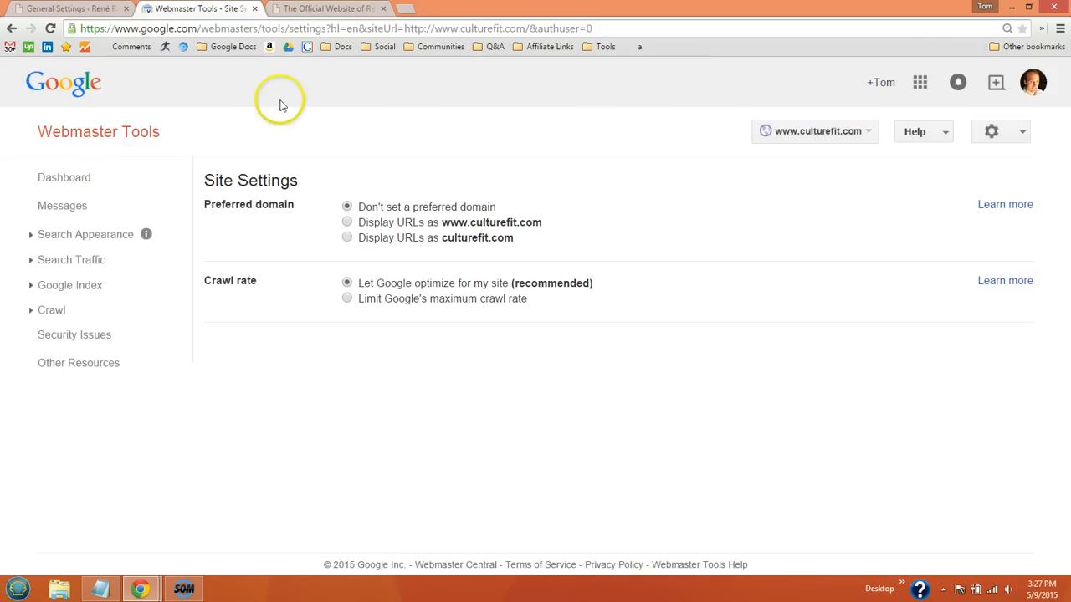
mouse_move(385, 233)
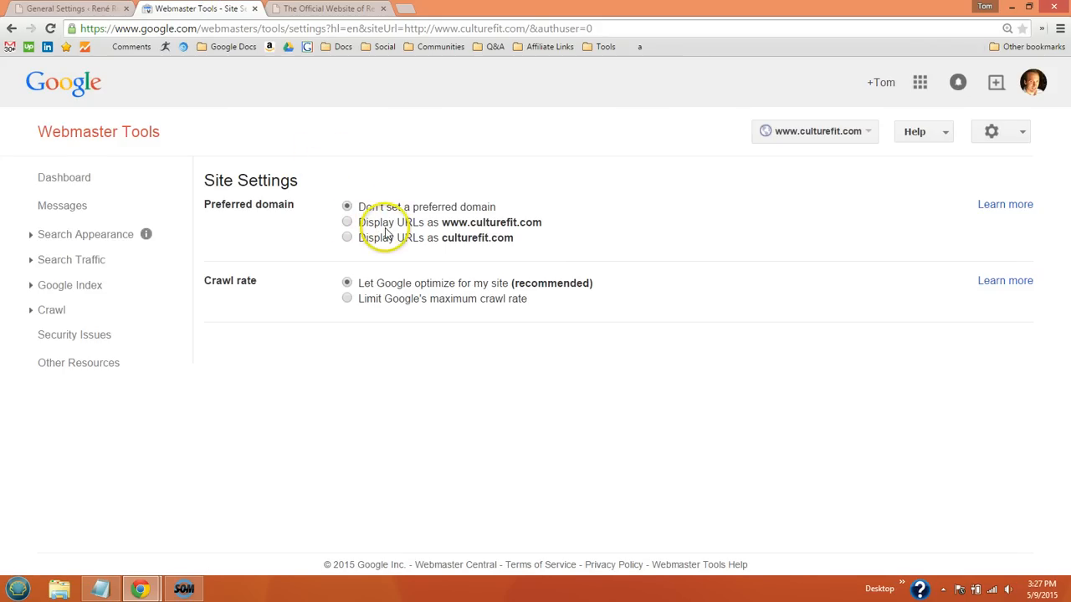
mouse_move(669, 251)
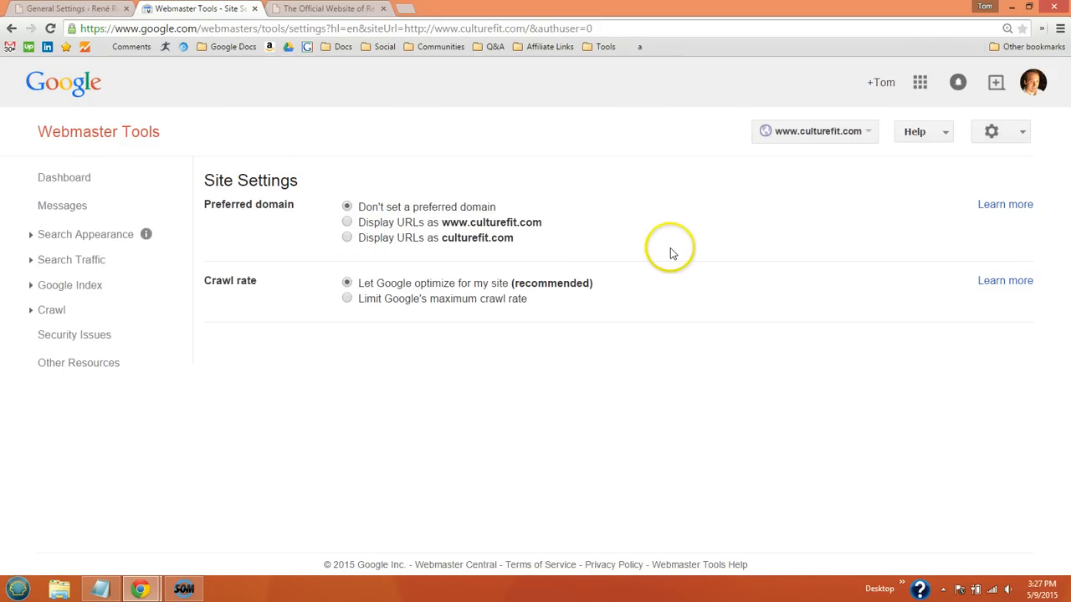
mouse_move(659, 262)
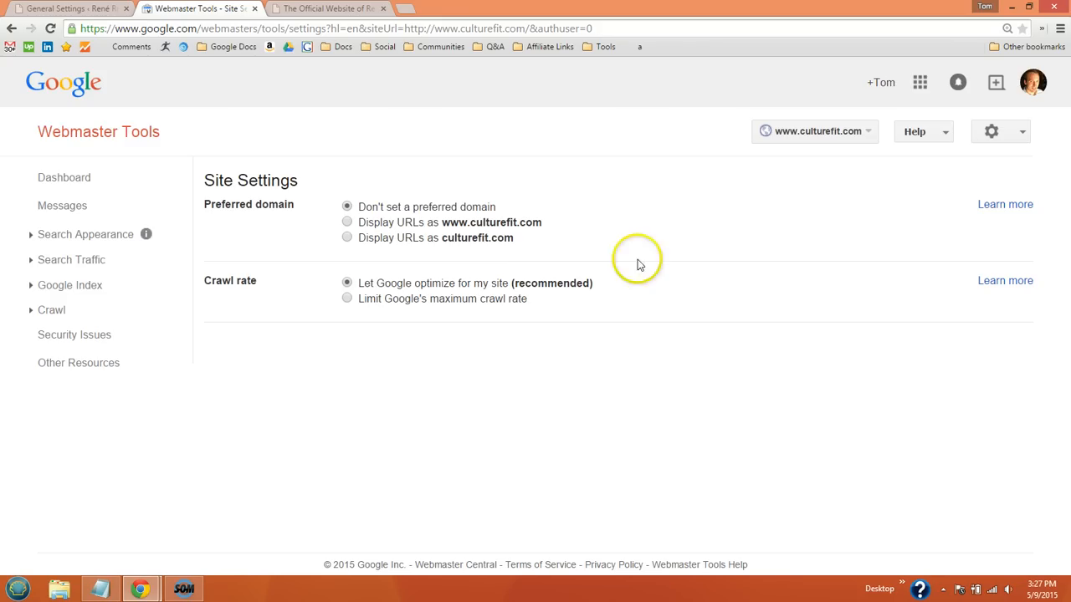
mouse_move(60, 60)
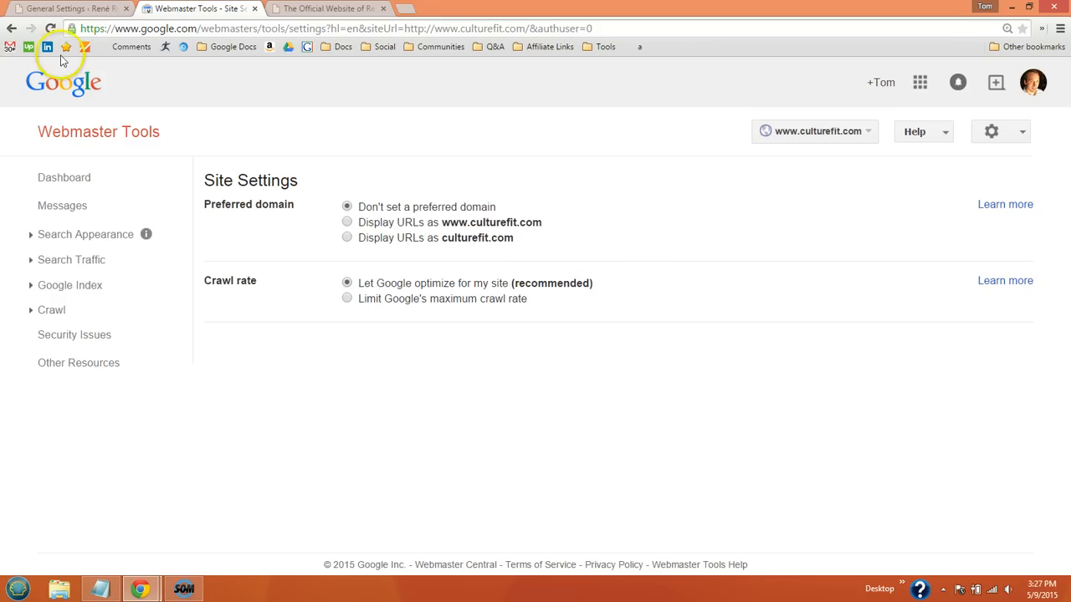
- Return from the preferred domain options to WordPress General Settings
click(67, 8)
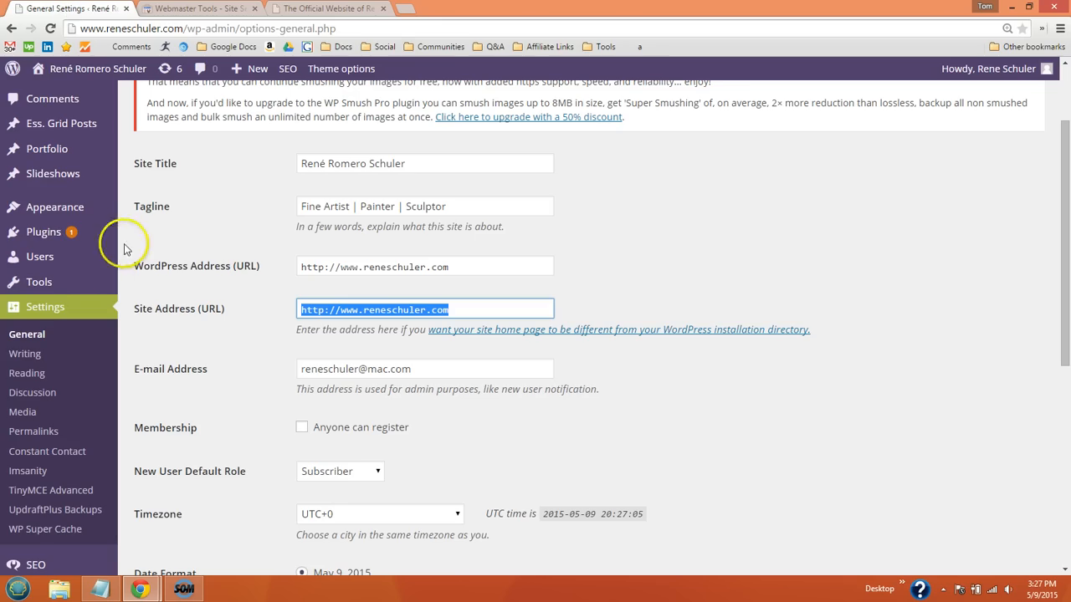
- View Yoast's sitemap_index.xml listing 8 sitemaps for reneschuler.com, then return to Webmaster Tools
scroll(down, 3)
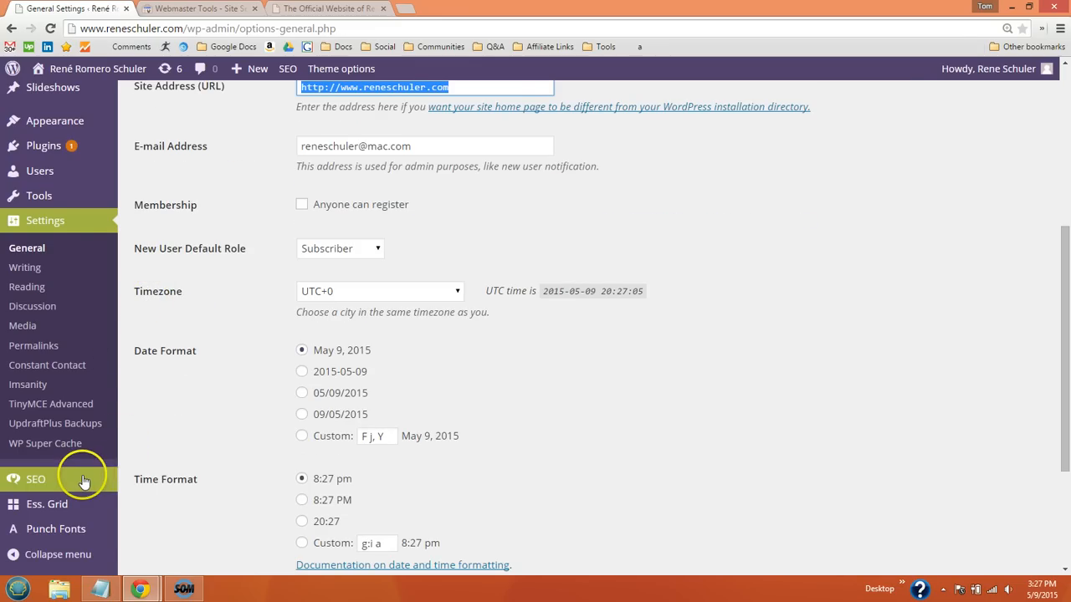
click(35, 479)
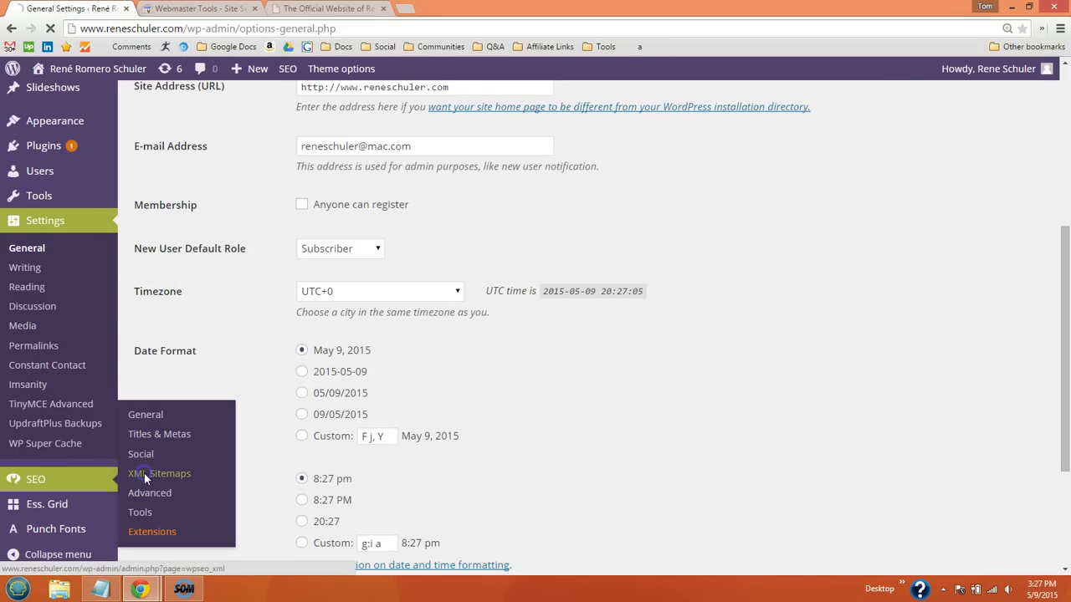
click(158, 472)
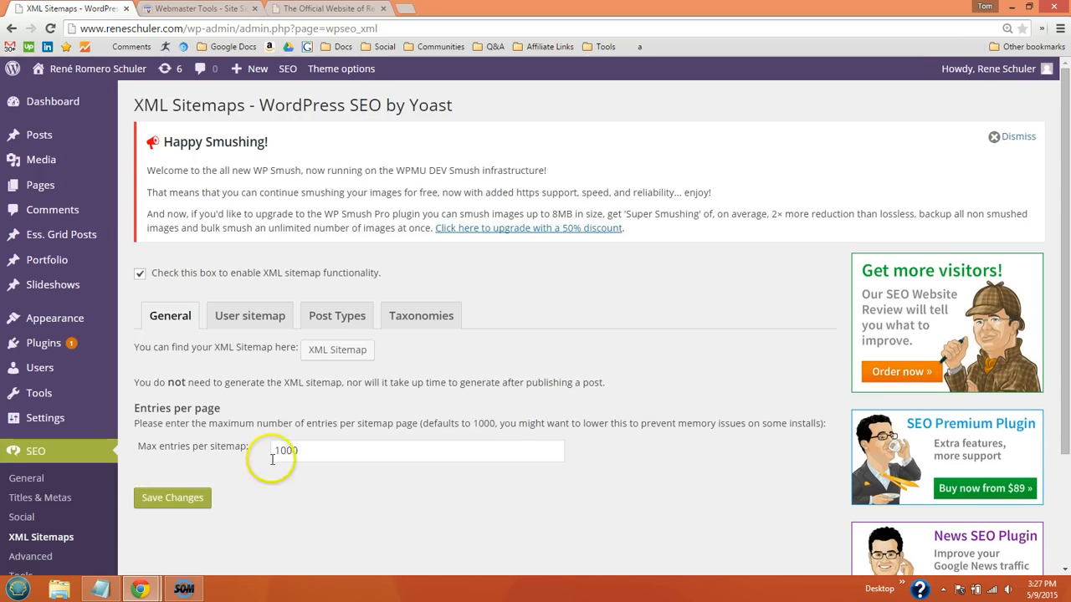
click(338, 350)
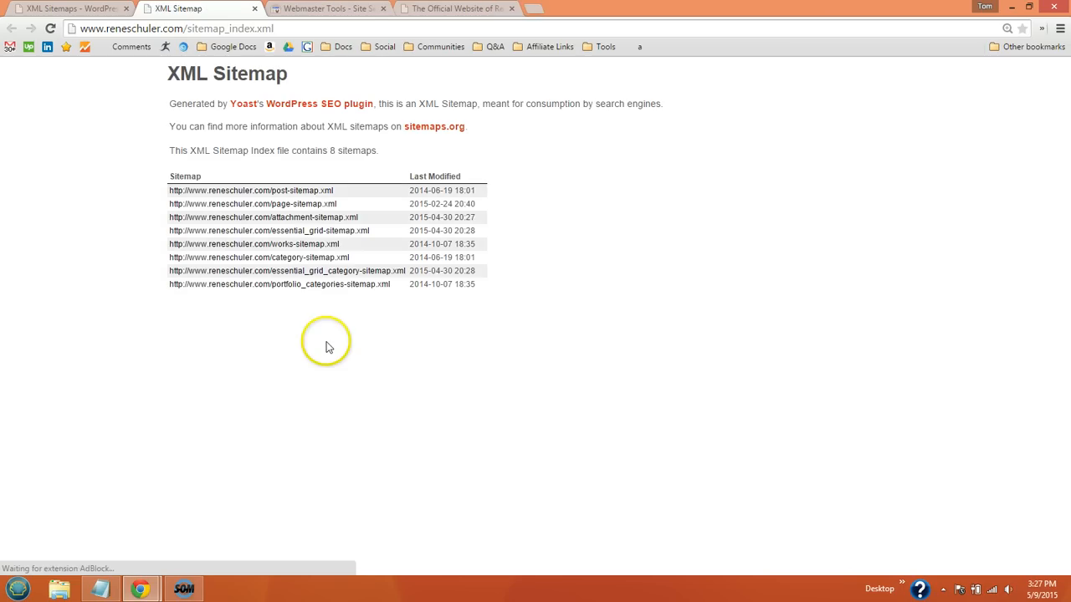
mouse_move(241, 180)
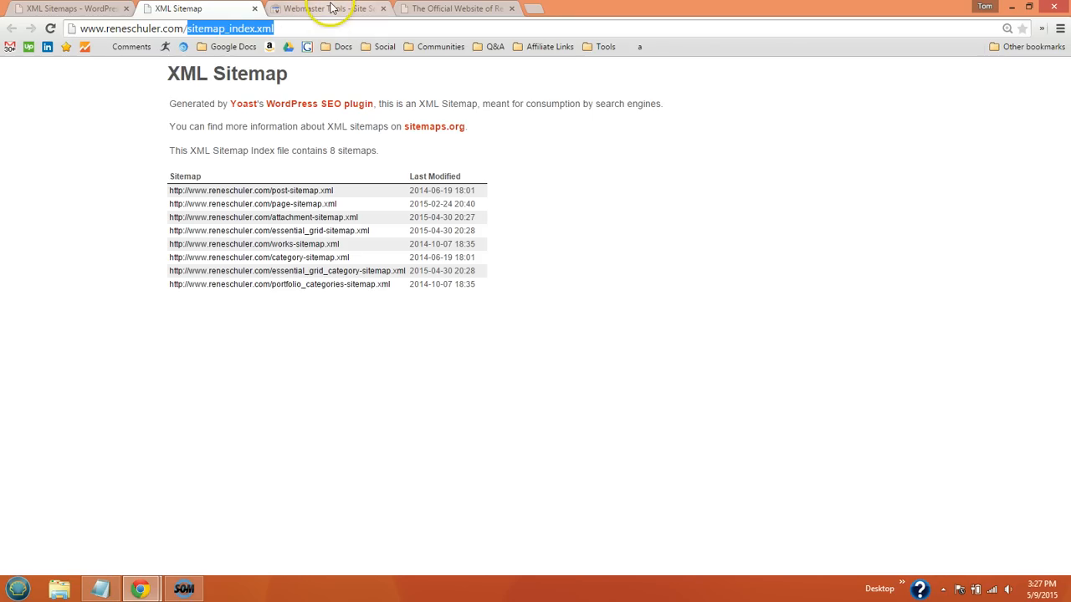
click(326, 9)
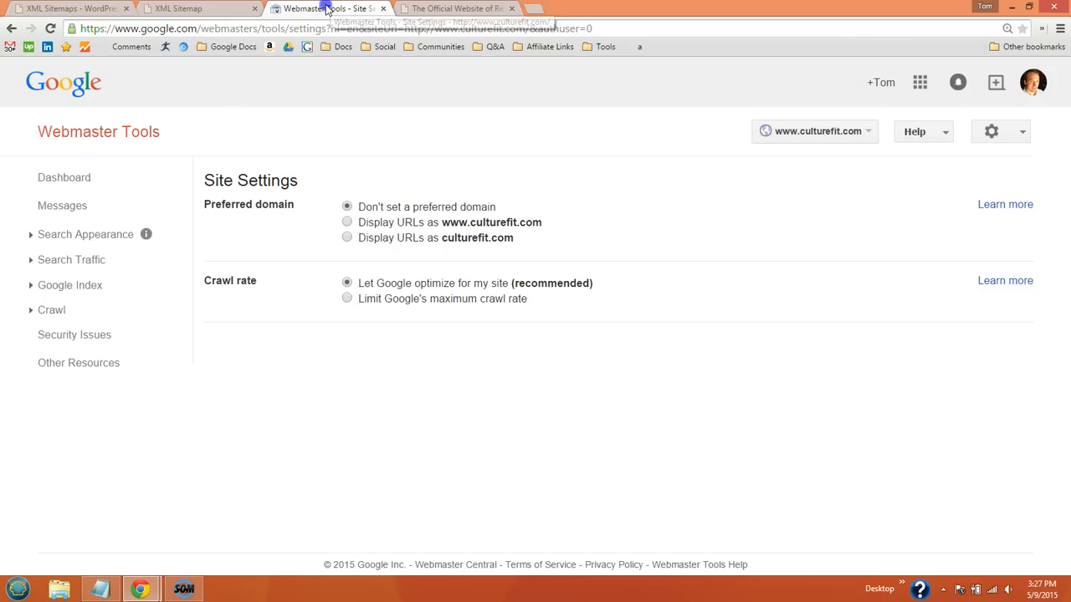
mouse_move(52, 309)
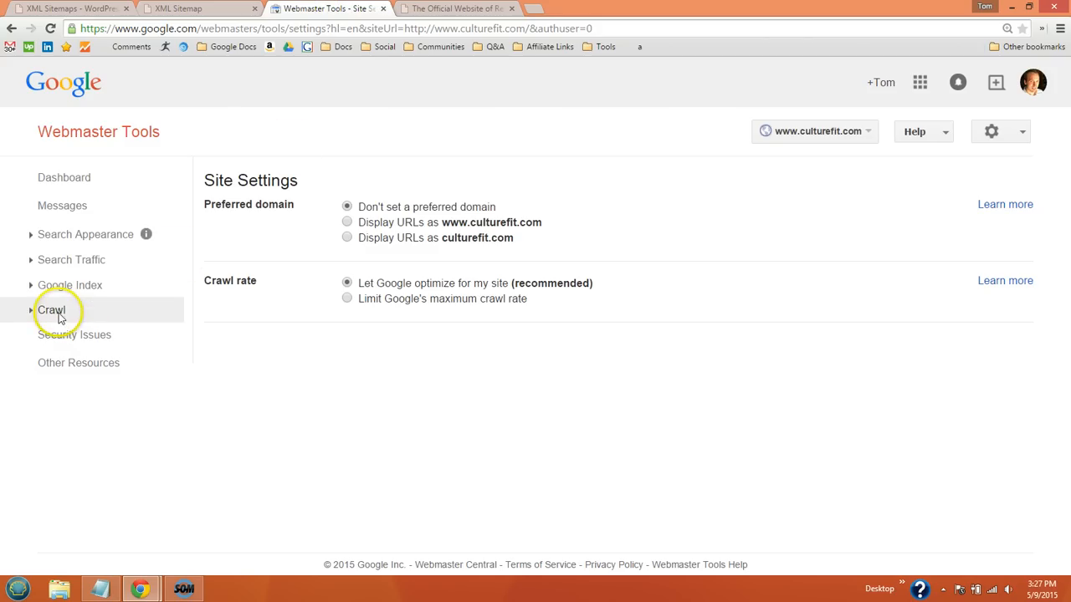
- From the Crawl > Sitemaps report, start adding a sitemap named sitemapIndex.xml
click(51, 310)
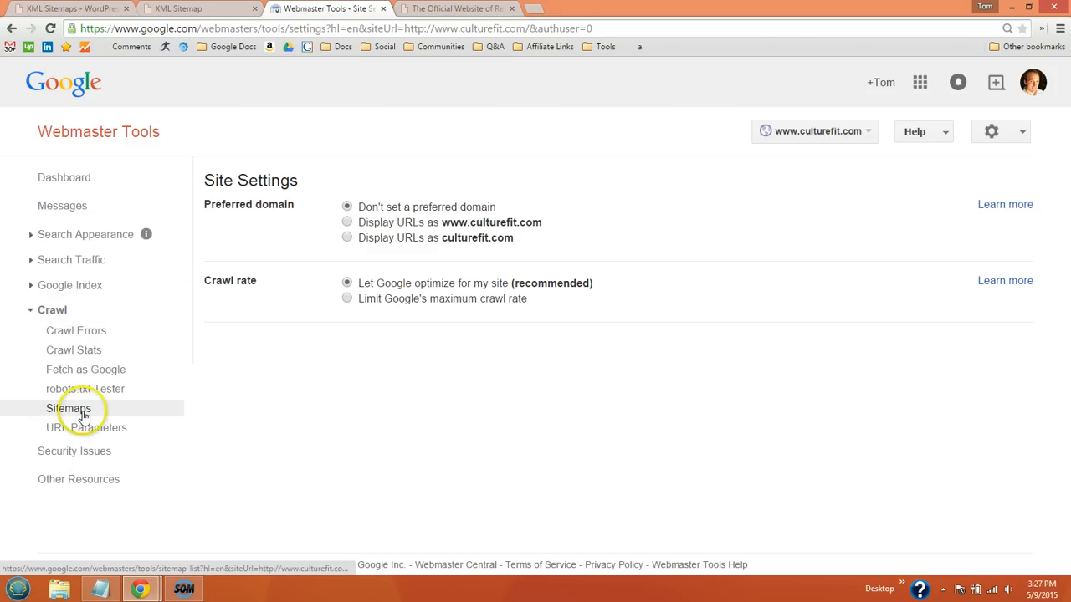
click(68, 408)
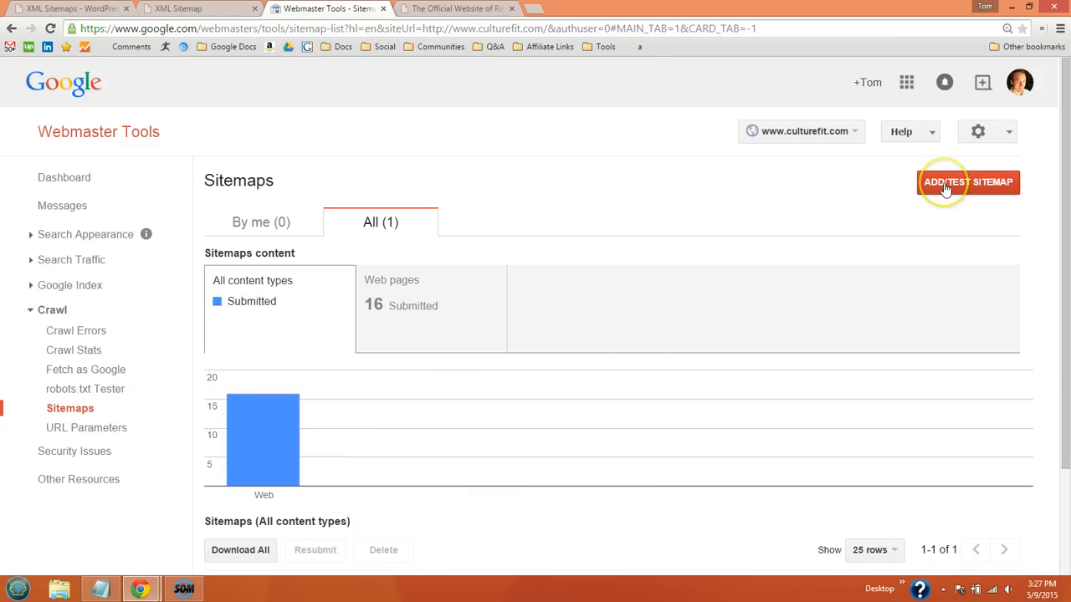
click(967, 180)
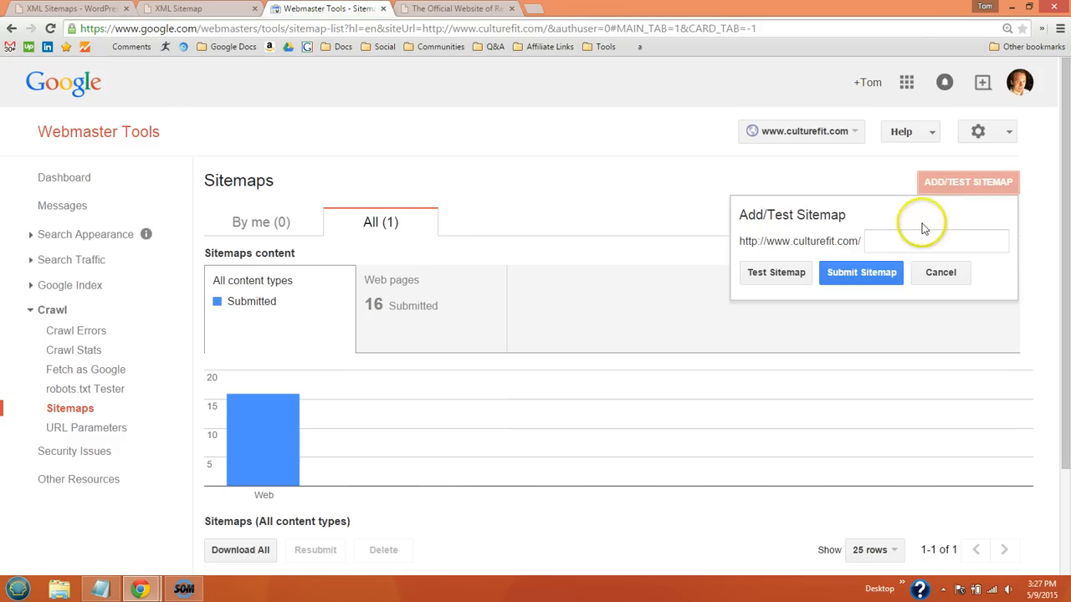
text(sitemapIndex.xml)
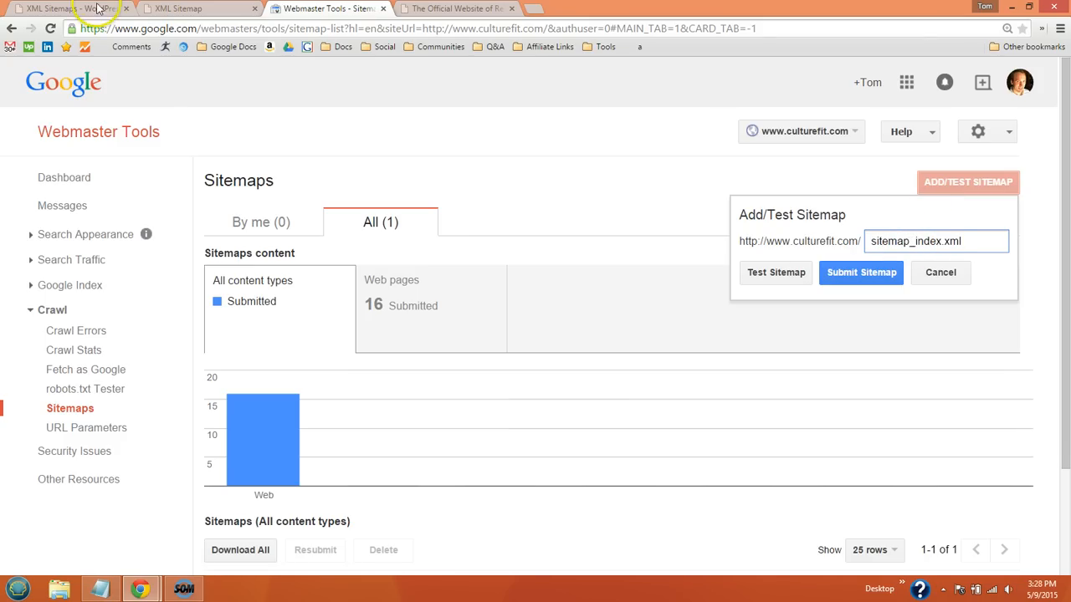
- After checking the file name in WordPress, submit sitemap_index.xml to Google
click(58, 8)
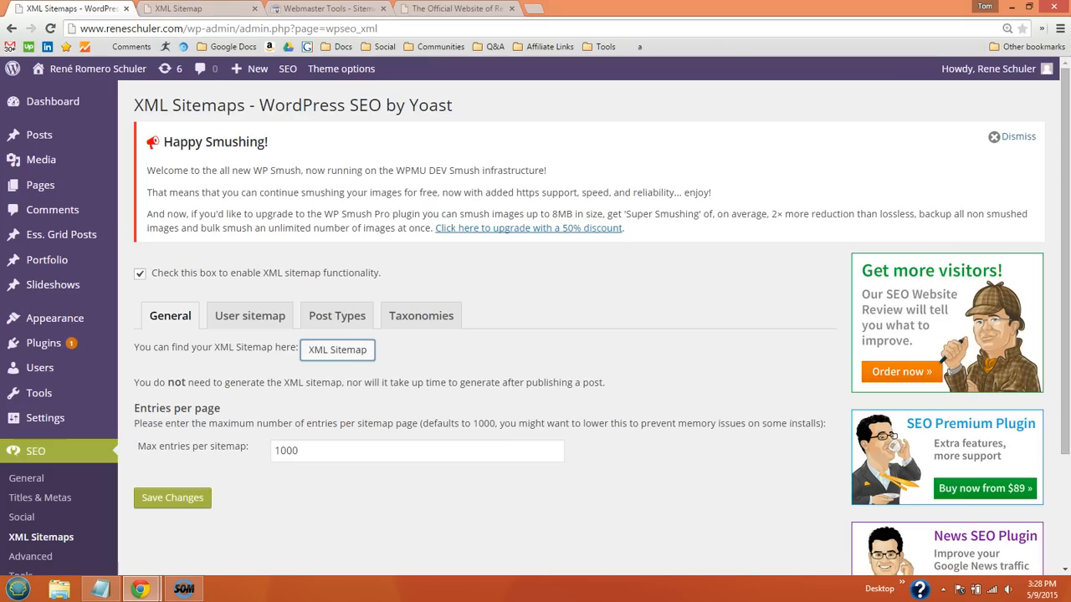
click(321, 8)
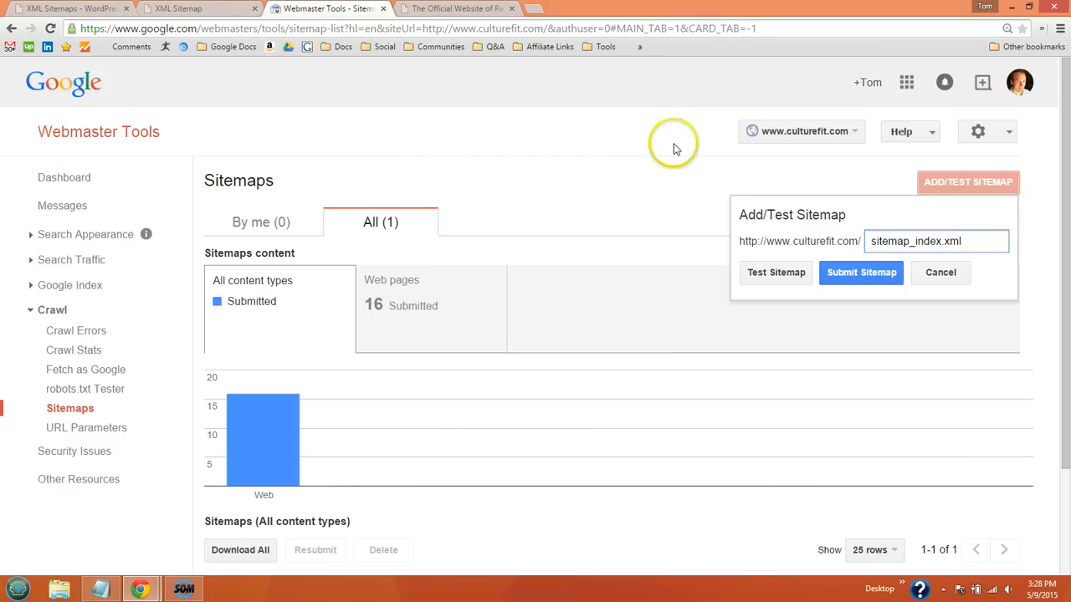
double_click(937, 241)
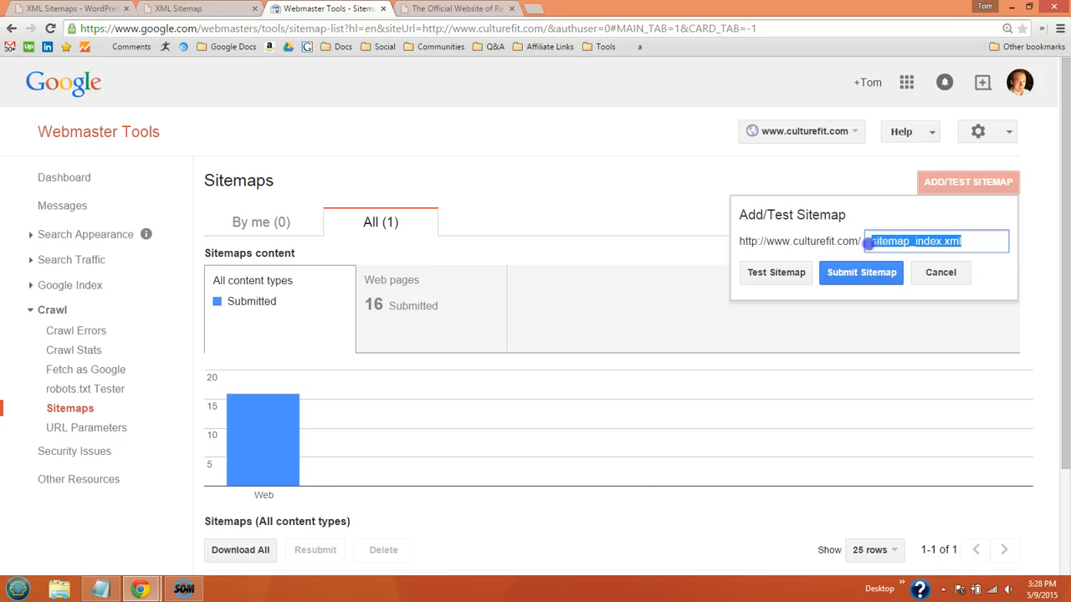
mouse_move(777, 271)
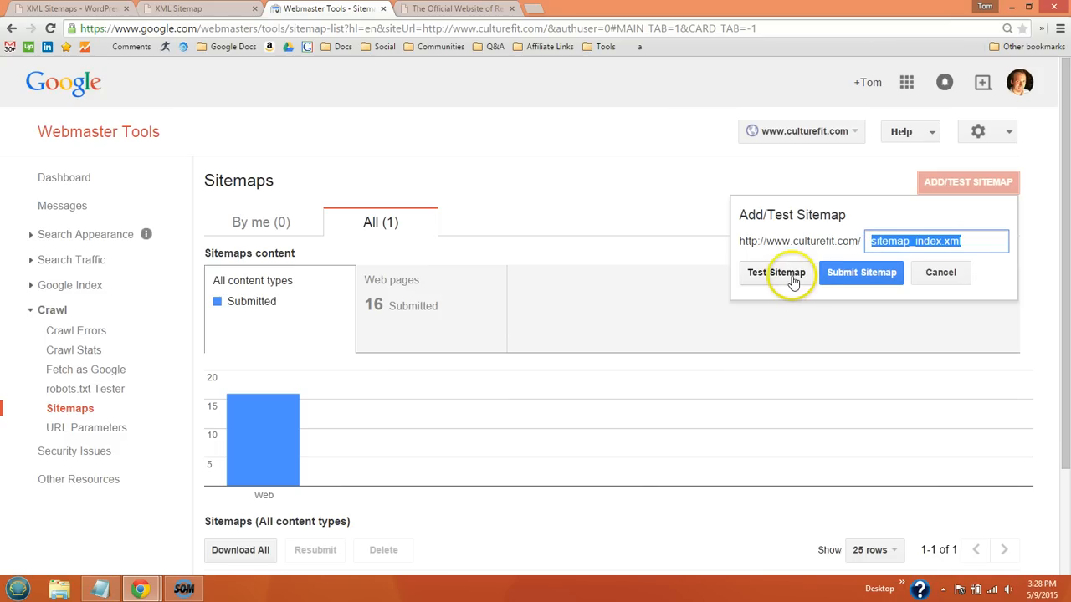
mouse_move(786, 277)
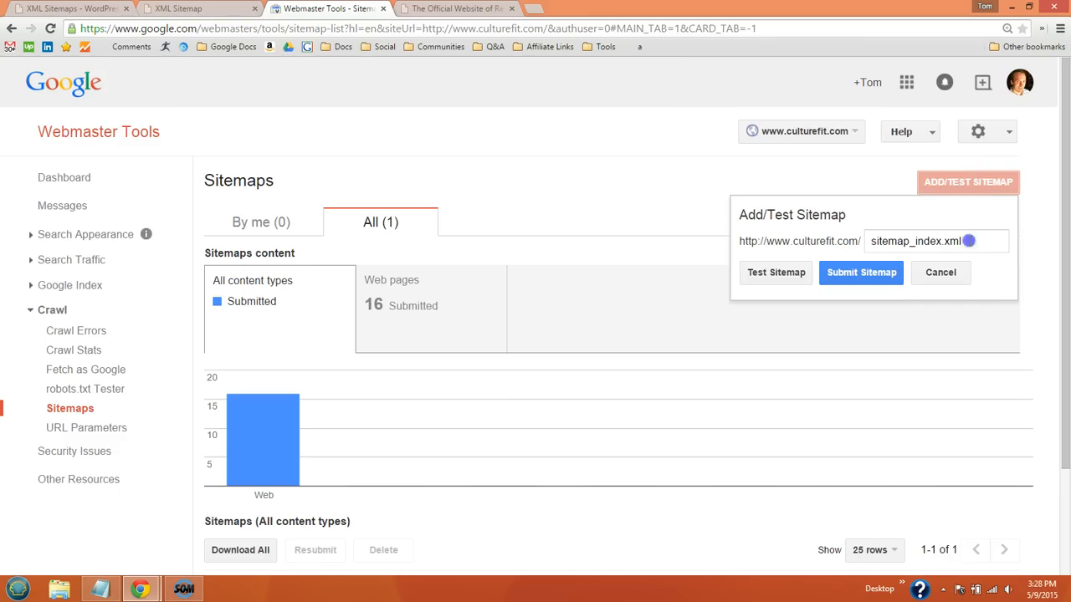
triple_click(915, 241)
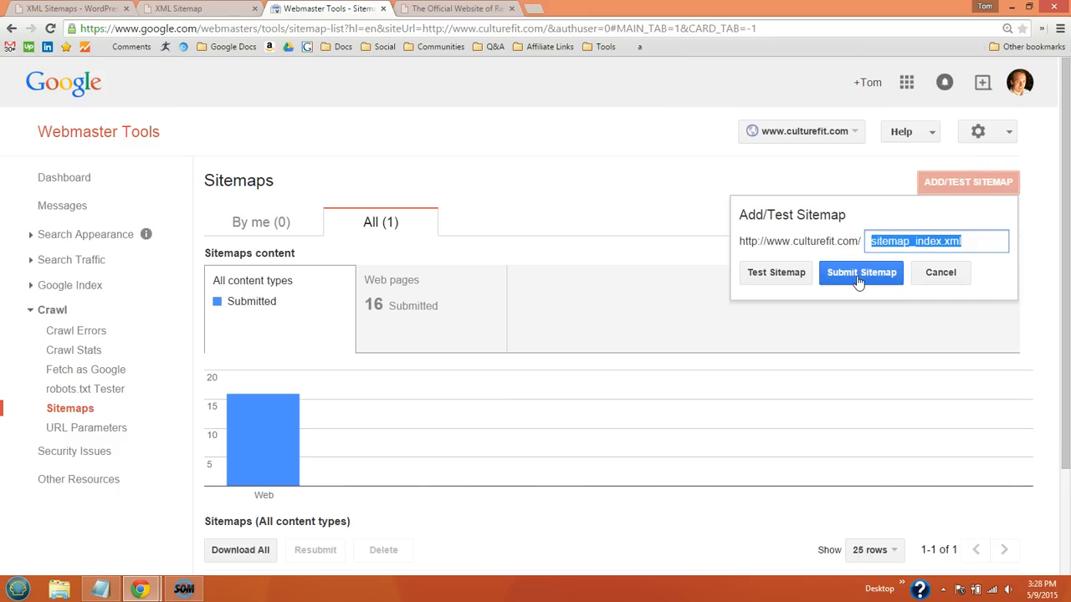
click(860, 271)
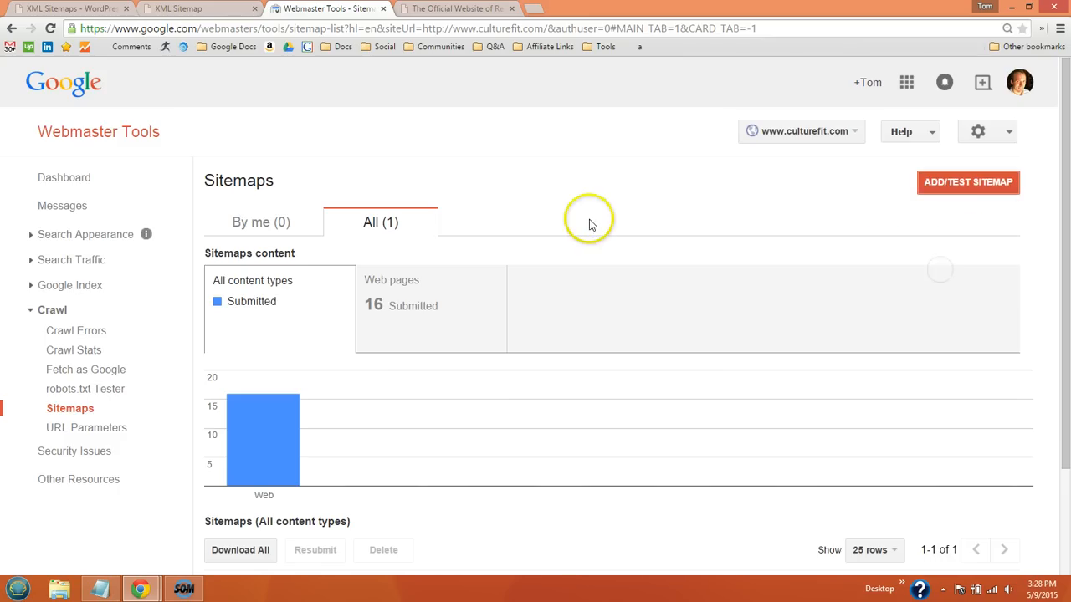
mouse_move(967, 181)
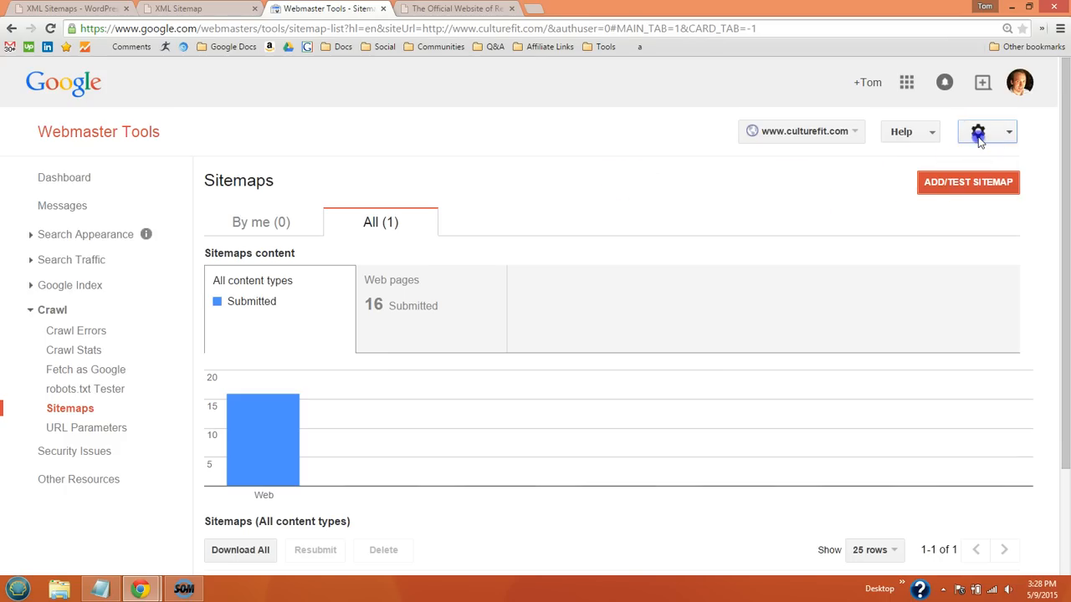
- Show the gear-icon site settings menu with Change of Address and Verification Details
click(977, 130)
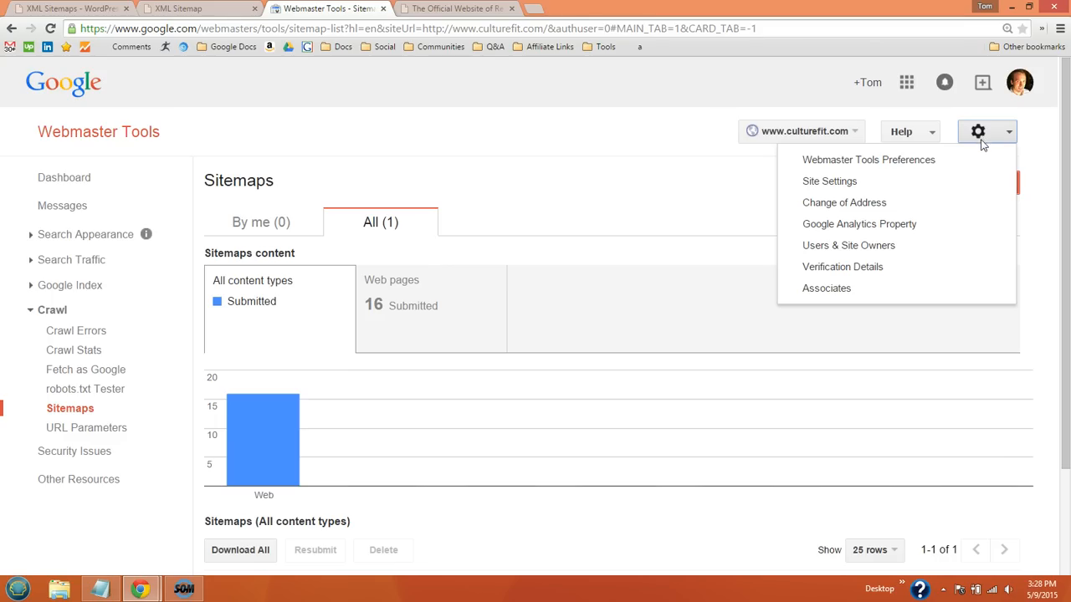
mouse_move(868, 161)
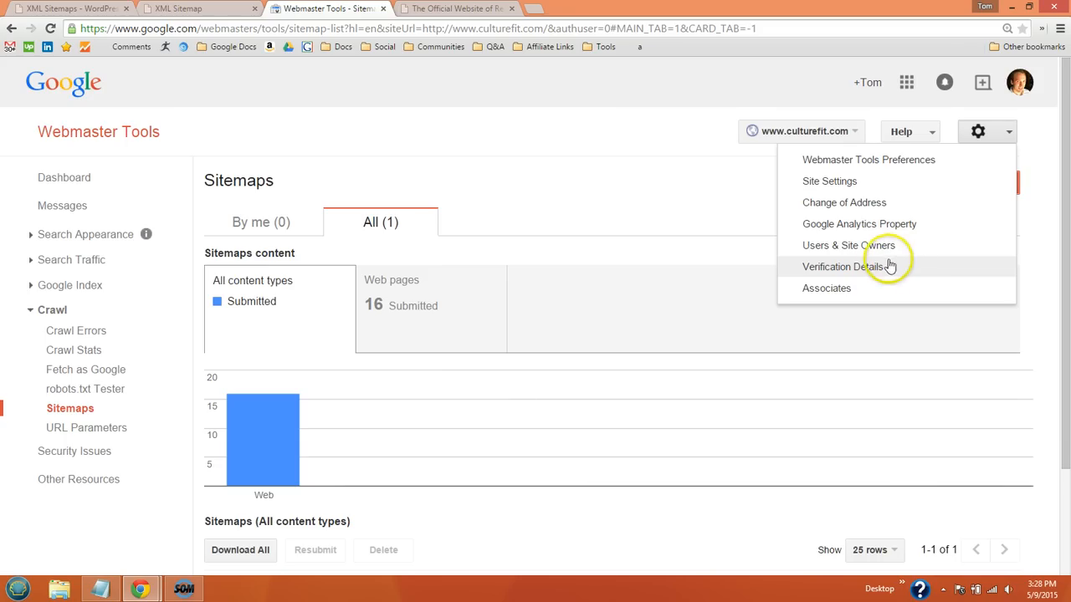
mouse_move(875, 244)
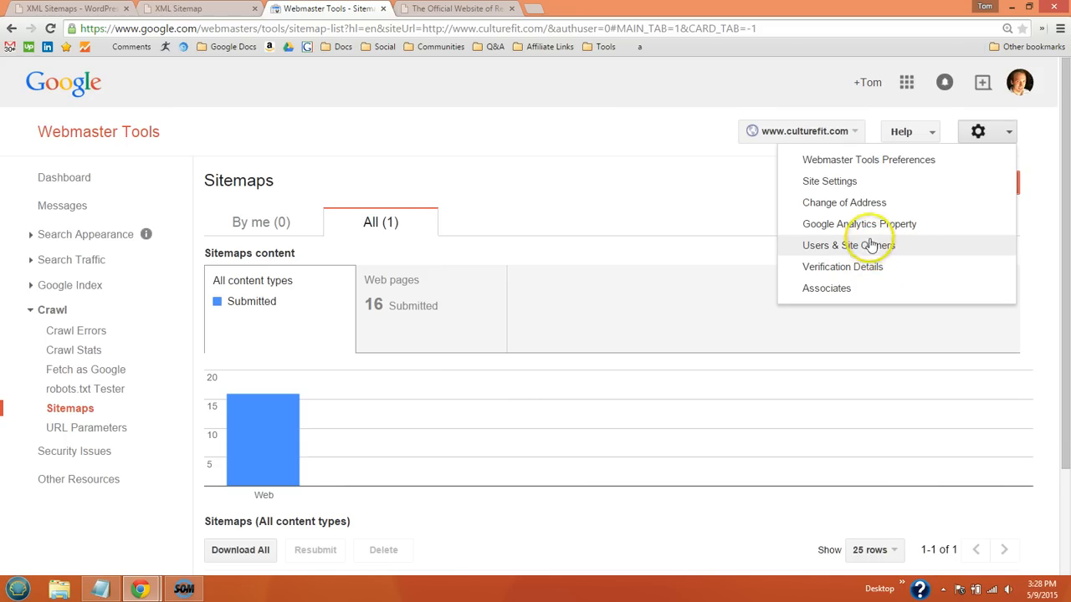
mouse_move(860, 233)
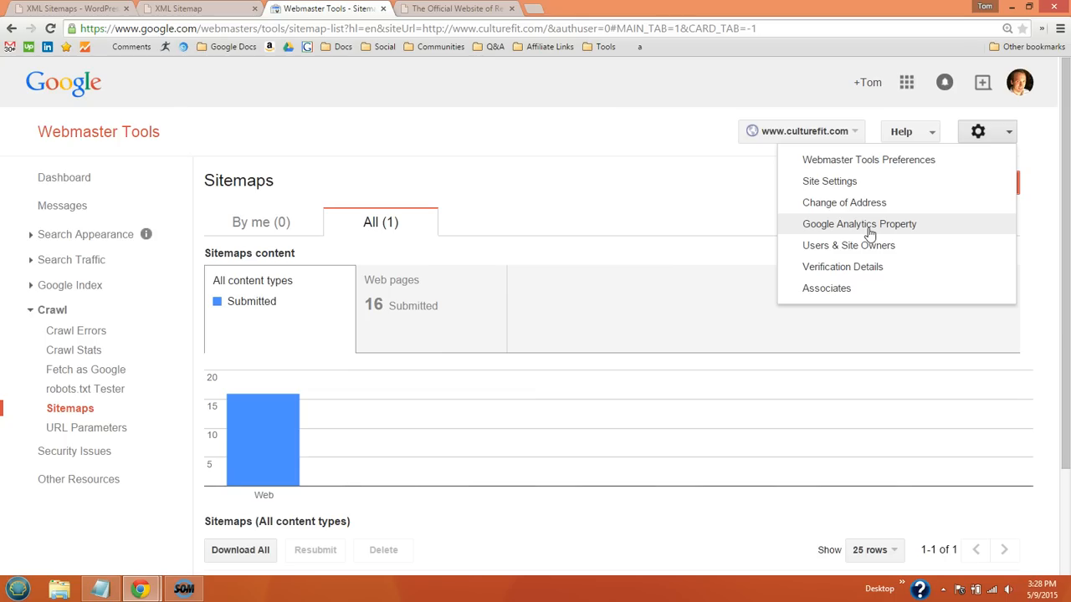
mouse_move(862, 209)
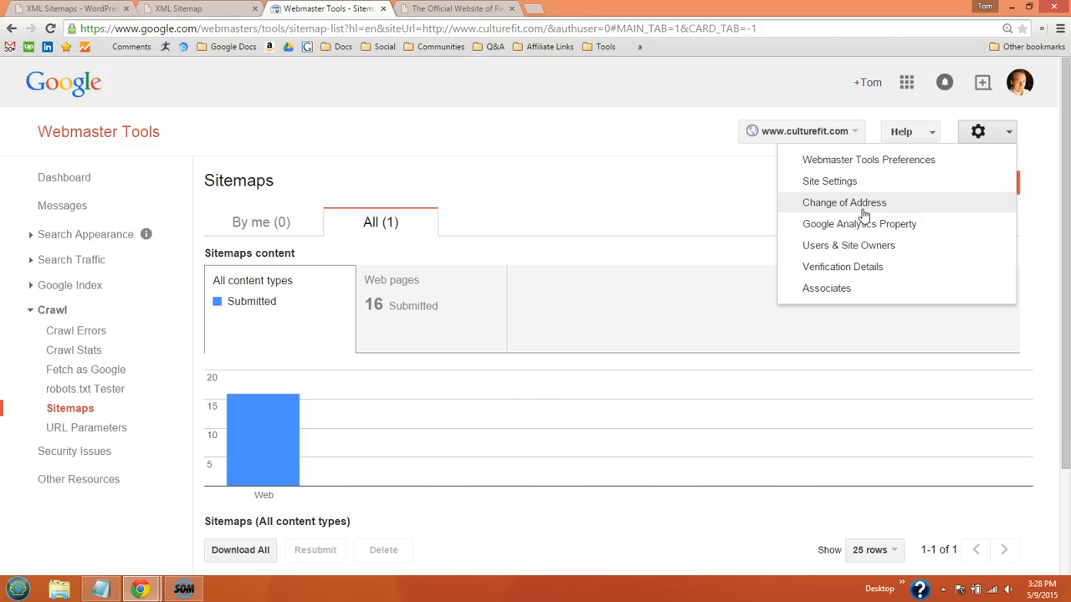
mouse_move(388, 252)
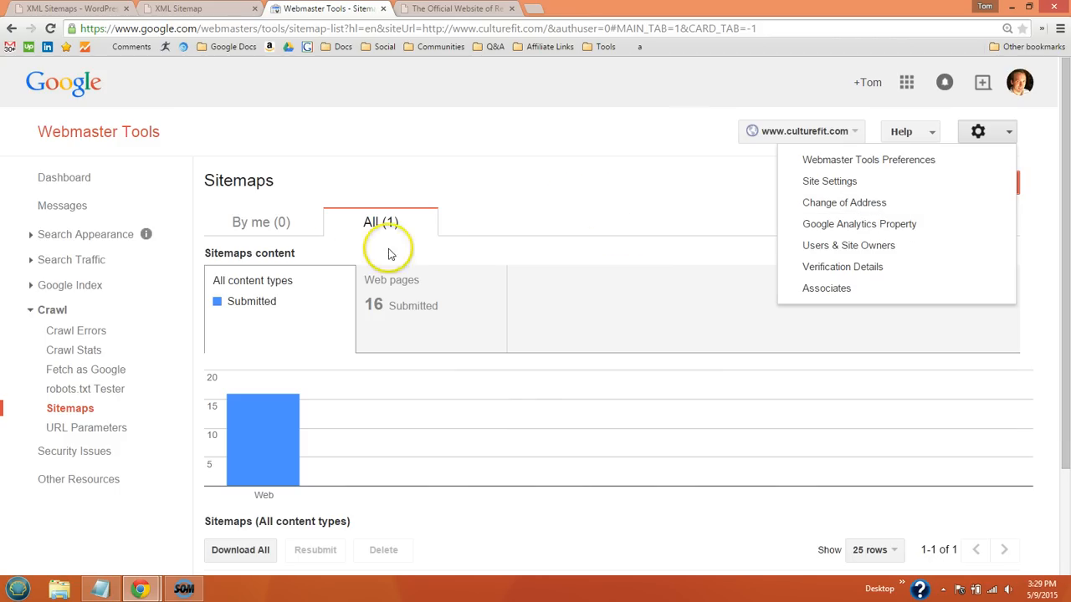
mouse_move(92, 310)
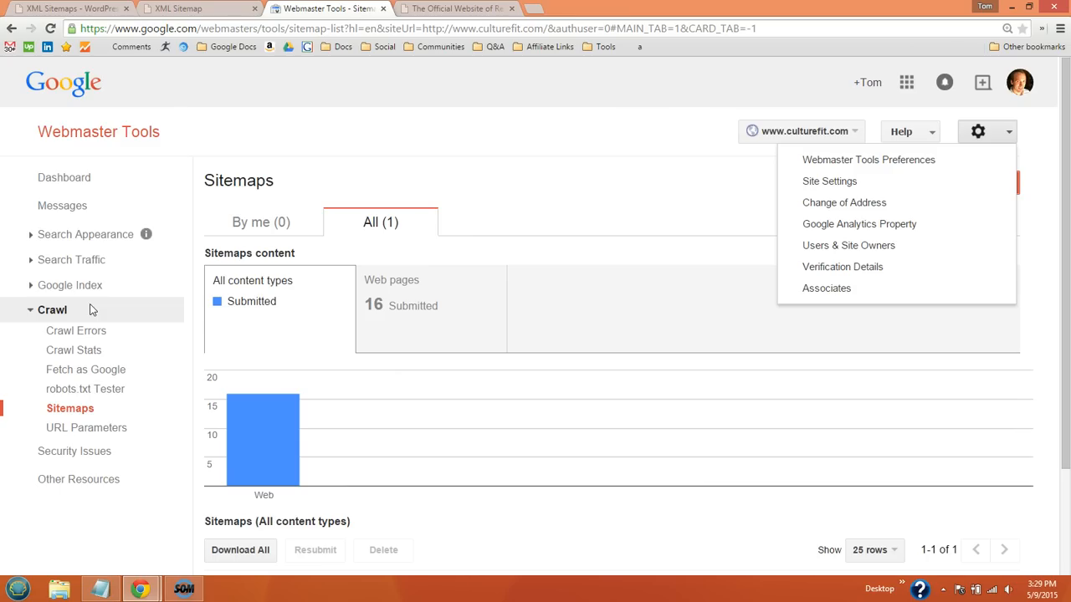
mouse_move(90, 284)
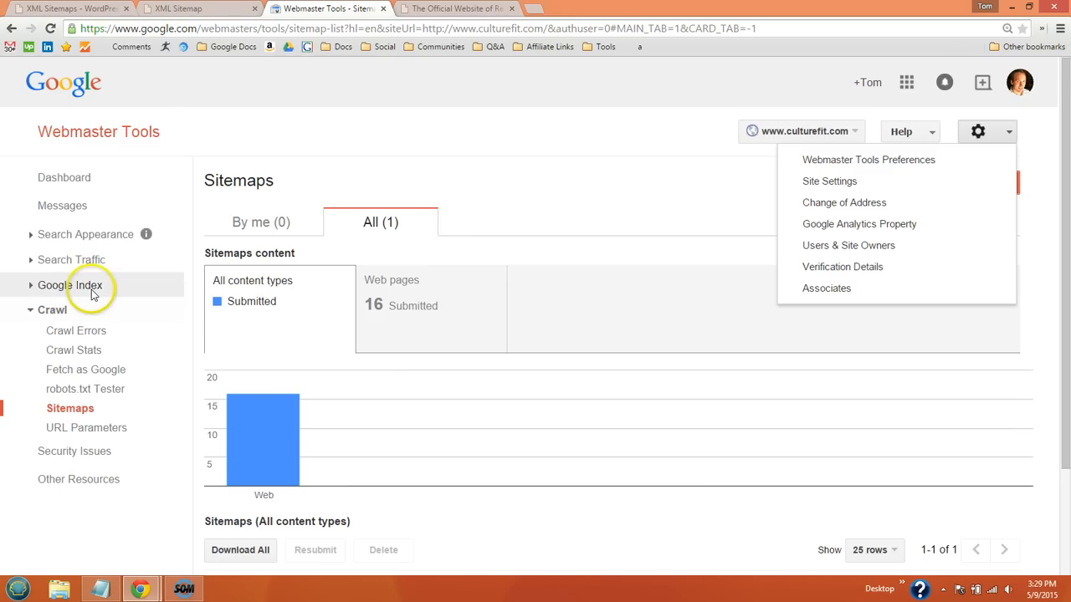
- In International Targeting's Country section, target users in the United States
click(74, 260)
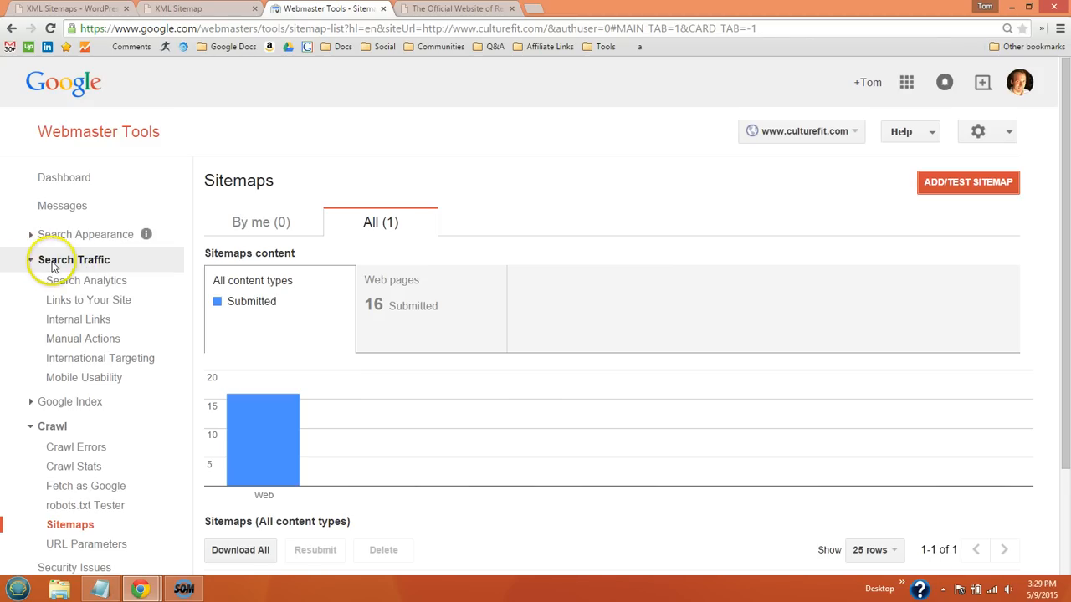
mouse_move(100, 358)
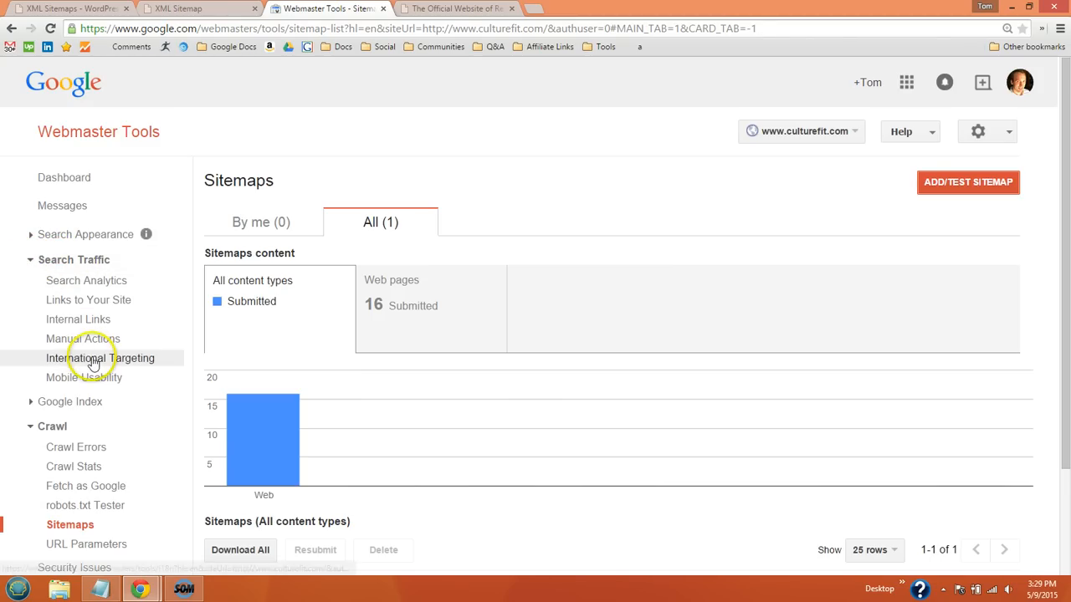
click(100, 358)
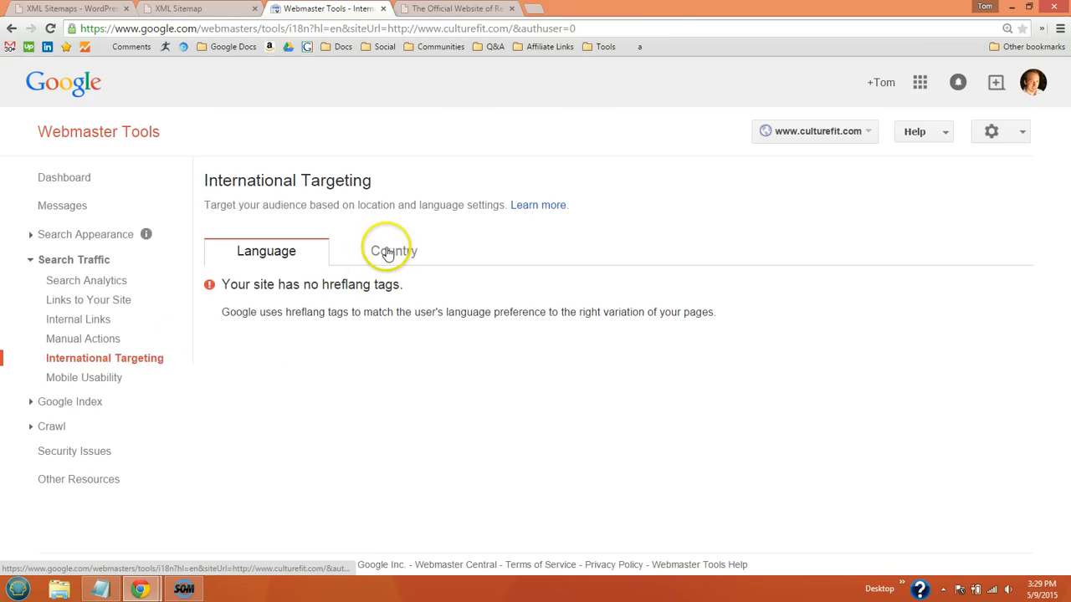
click(393, 251)
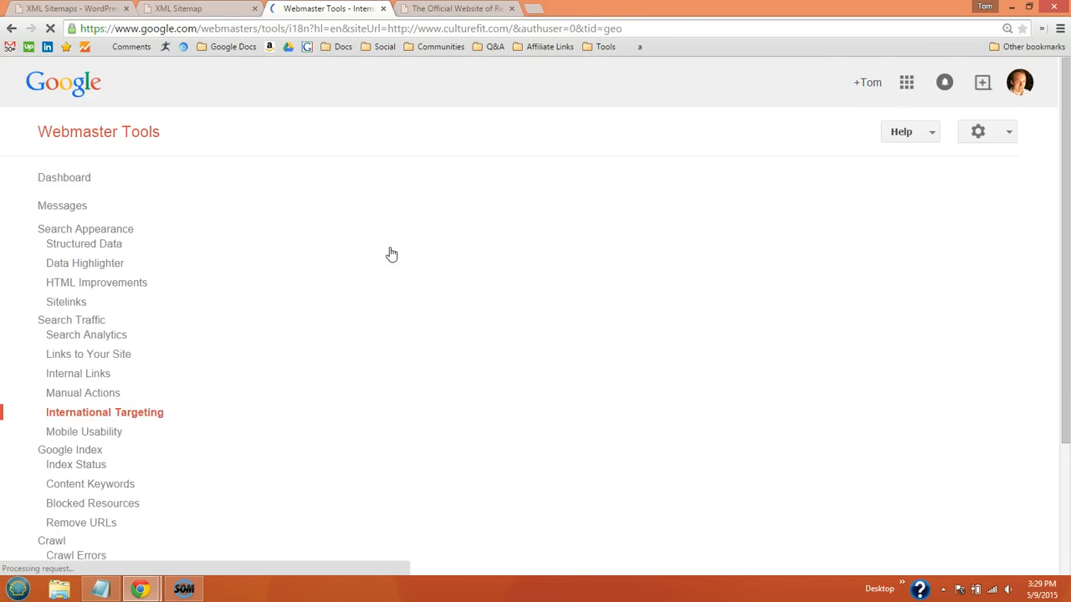
click(104, 412)
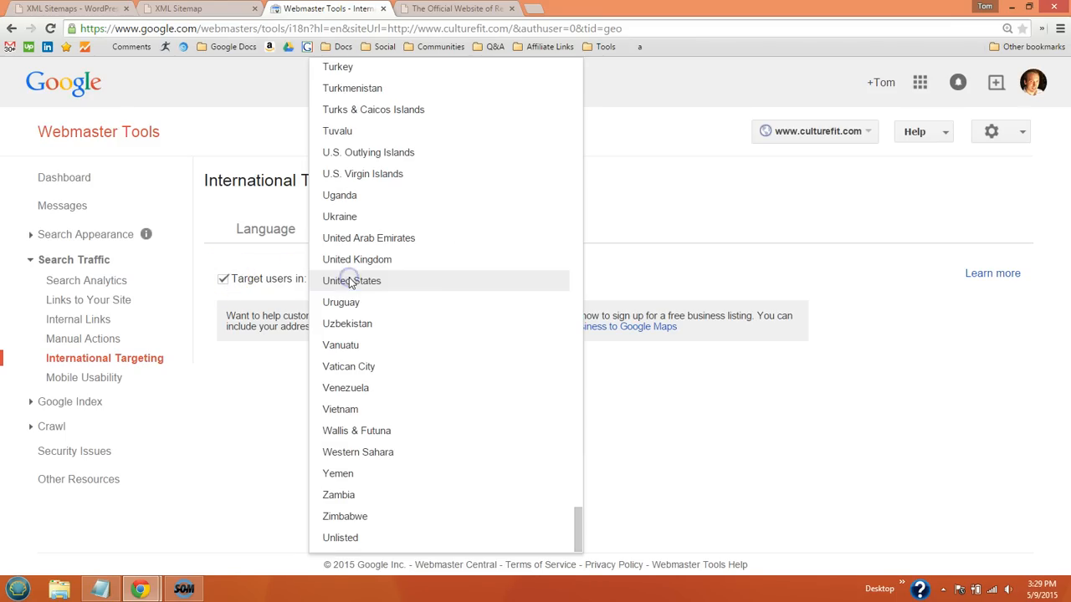
click(352, 281)
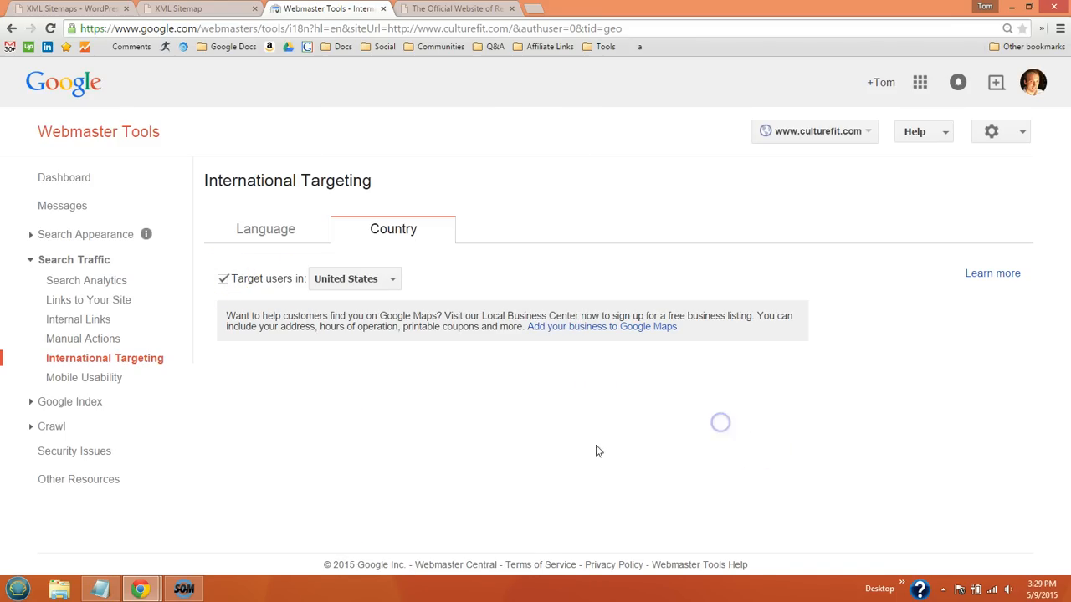
mouse_move(317, 436)
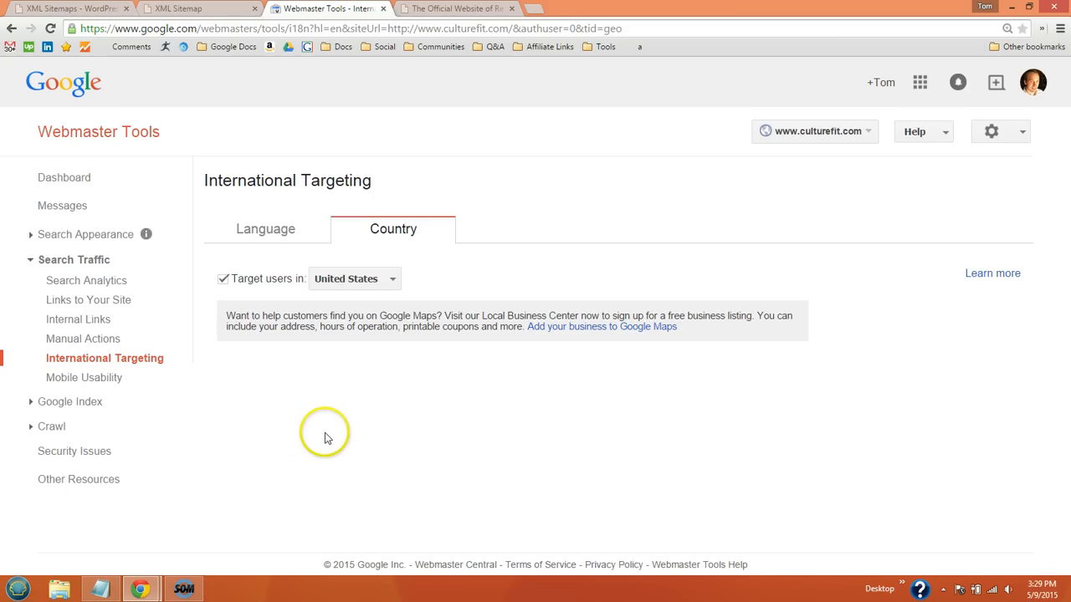
mouse_move(82, 338)
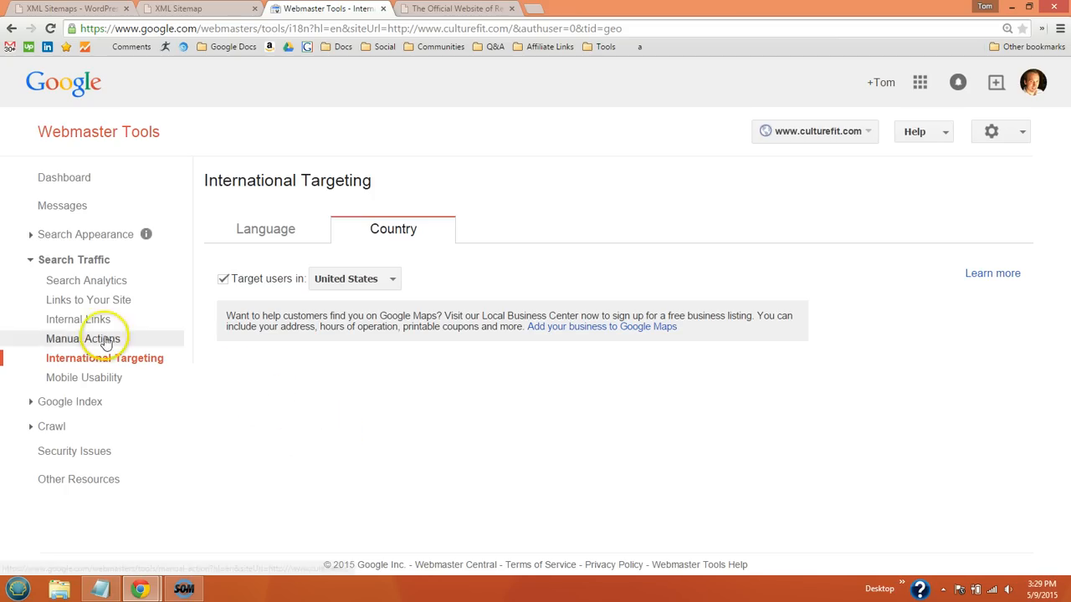
- Collapse Search Traffic and expand Search Appearance to list Structured Data, HTML Improvements and Sitelinks
click(30, 259)
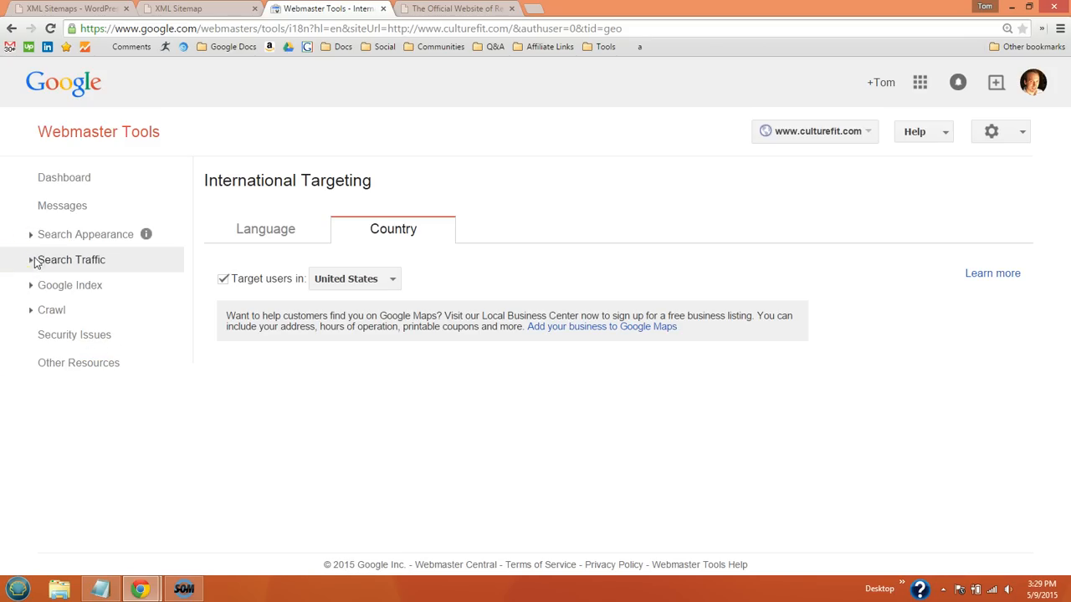
mouse_move(64, 177)
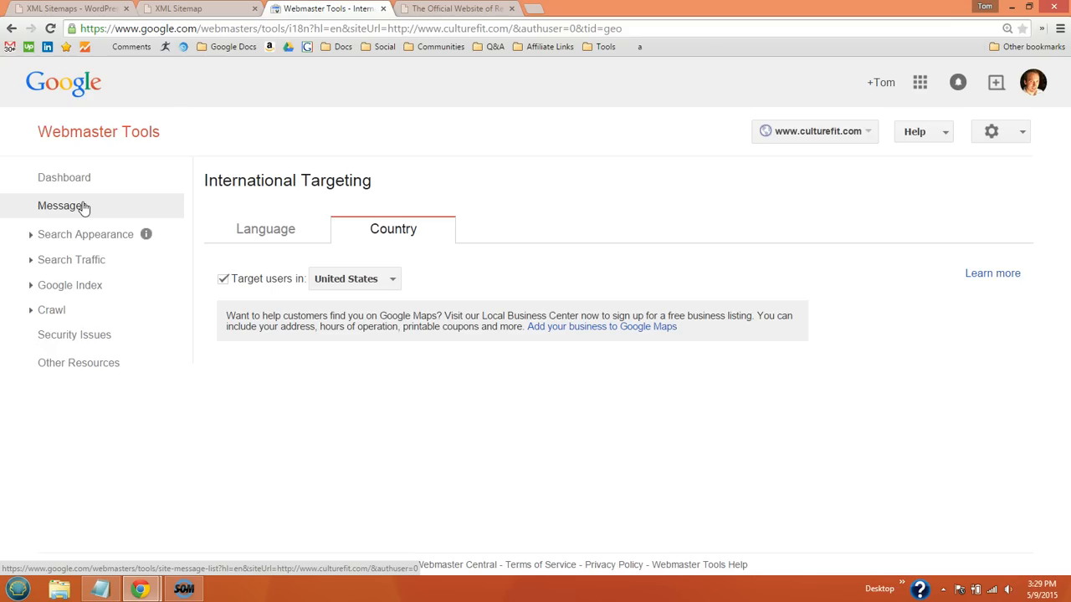
mouse_move(76, 234)
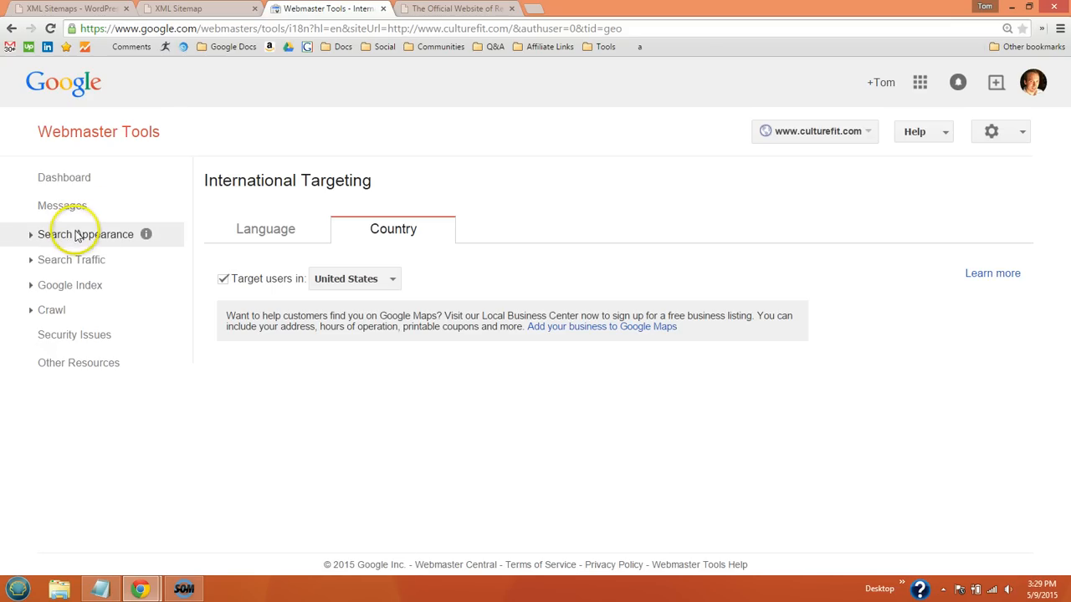
click(87, 234)
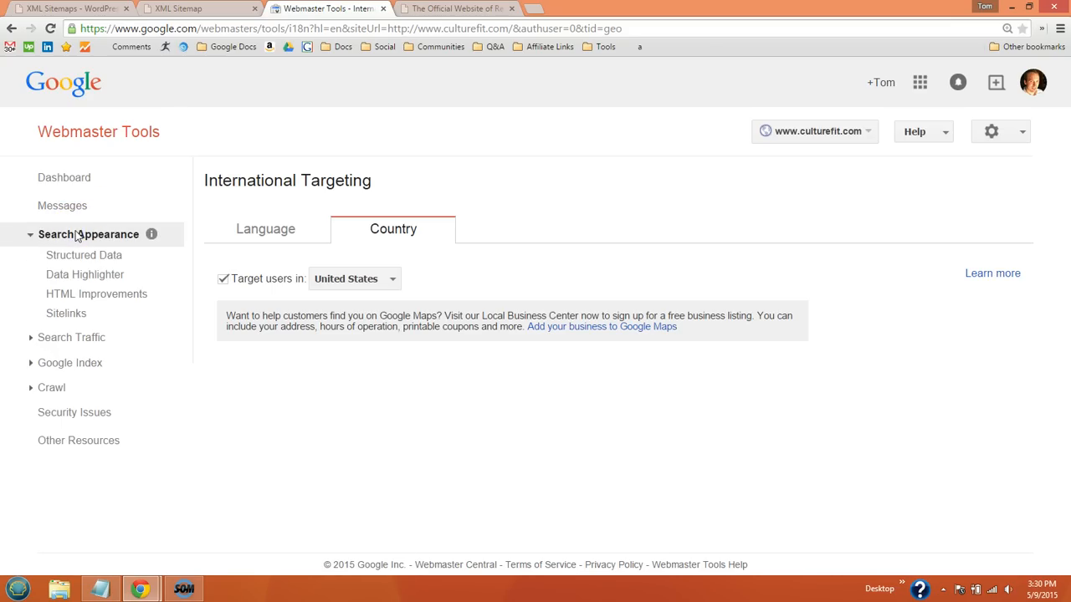
mouse_move(84, 264)
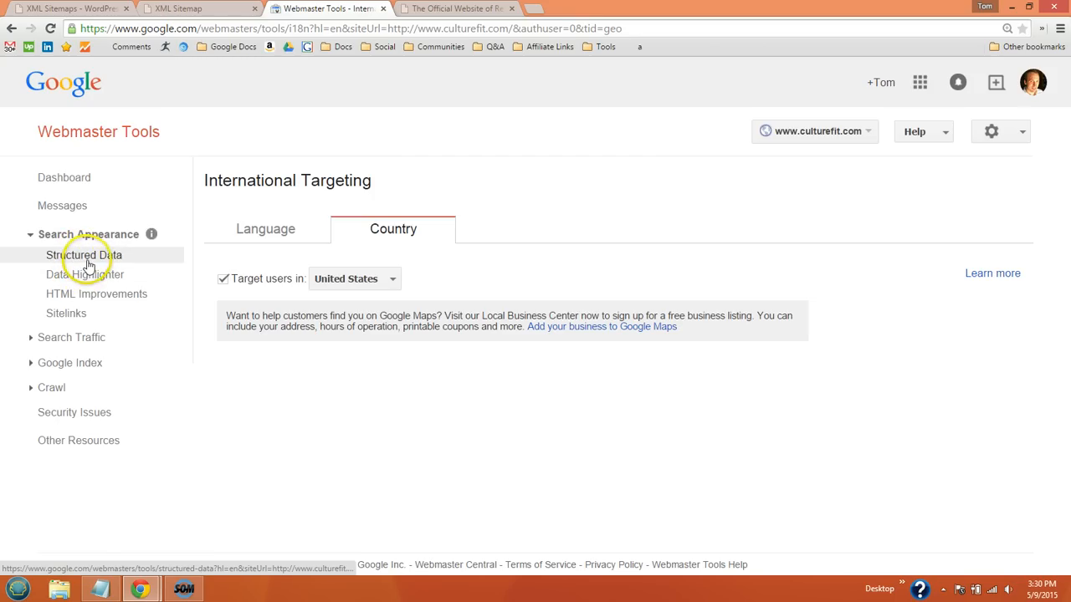
mouse_move(87, 298)
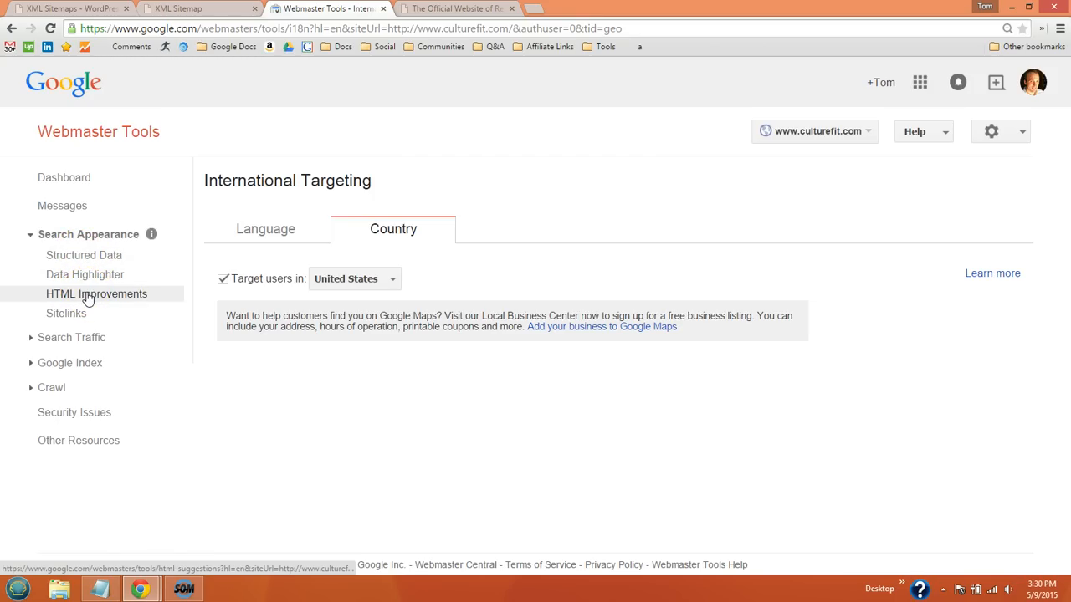
- View HTML Improvements showing no content issues, then expand Search Traffic again
click(97, 294)
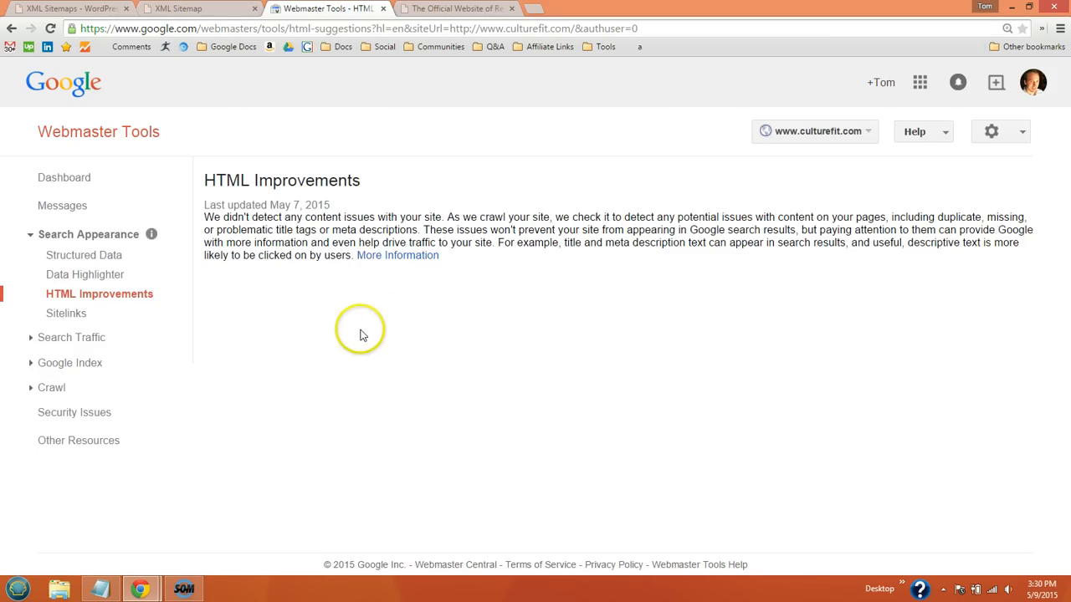
mouse_move(312, 334)
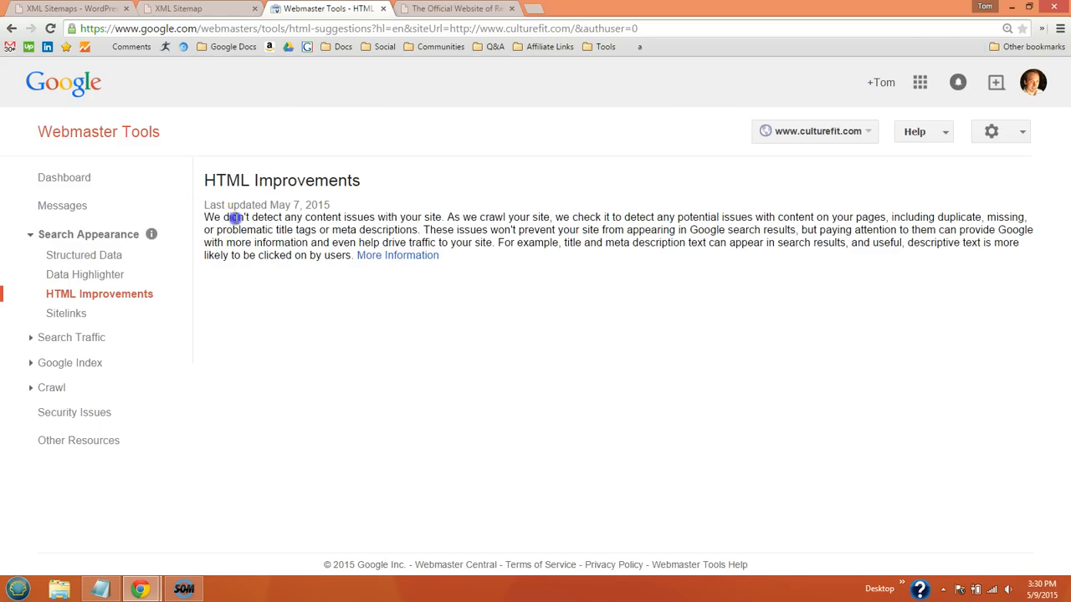
drag(204, 218, 442, 217)
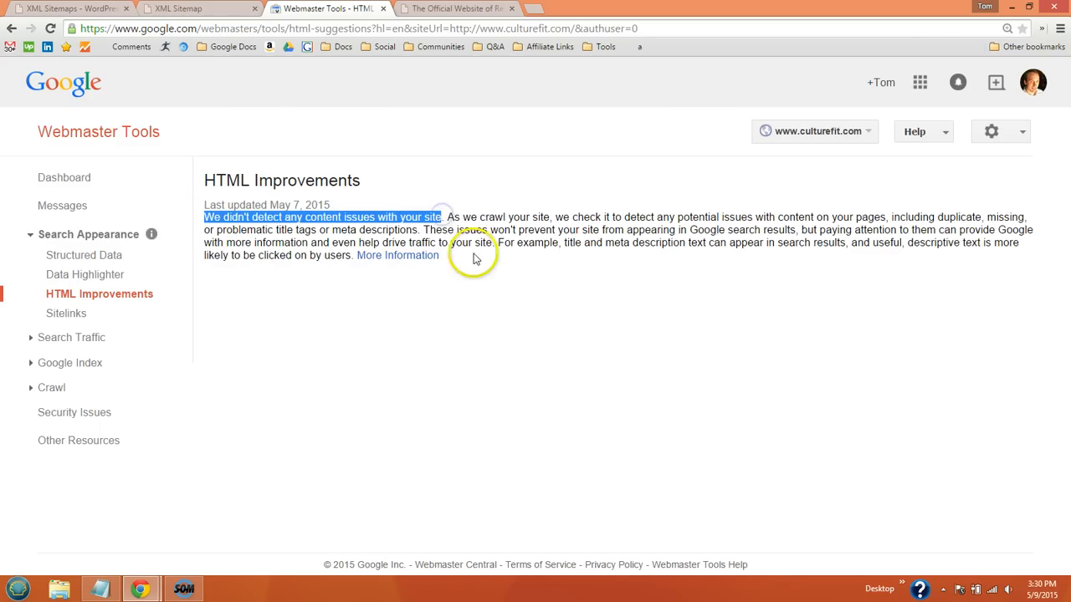
mouse_move(465, 309)
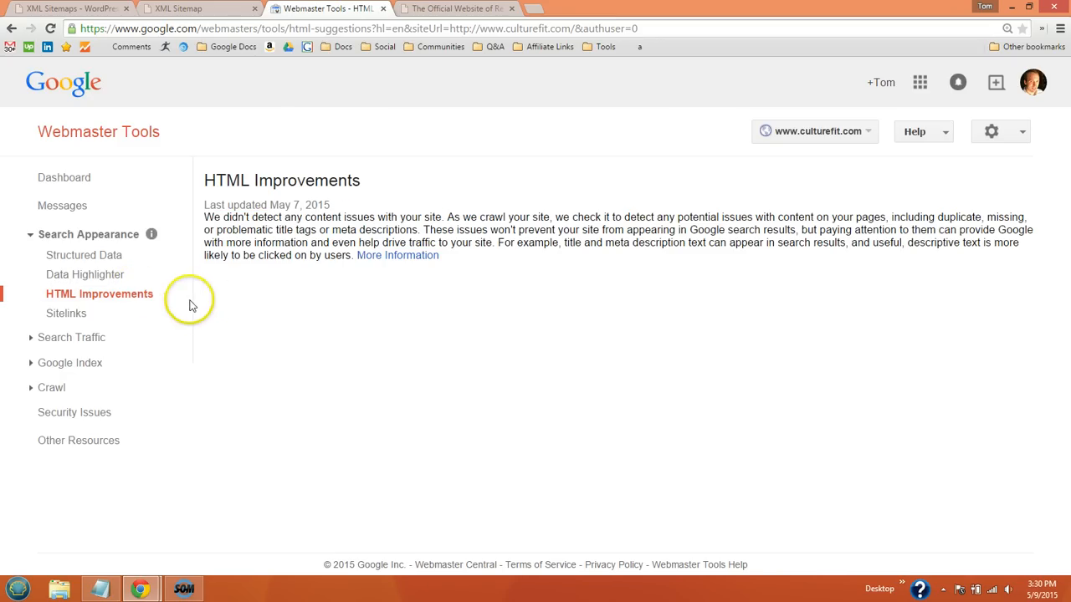
click(70, 338)
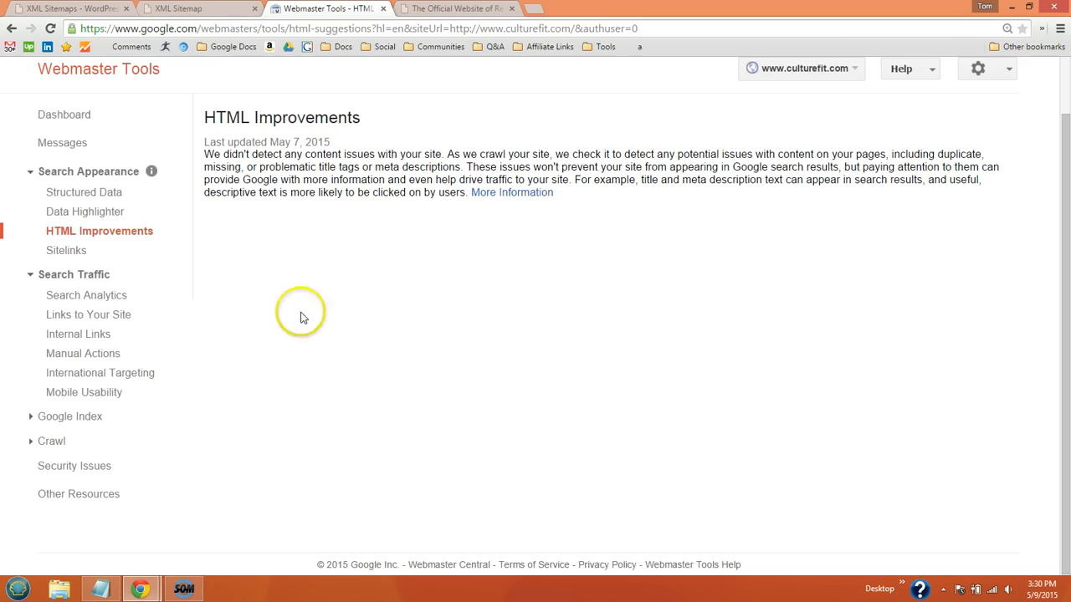
- Review the Search Analytics queries table showing 4 total clicks for culturefit.com
click(87, 294)
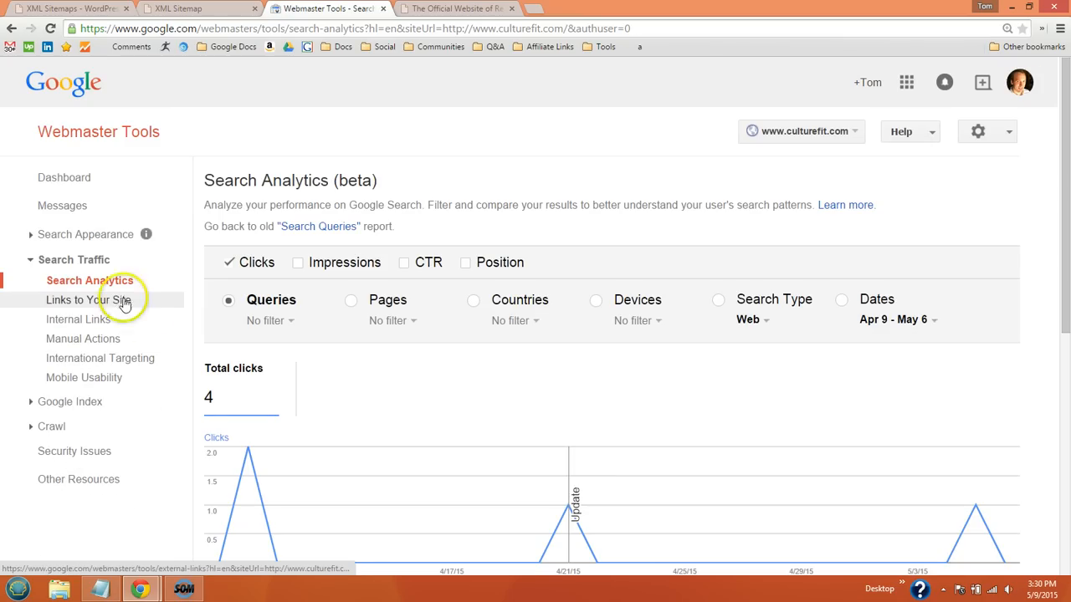
scroll(down, 3)
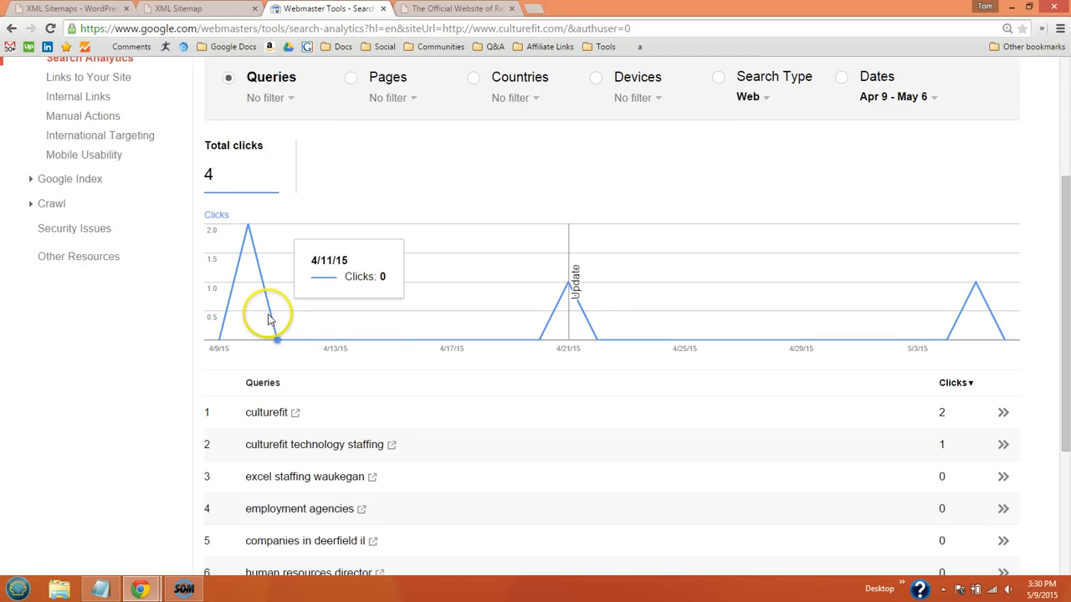
scroll(down, 3)
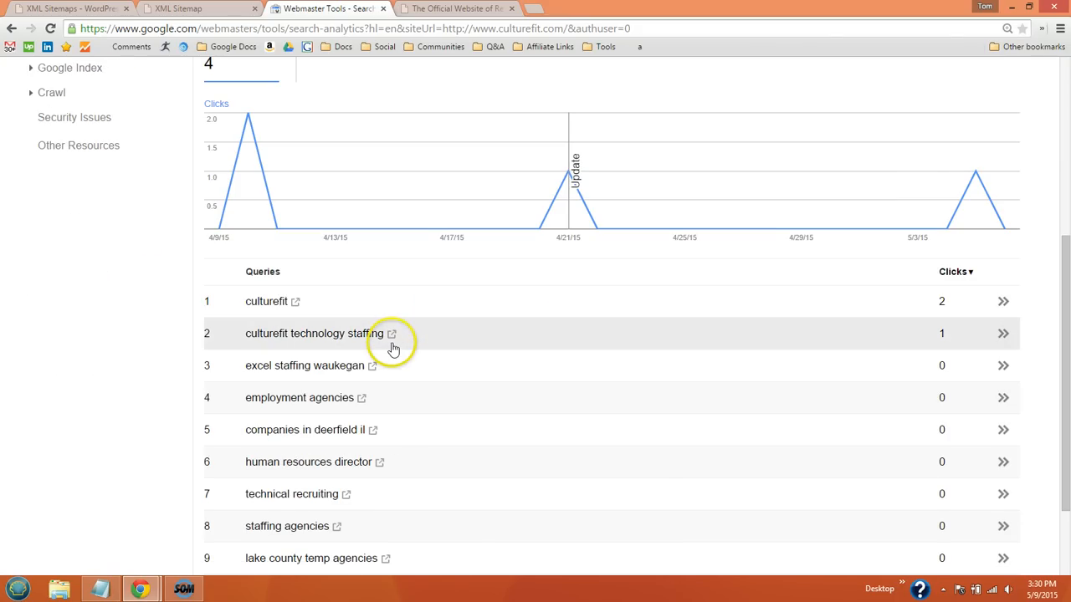
mouse_move(291, 281)
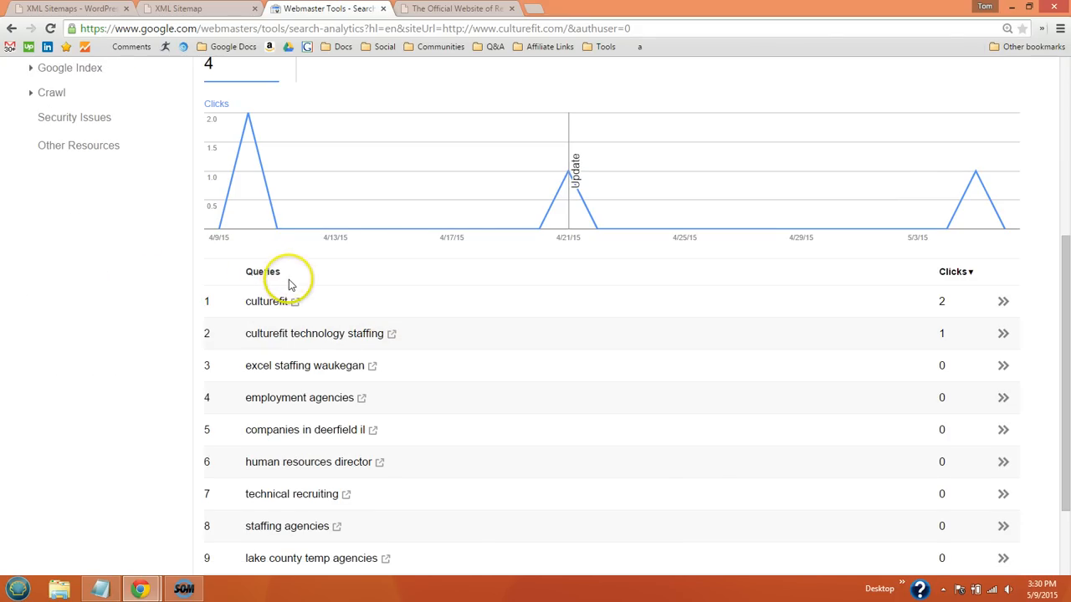
scroll(up, 3)
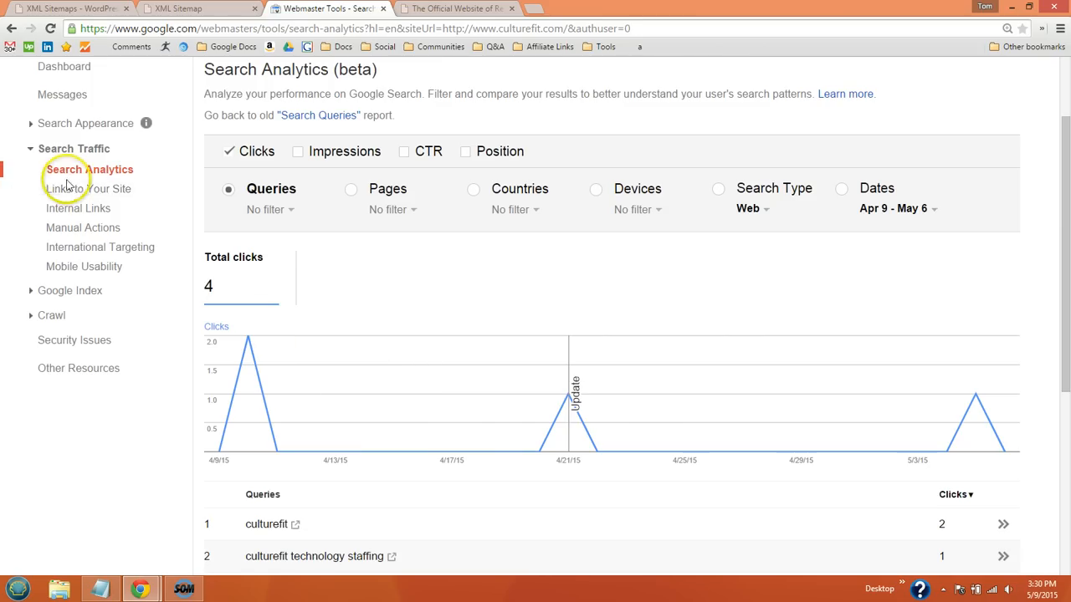
mouse_move(89, 188)
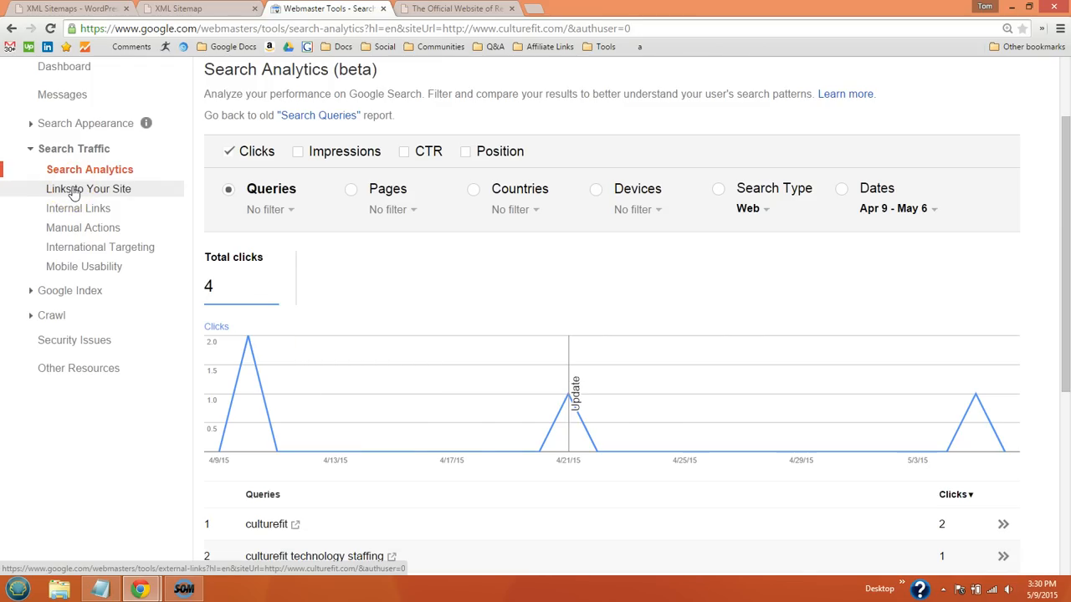
mouse_move(77, 208)
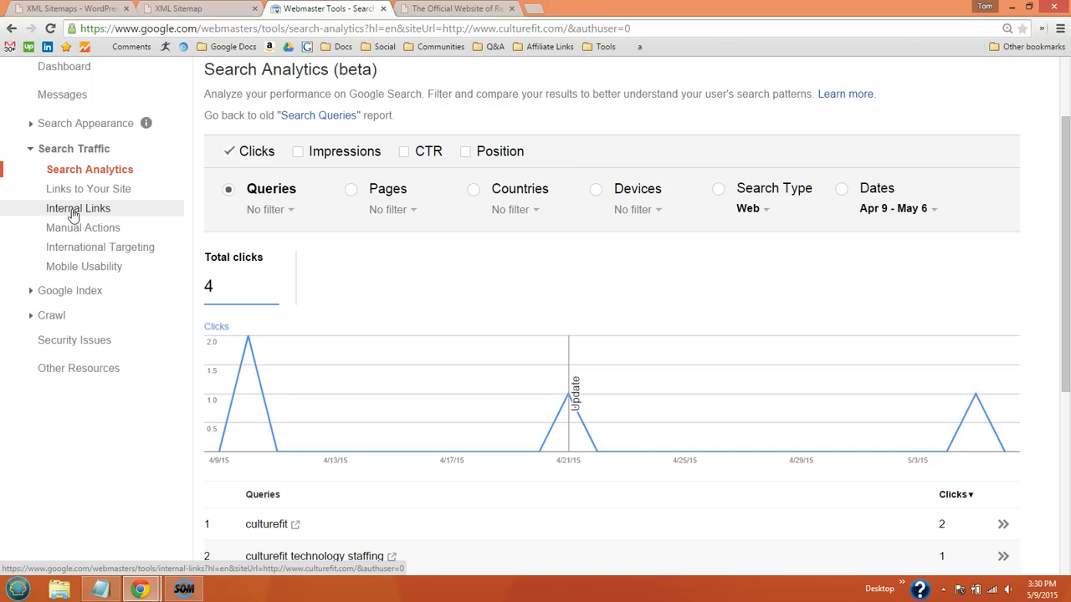
mouse_move(83, 227)
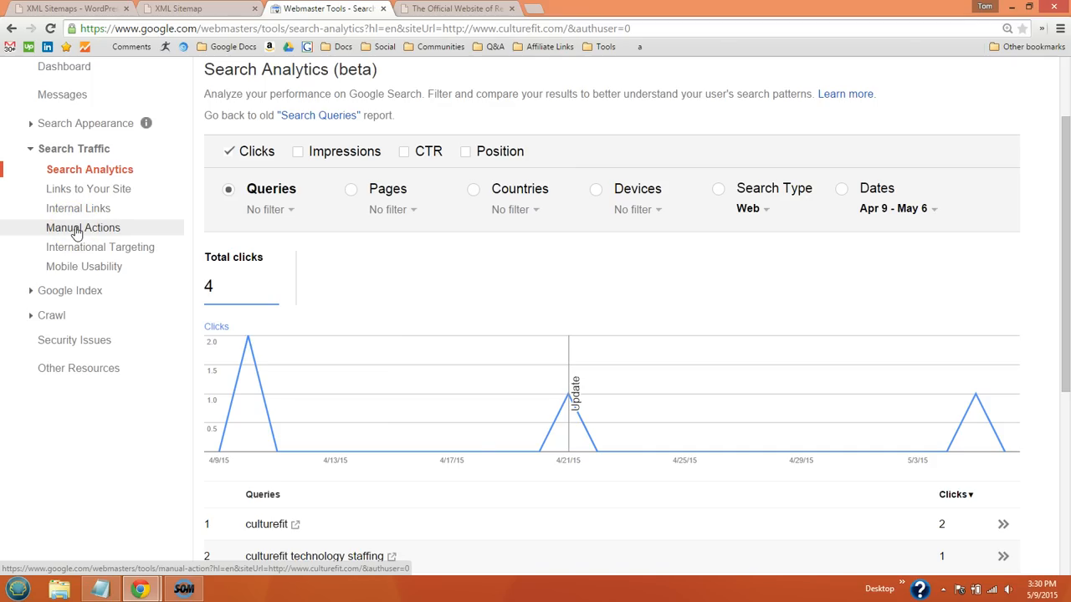
mouse_move(84, 266)
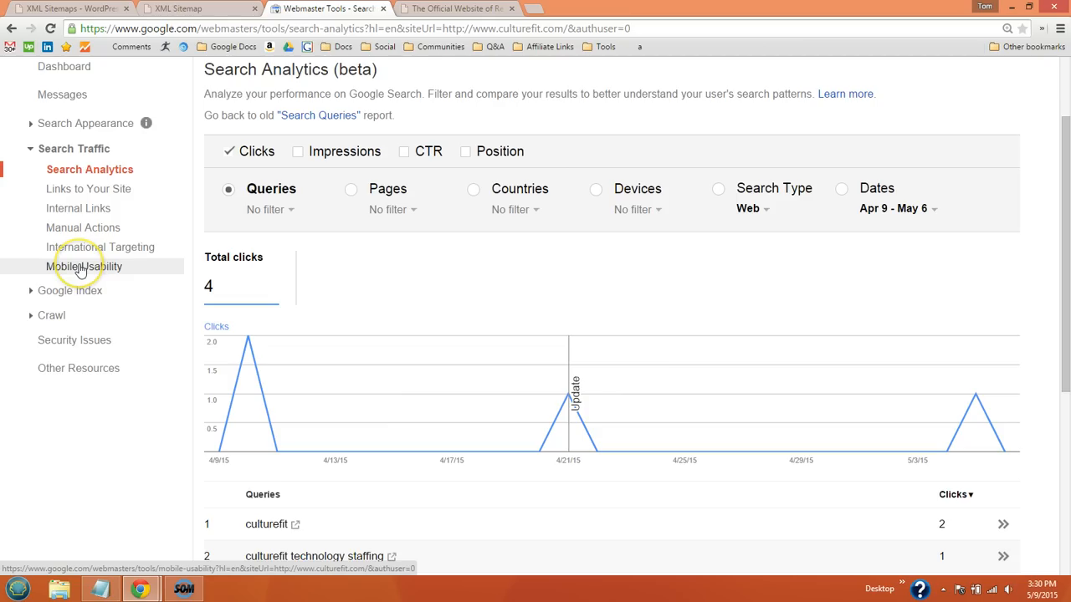
- Expand the Google Index and Crawl sidebar sections
click(70, 291)
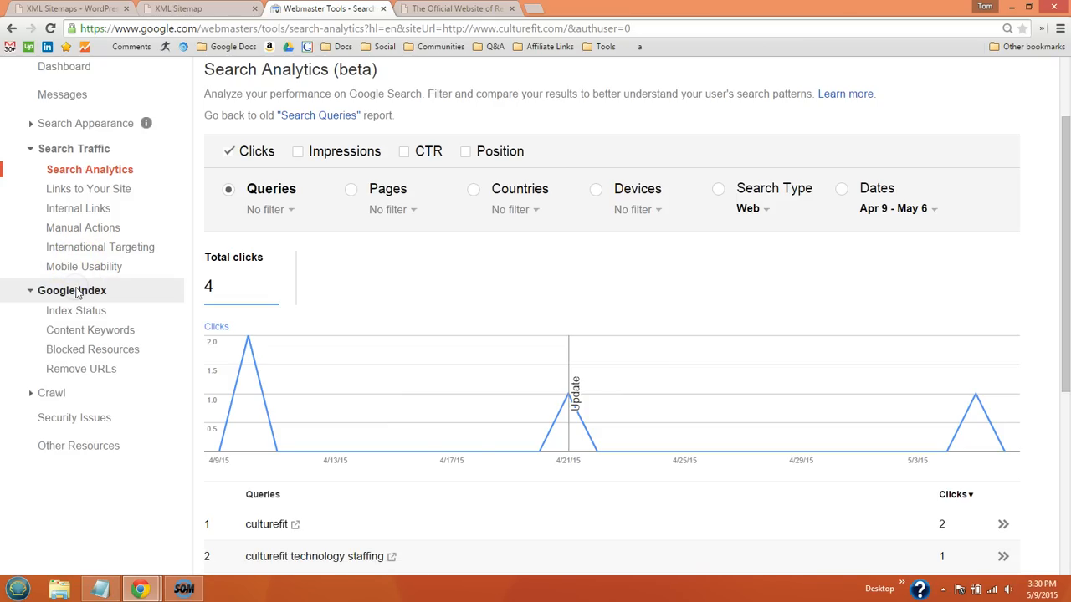
mouse_move(74, 302)
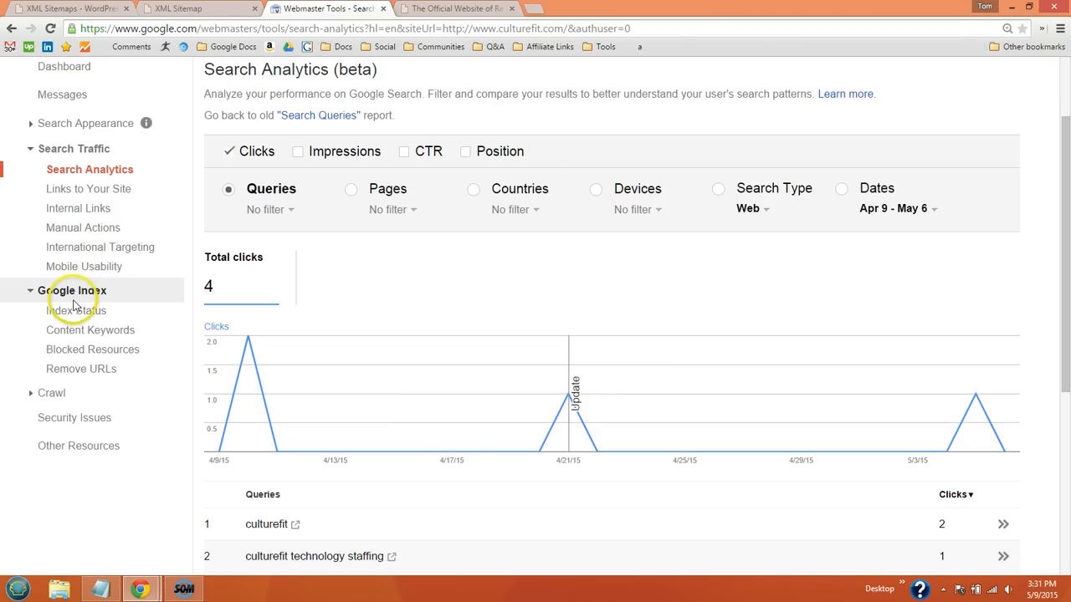
mouse_move(75, 321)
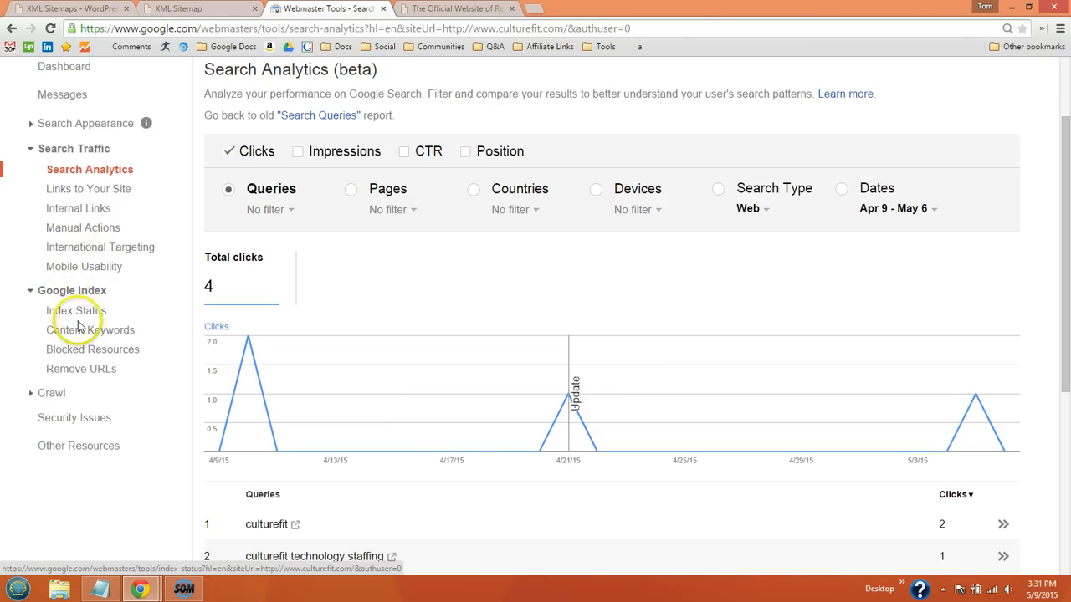
mouse_move(52, 394)
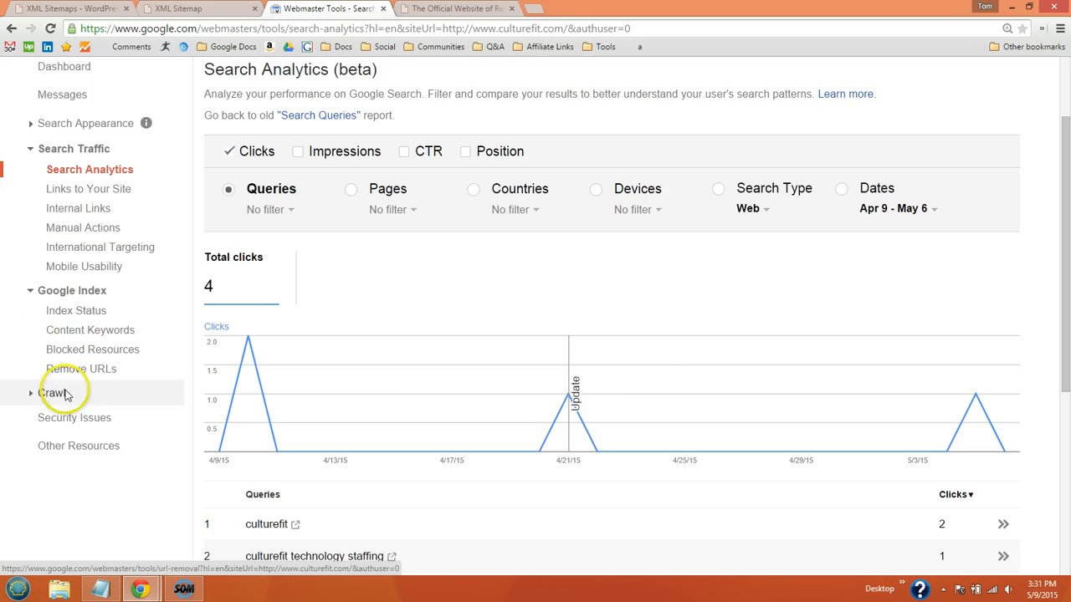
click(52, 393)
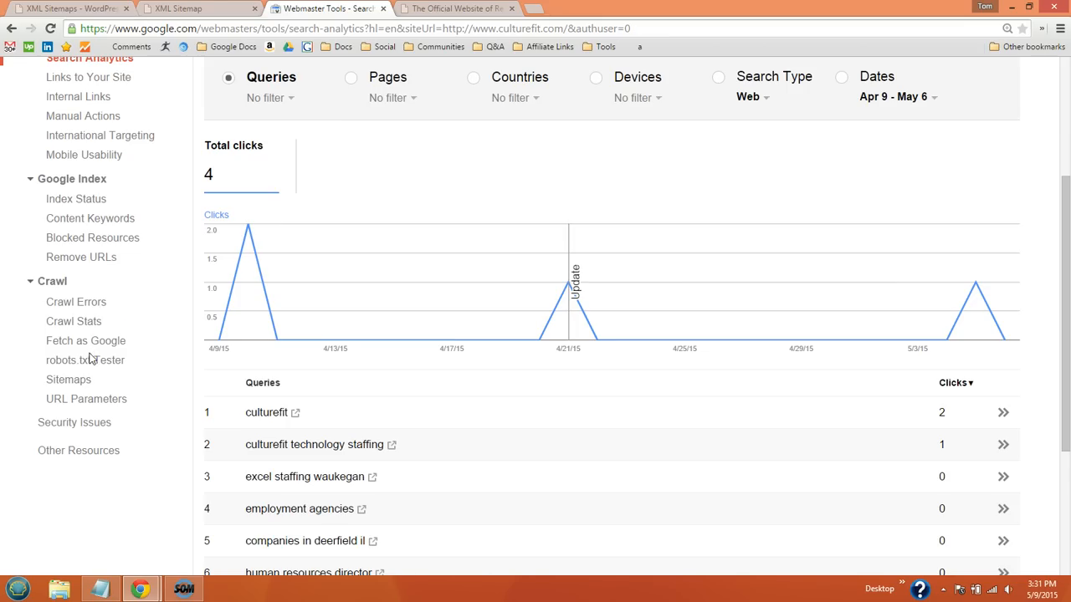
scroll(up, 3)
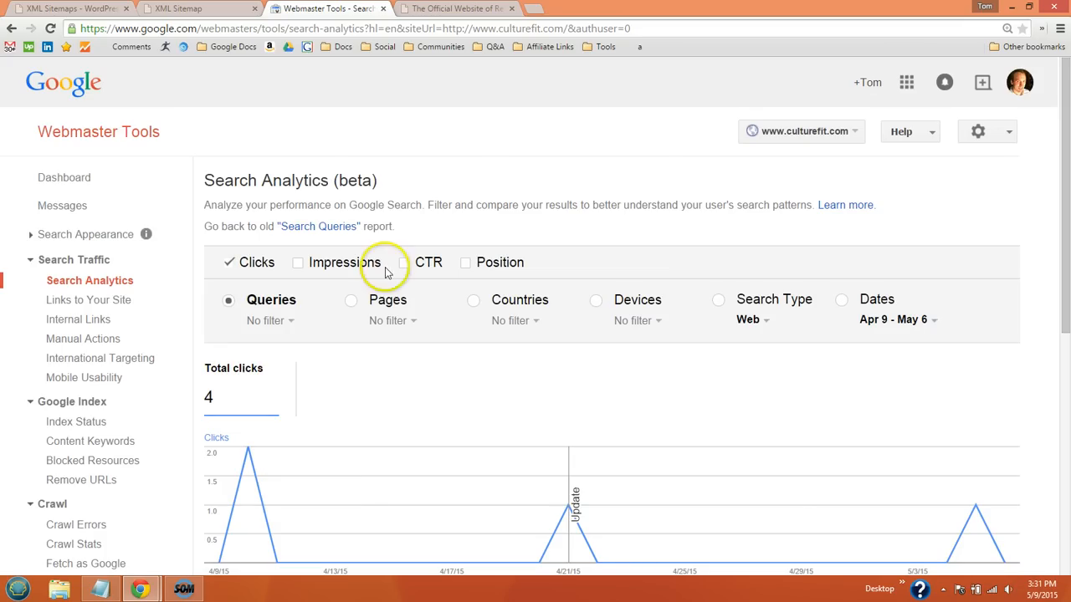